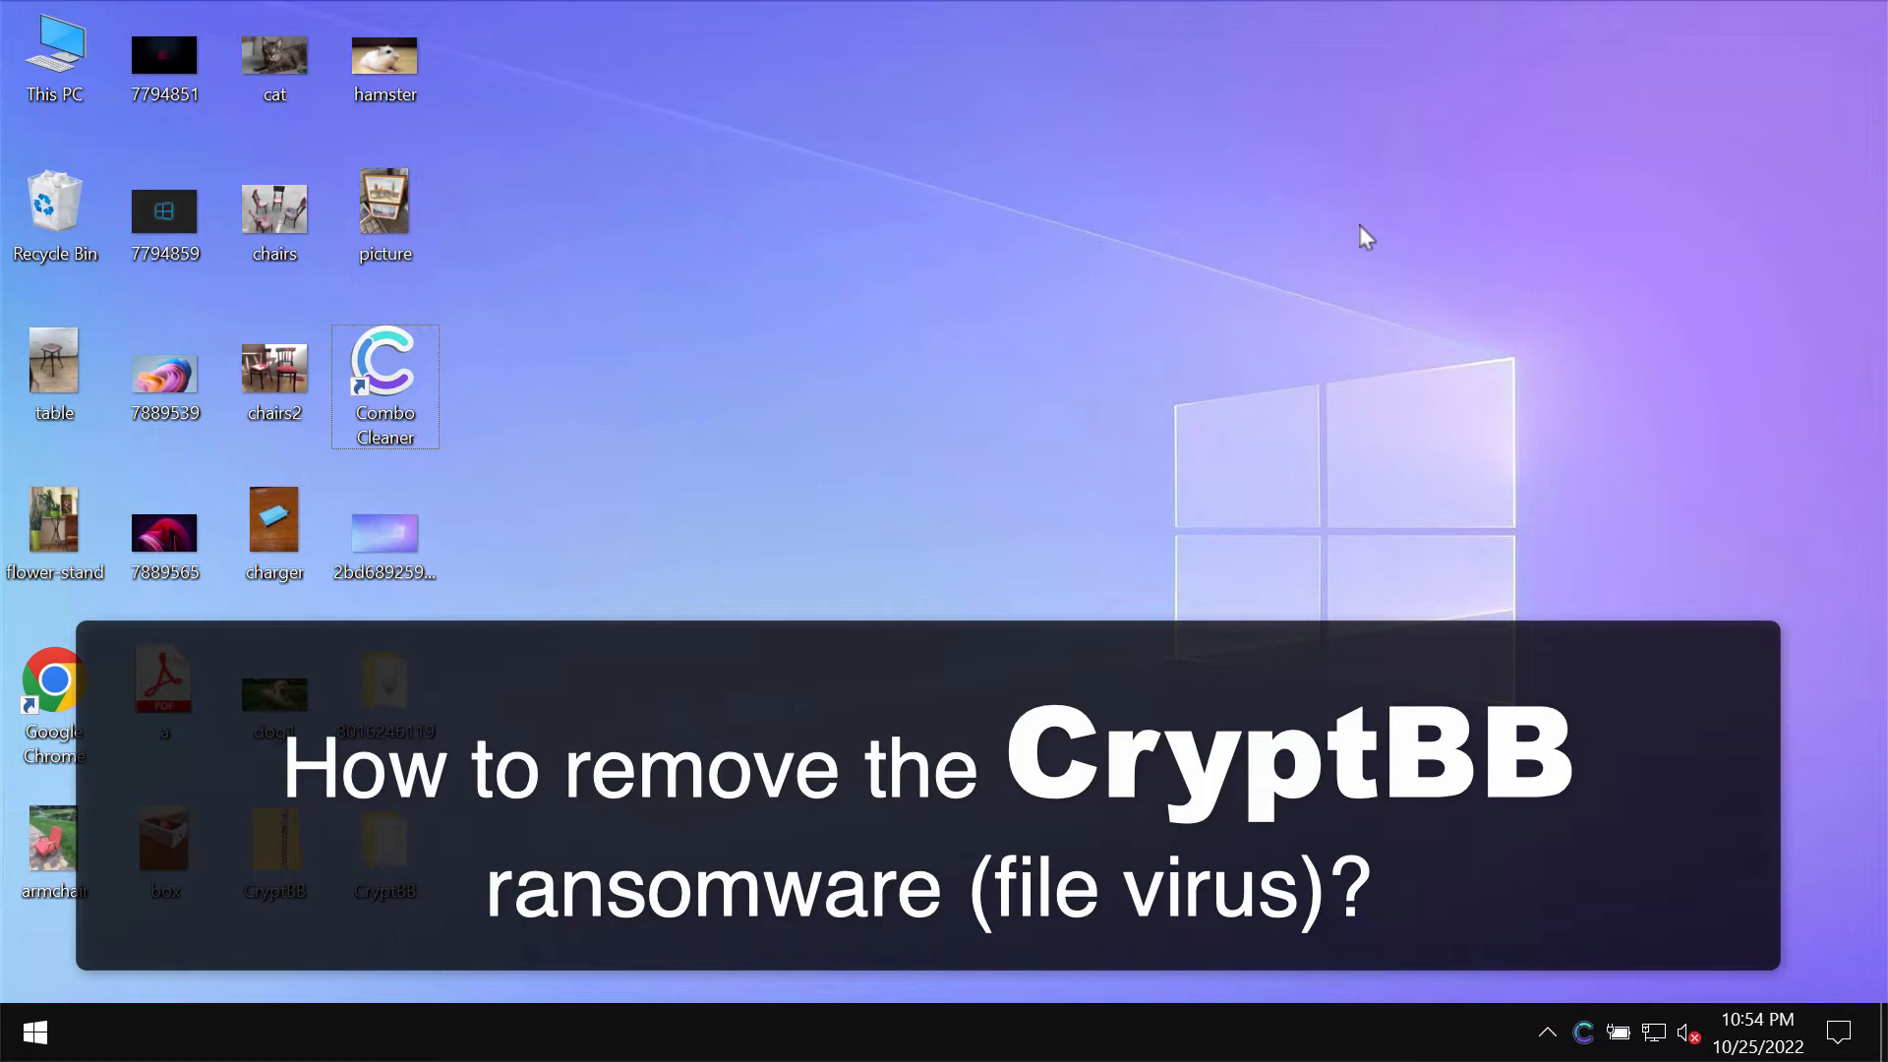
mouse_move(1308, 333)
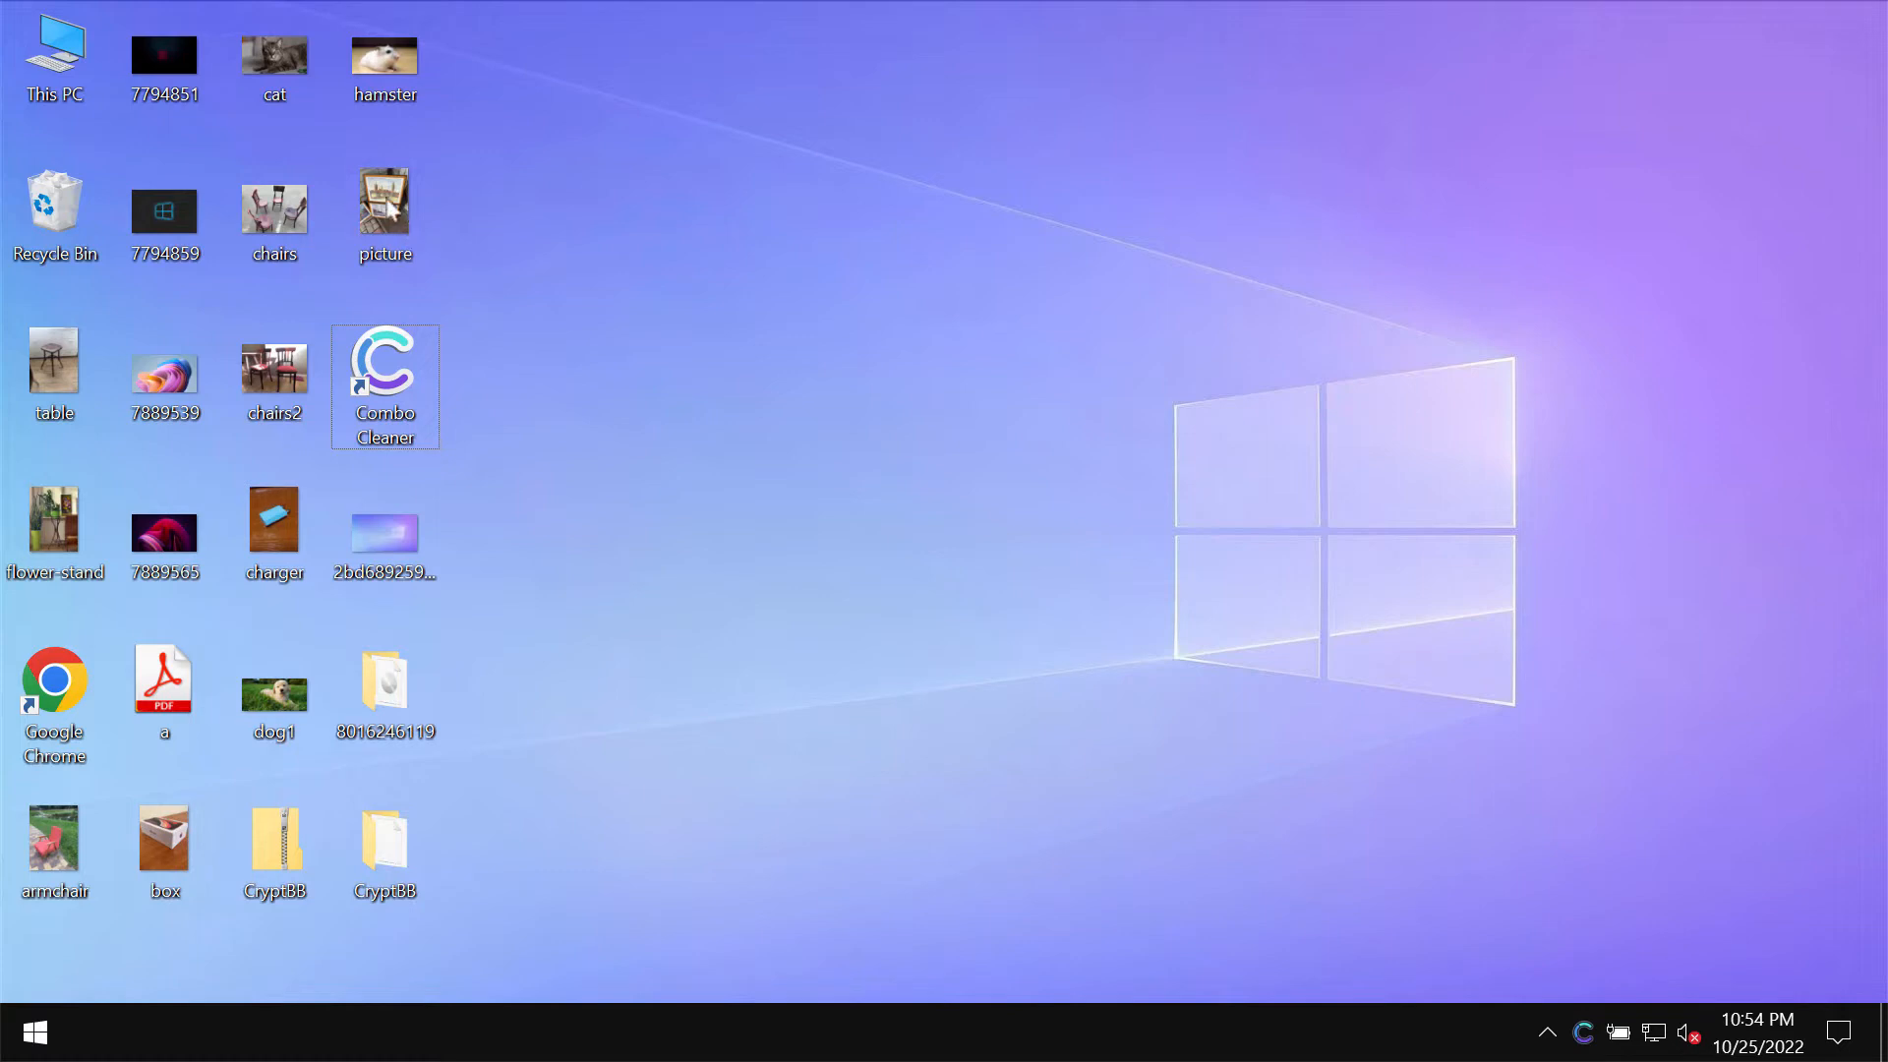
mouse_move(535, 955)
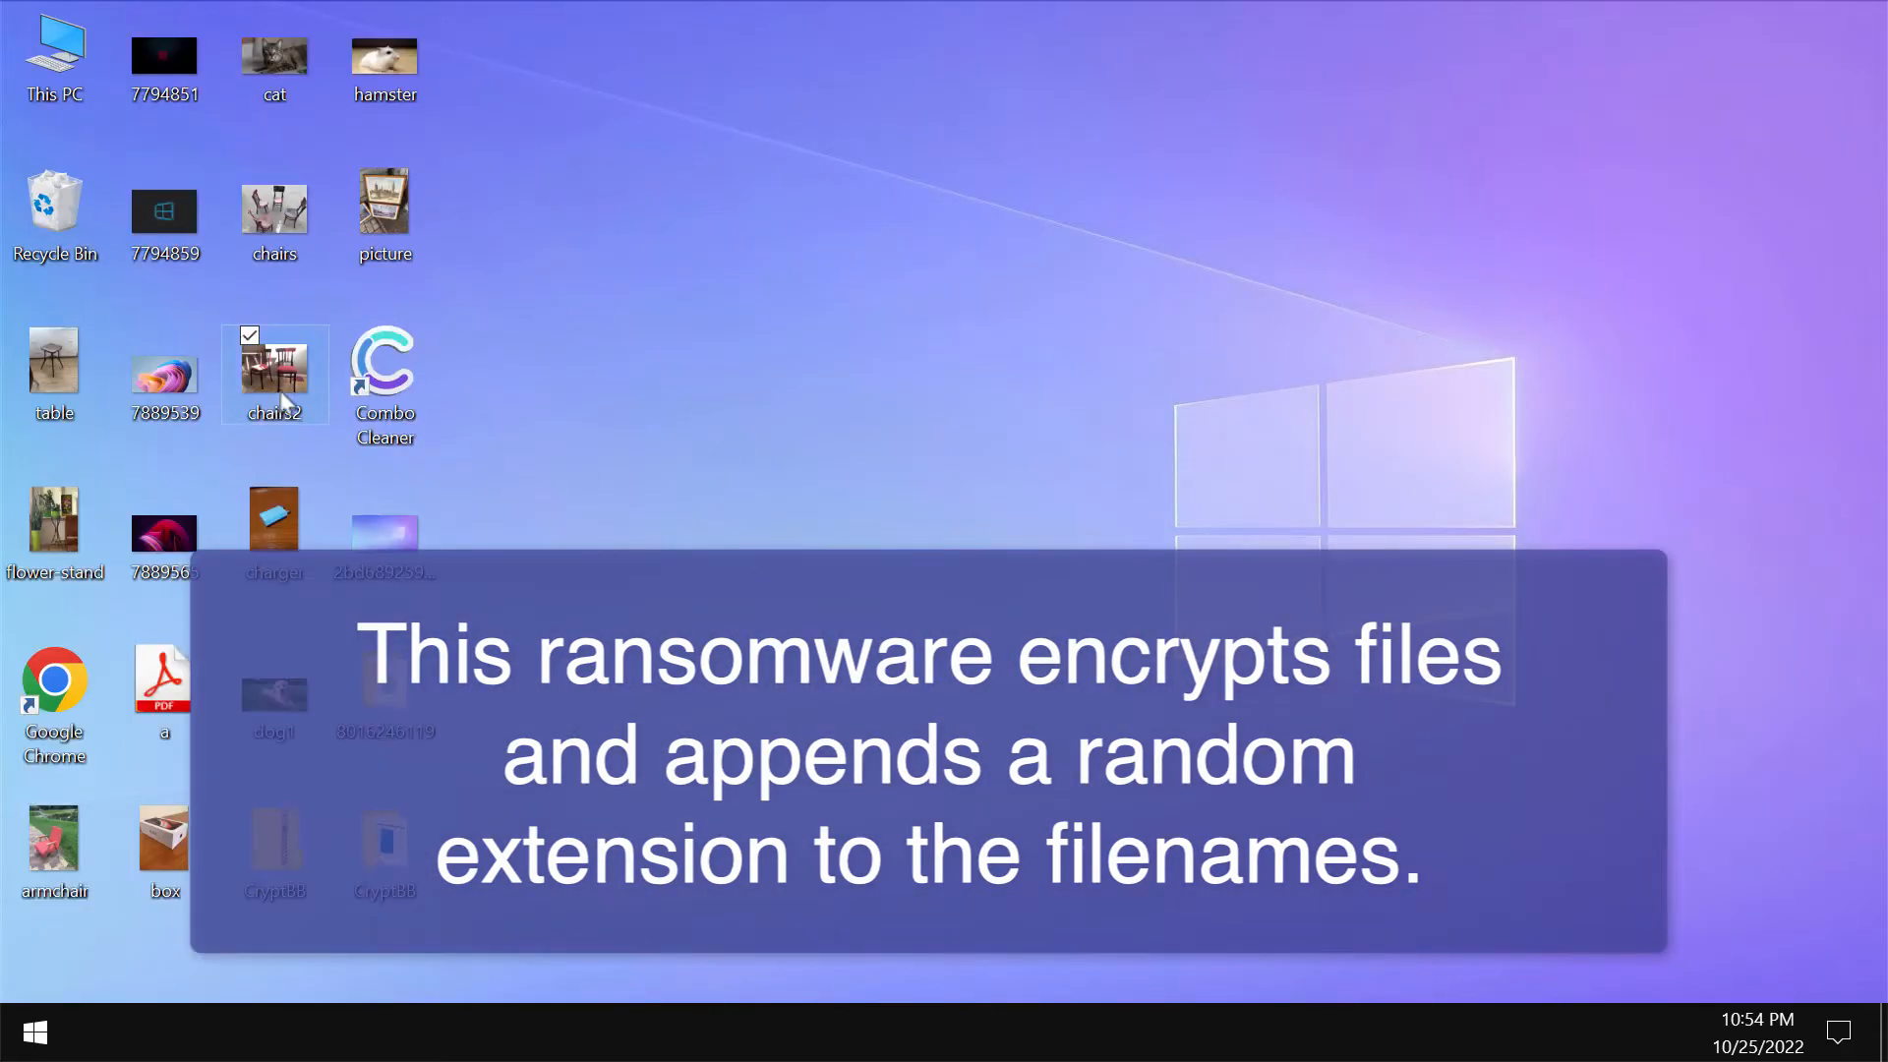
View chairs2 in Photo Viewer, close it, and open the CryptBB desktop folder.
double_click(274, 367)
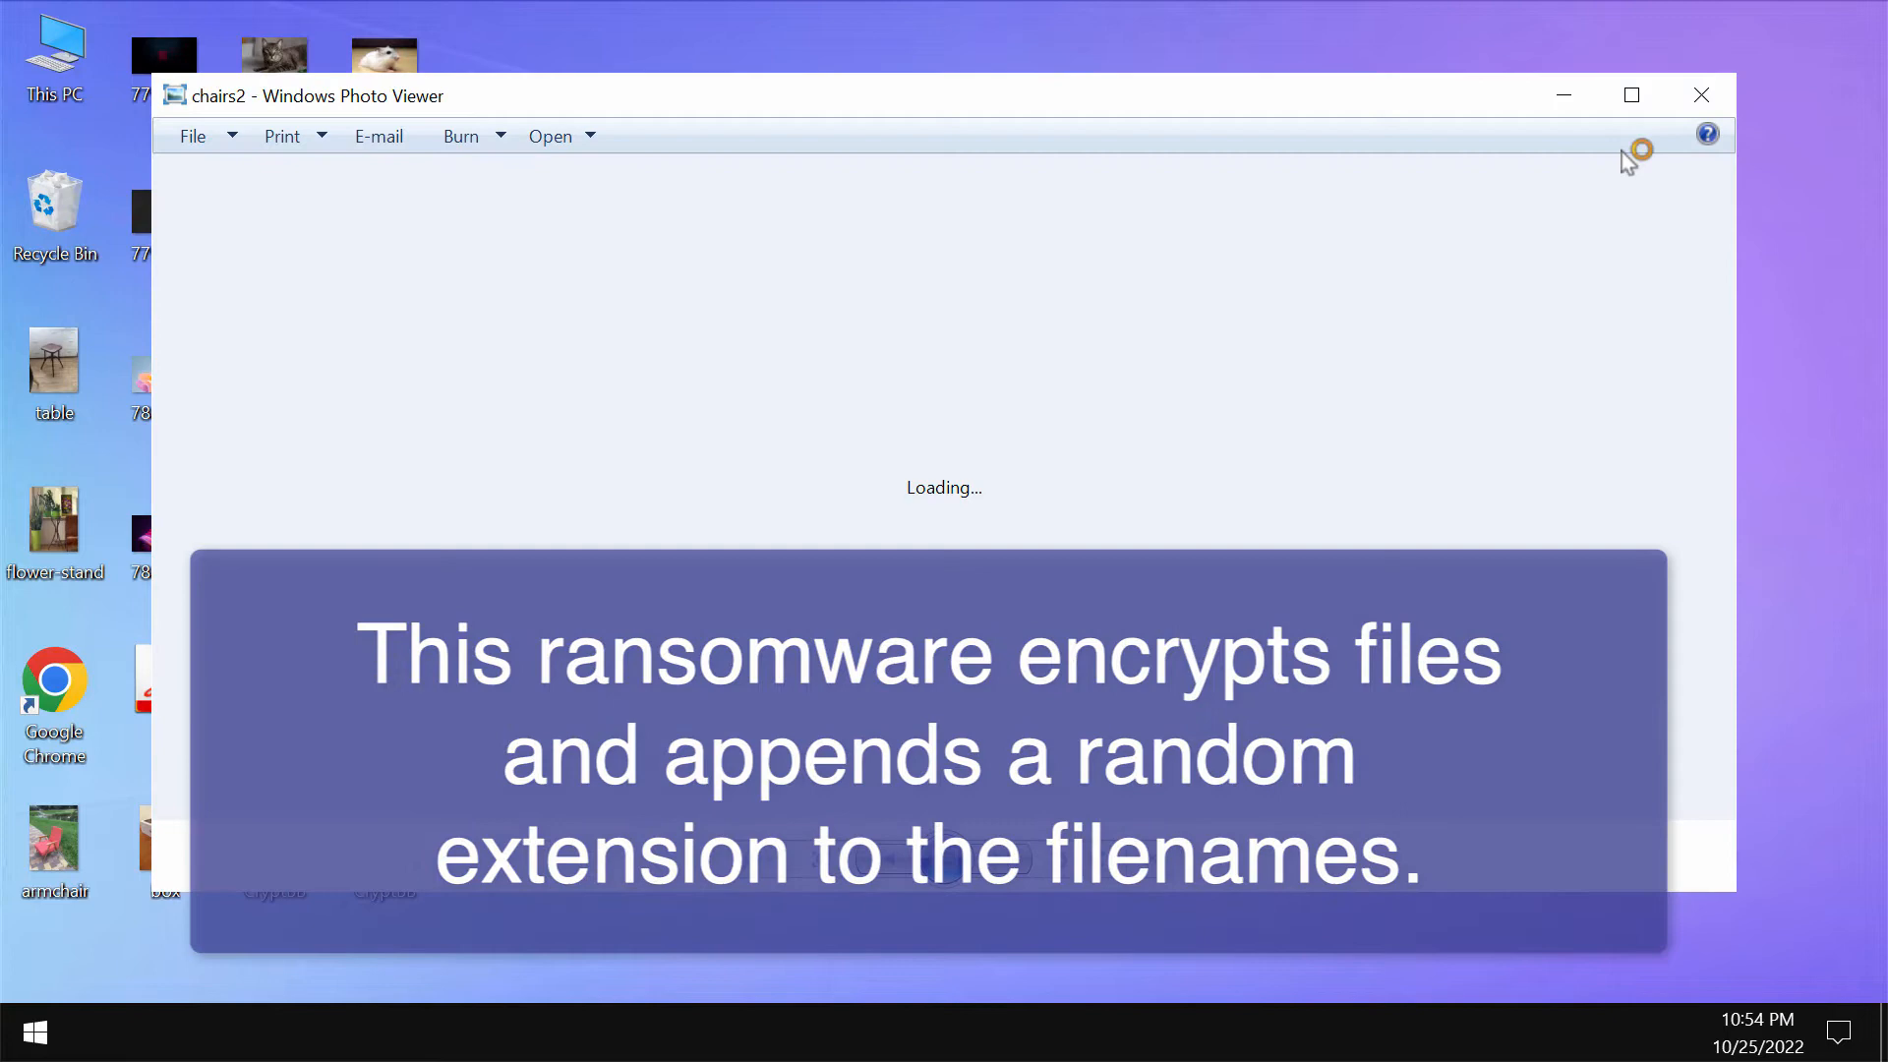
click(1700, 95)
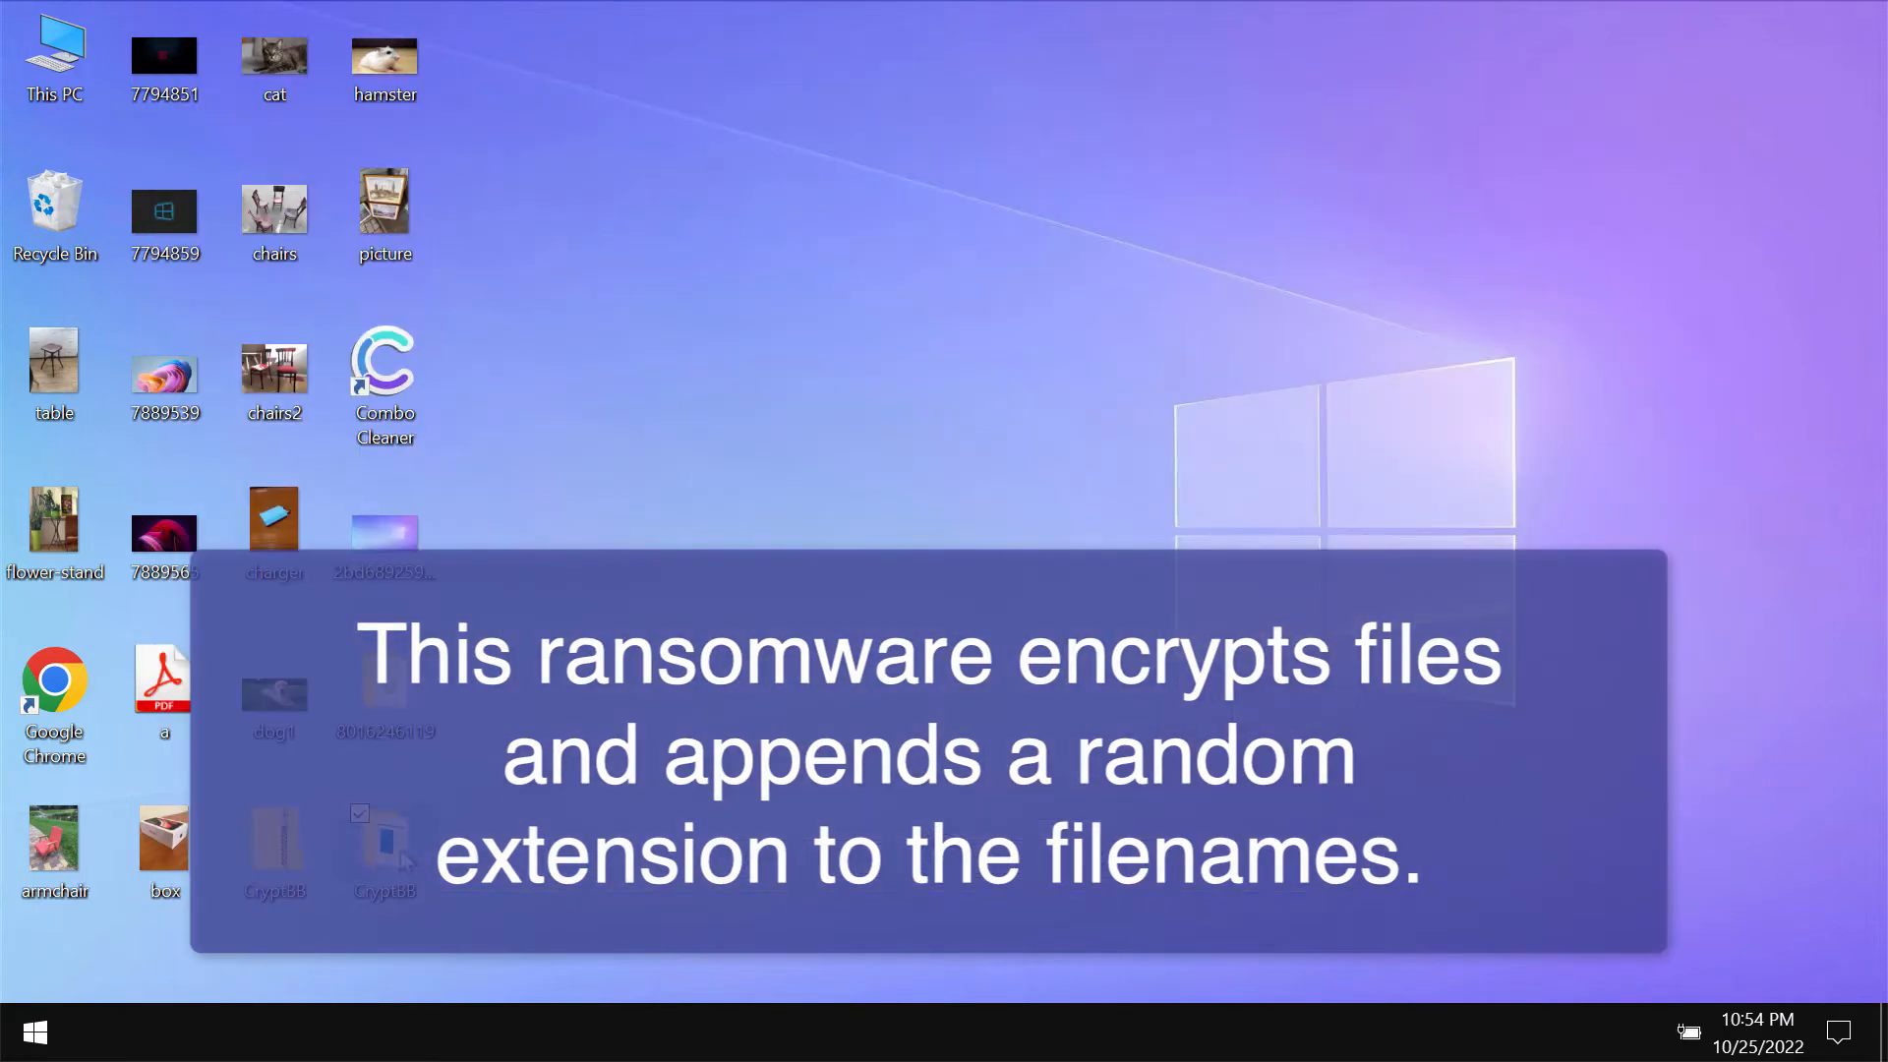
double_click(383, 843)
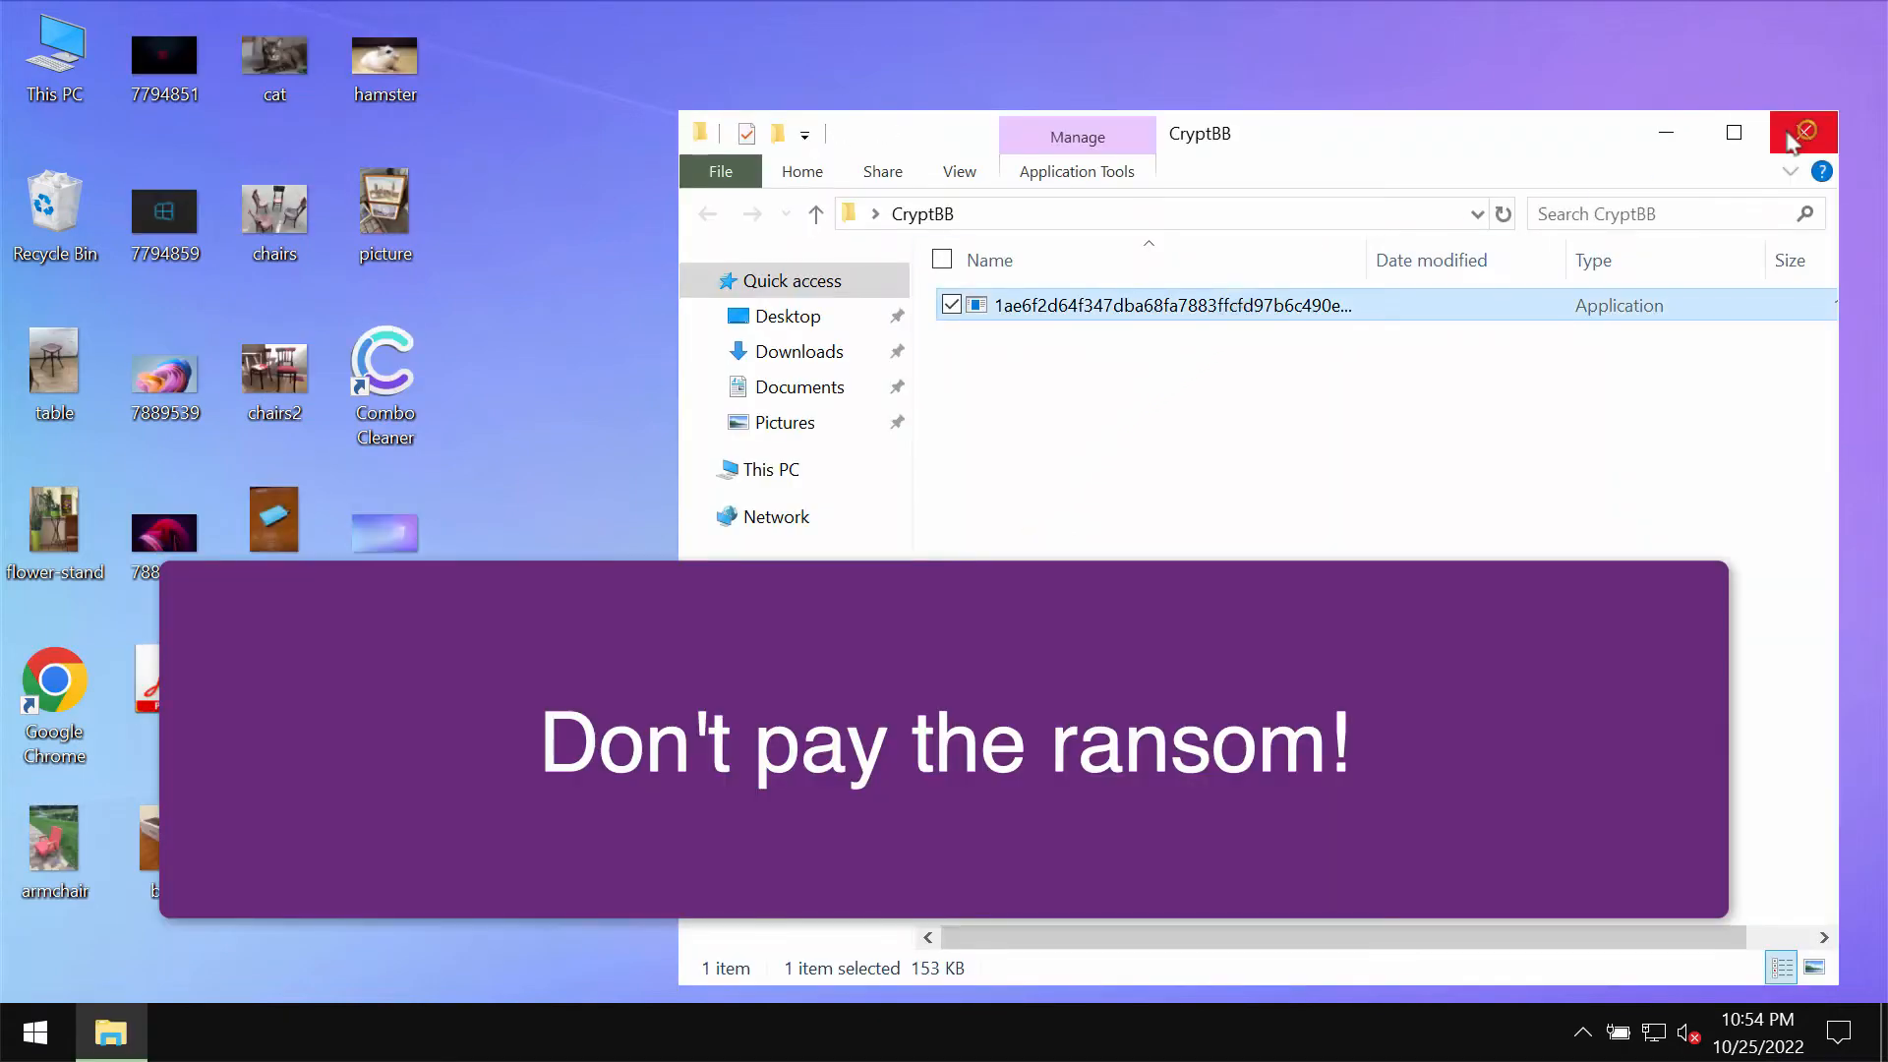
Run the CryptBB sample to encrypt desktop files and close its folder.
click(1802, 131)
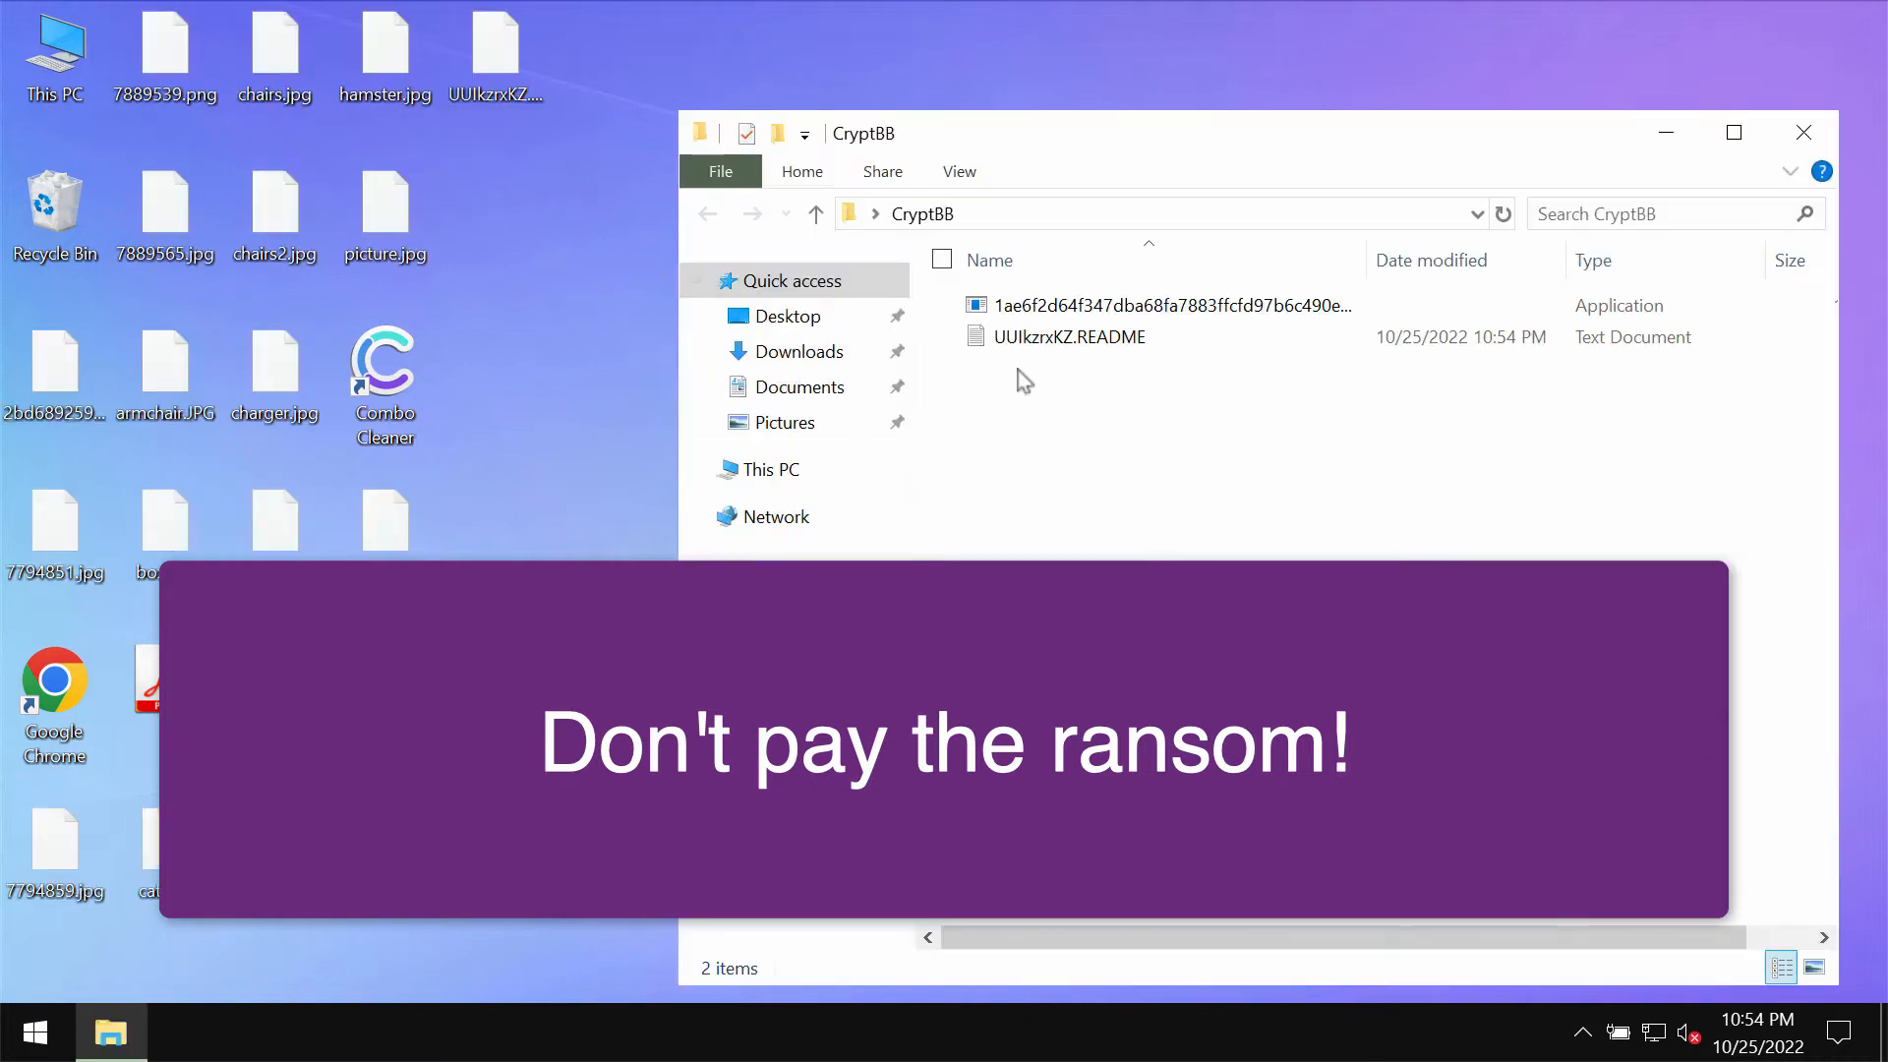
click(1802, 133)
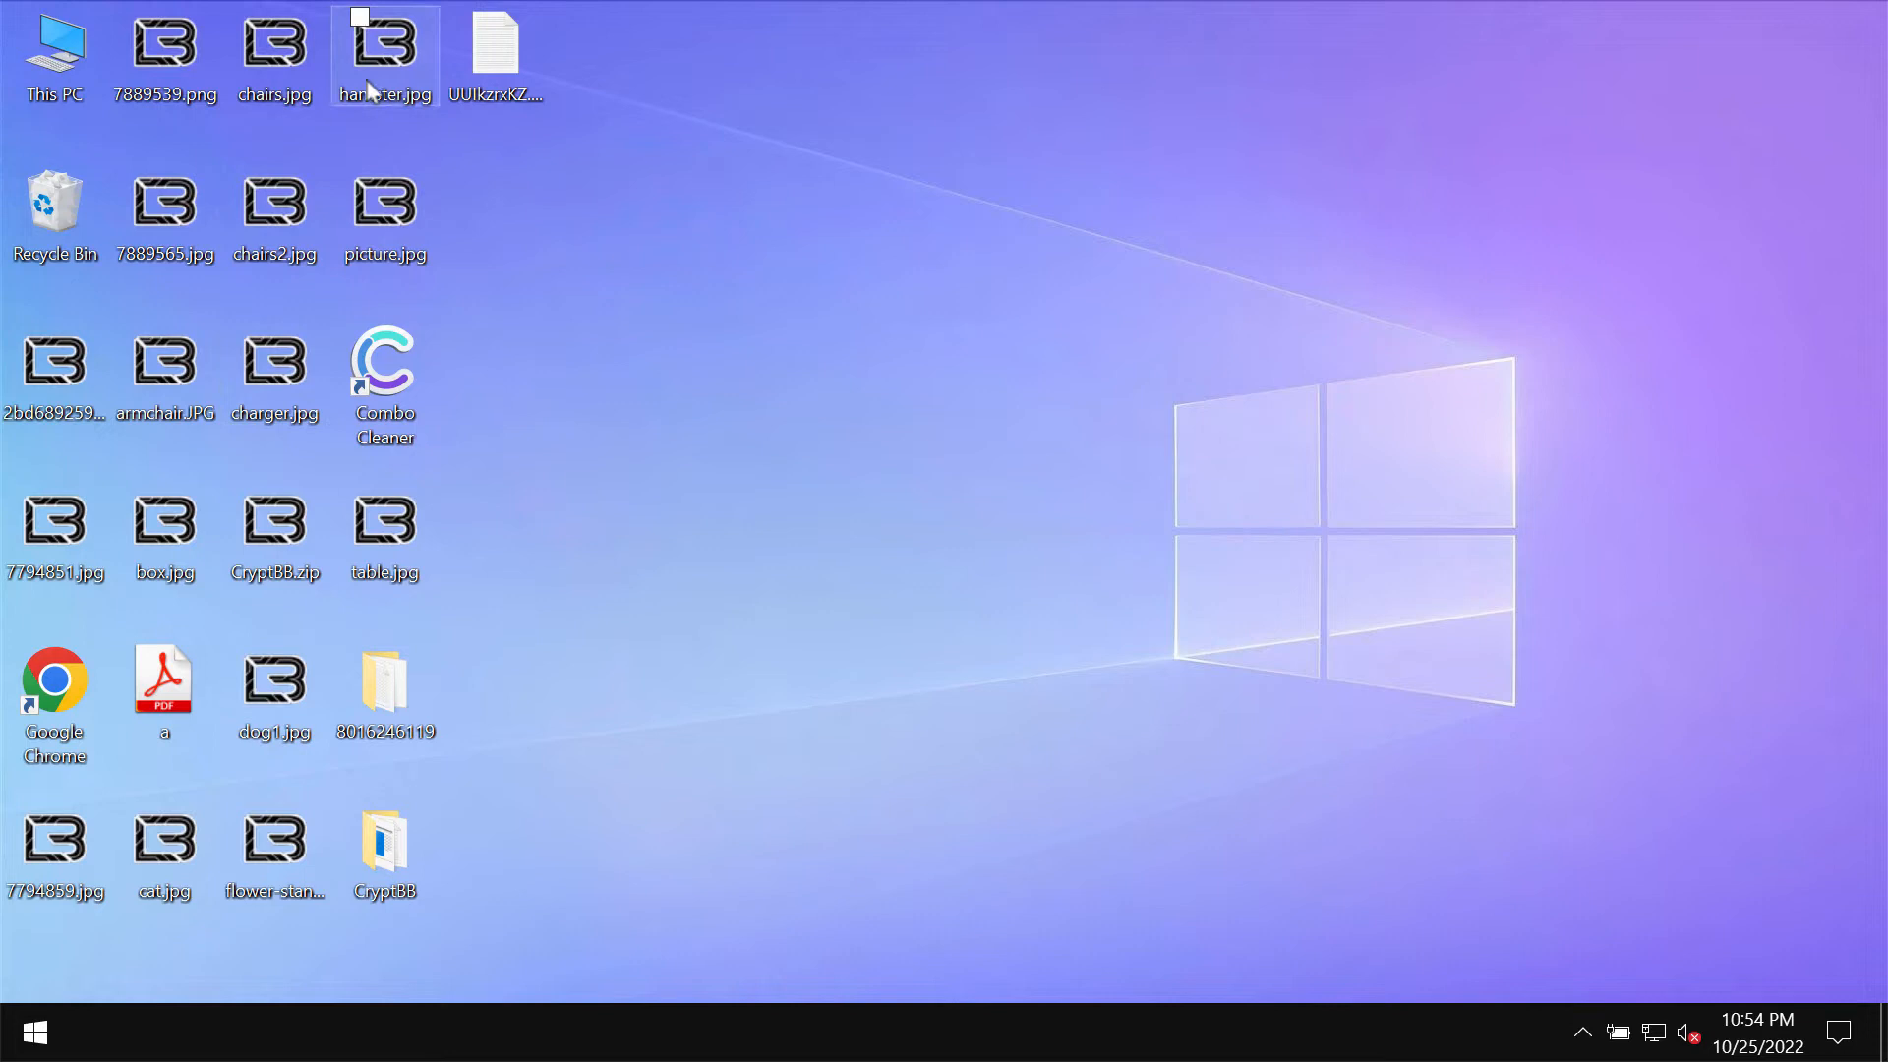
Try opening encrypted hamster.jpg and picture.jpg, dismissing each can't-open error.
double_click(494, 48)
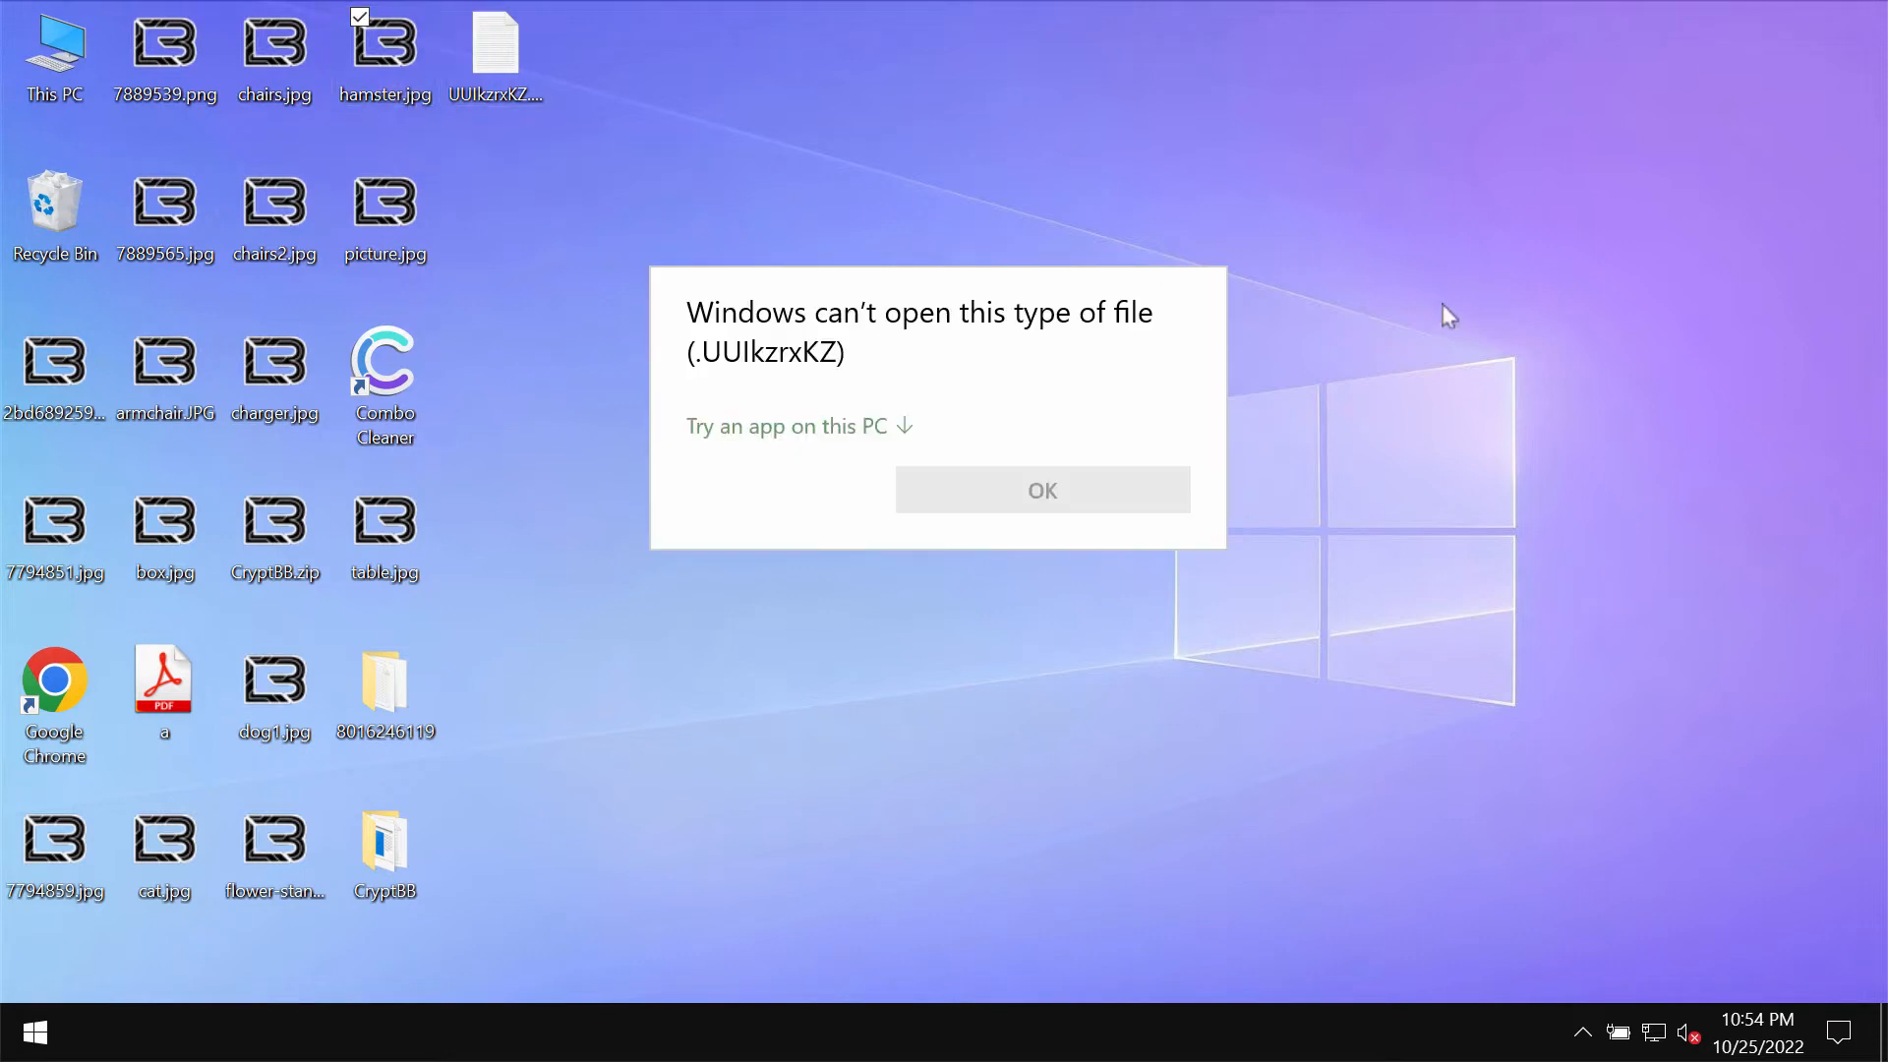
click(1041, 488)
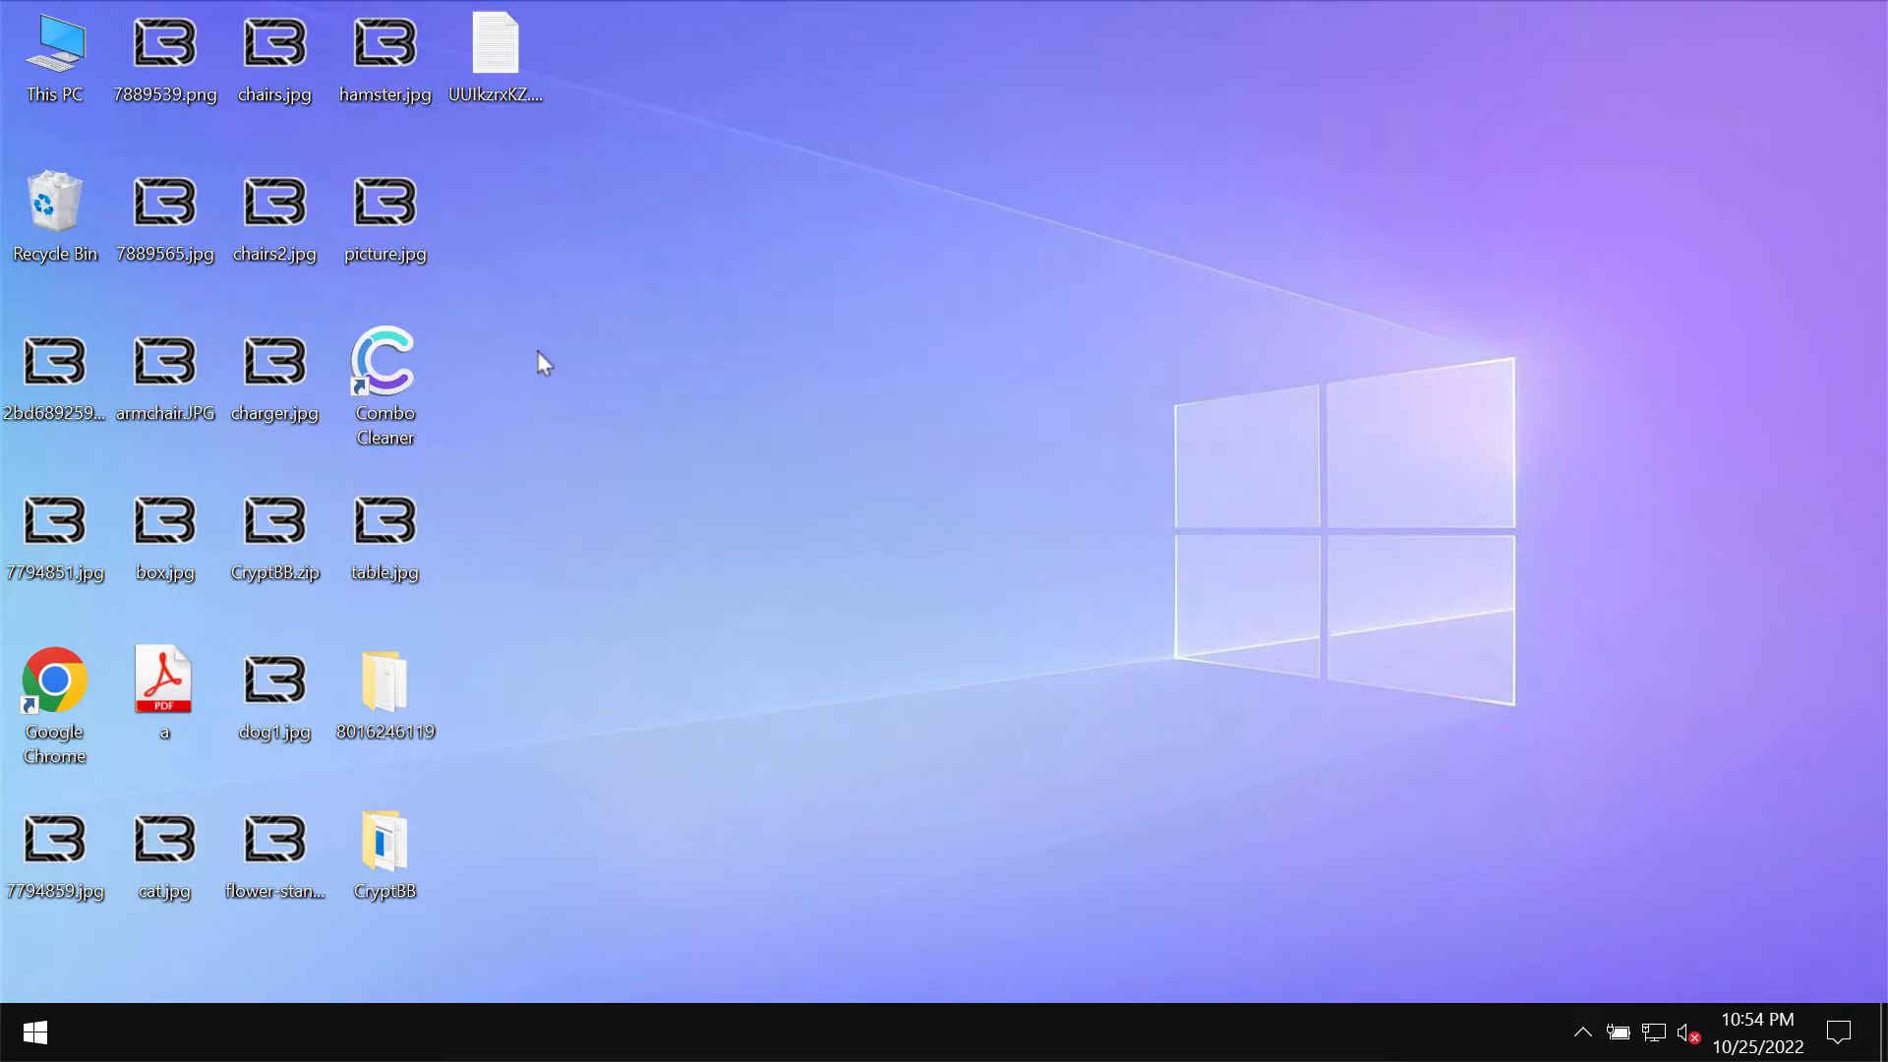
click(275, 202)
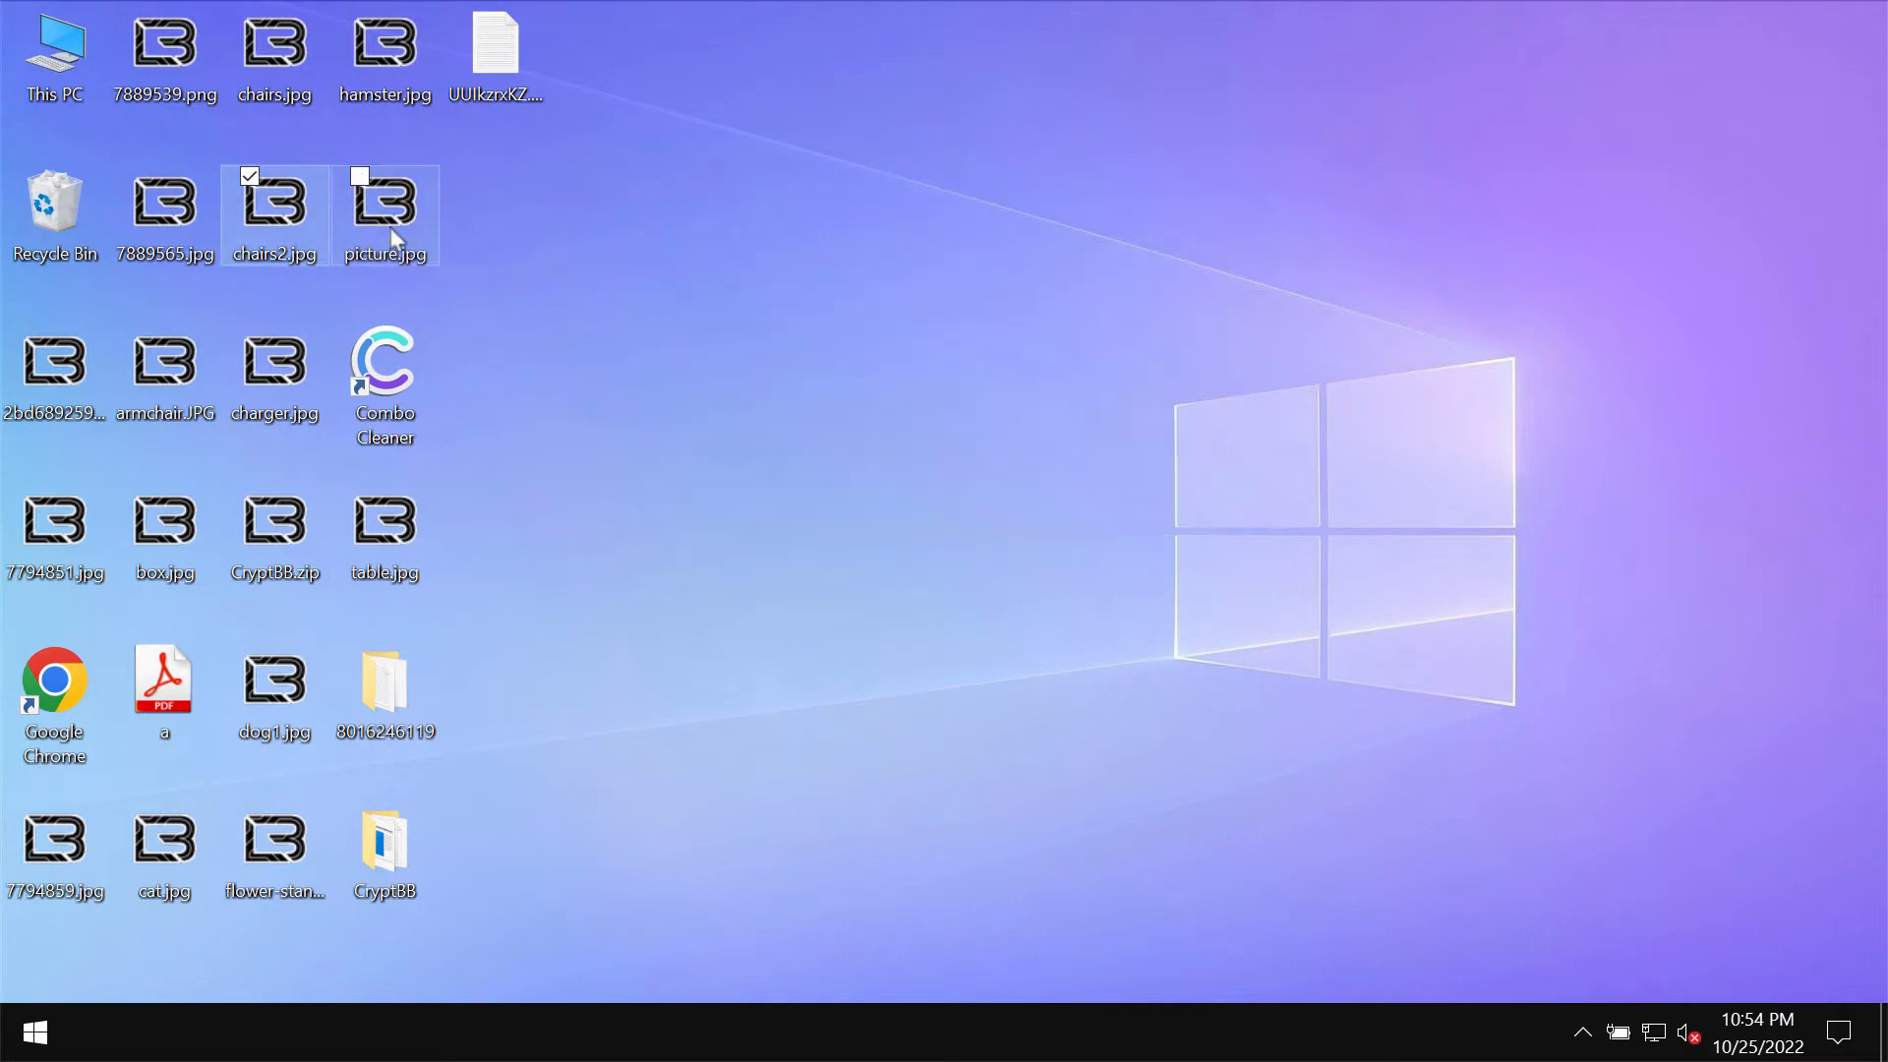
double_click(494, 48)
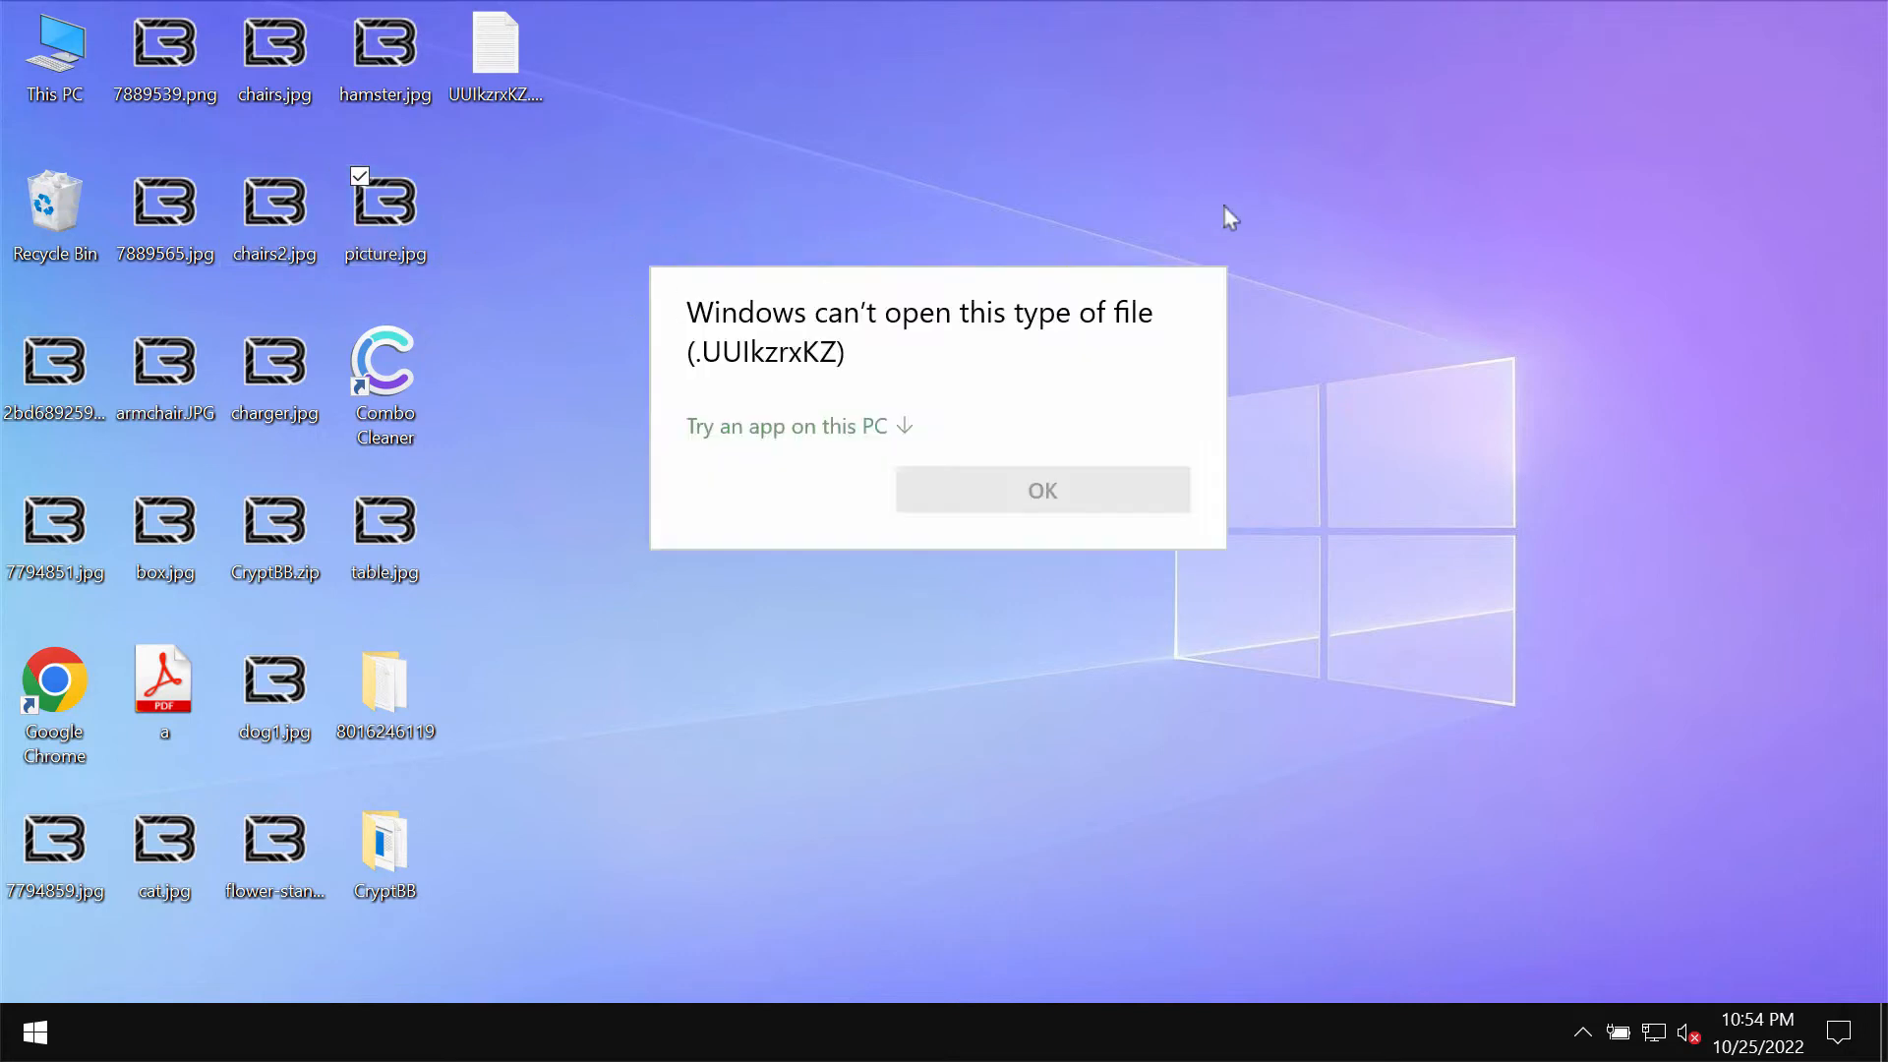
click(1040, 489)
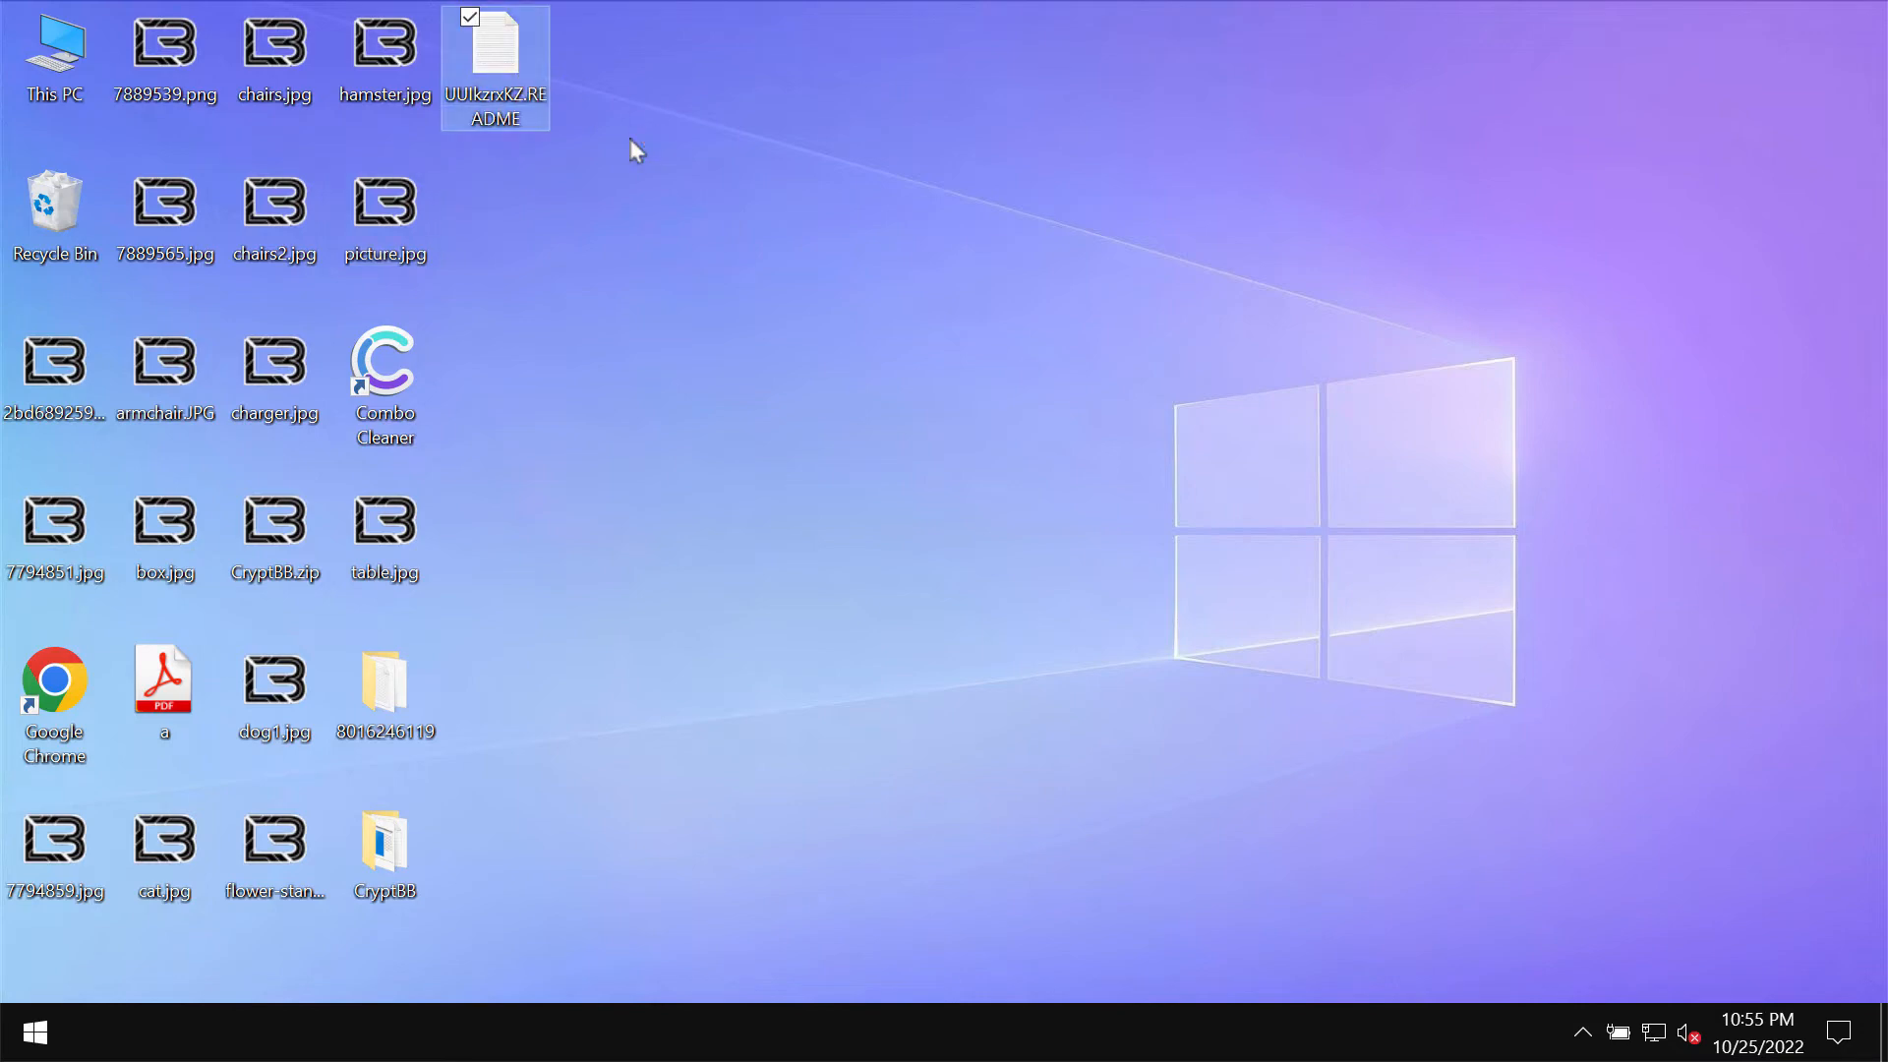
mouse_move(1283, 575)
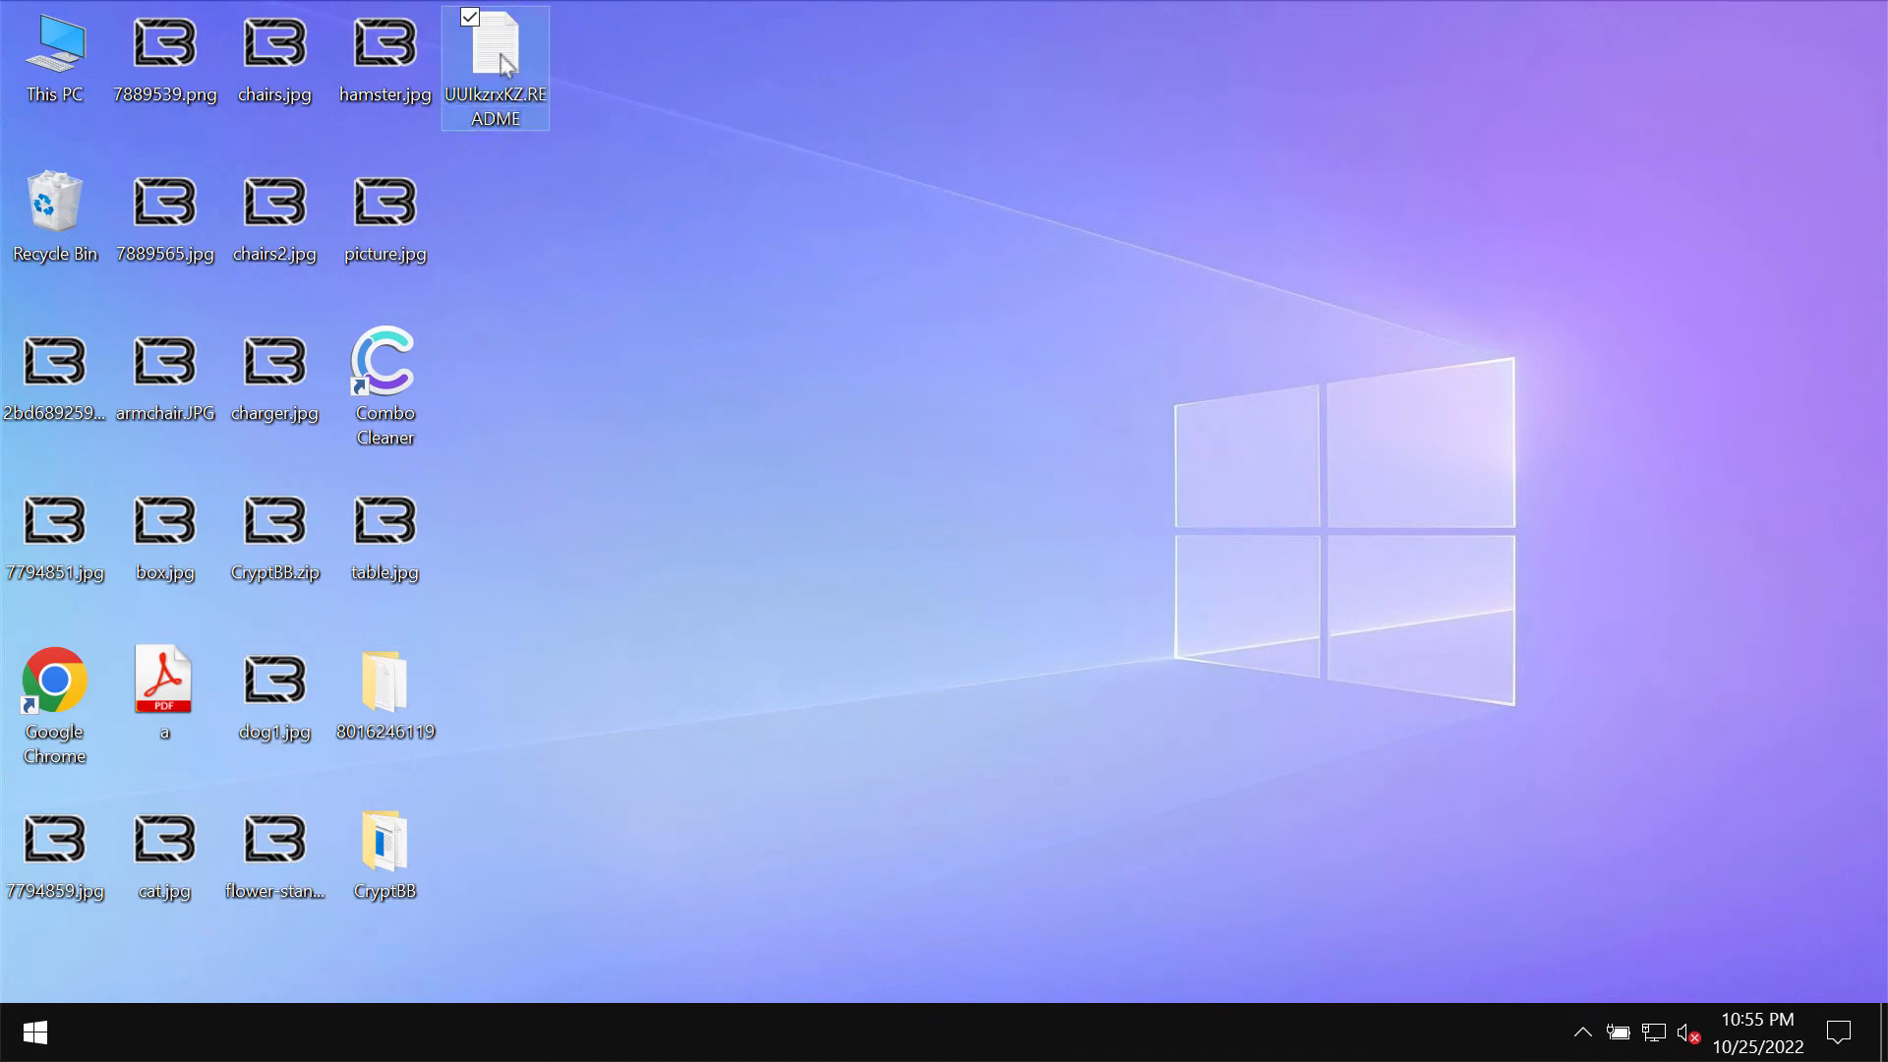
mouse_move(343, 135)
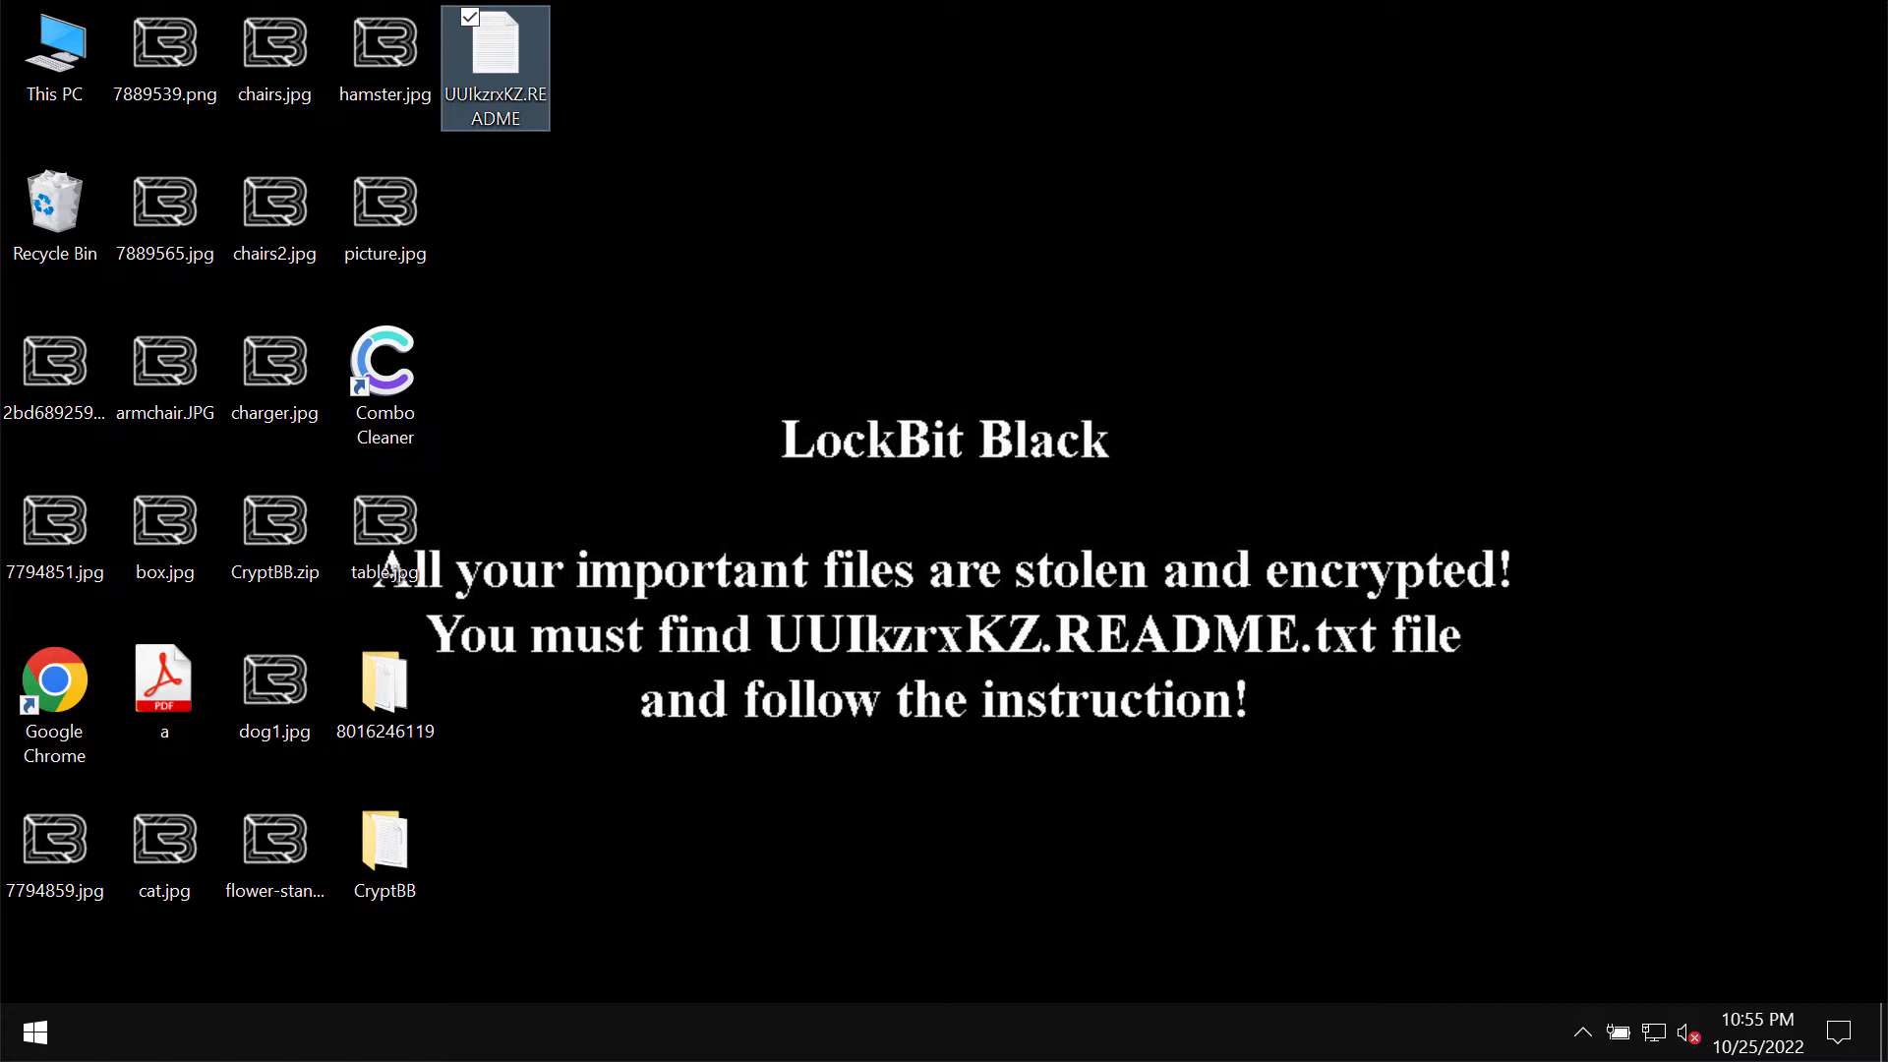
click(939, 564)
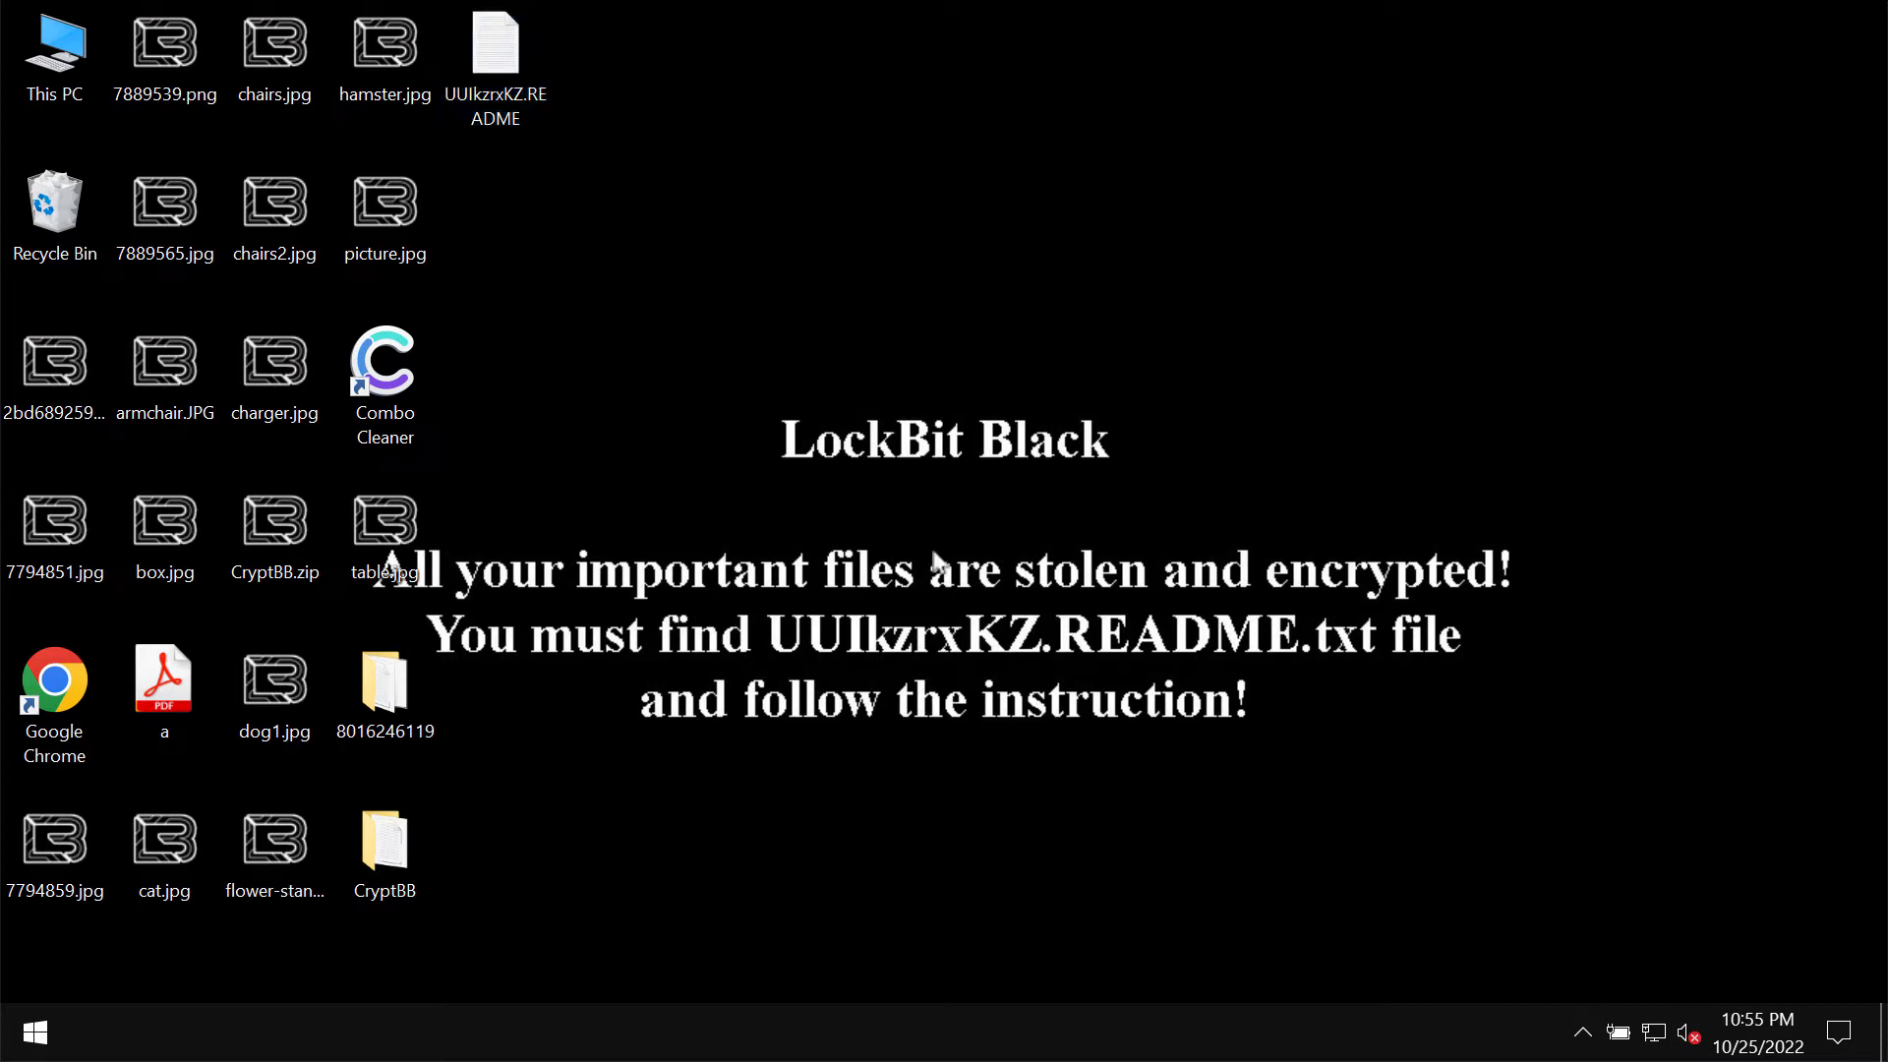
mouse_move(1038, 363)
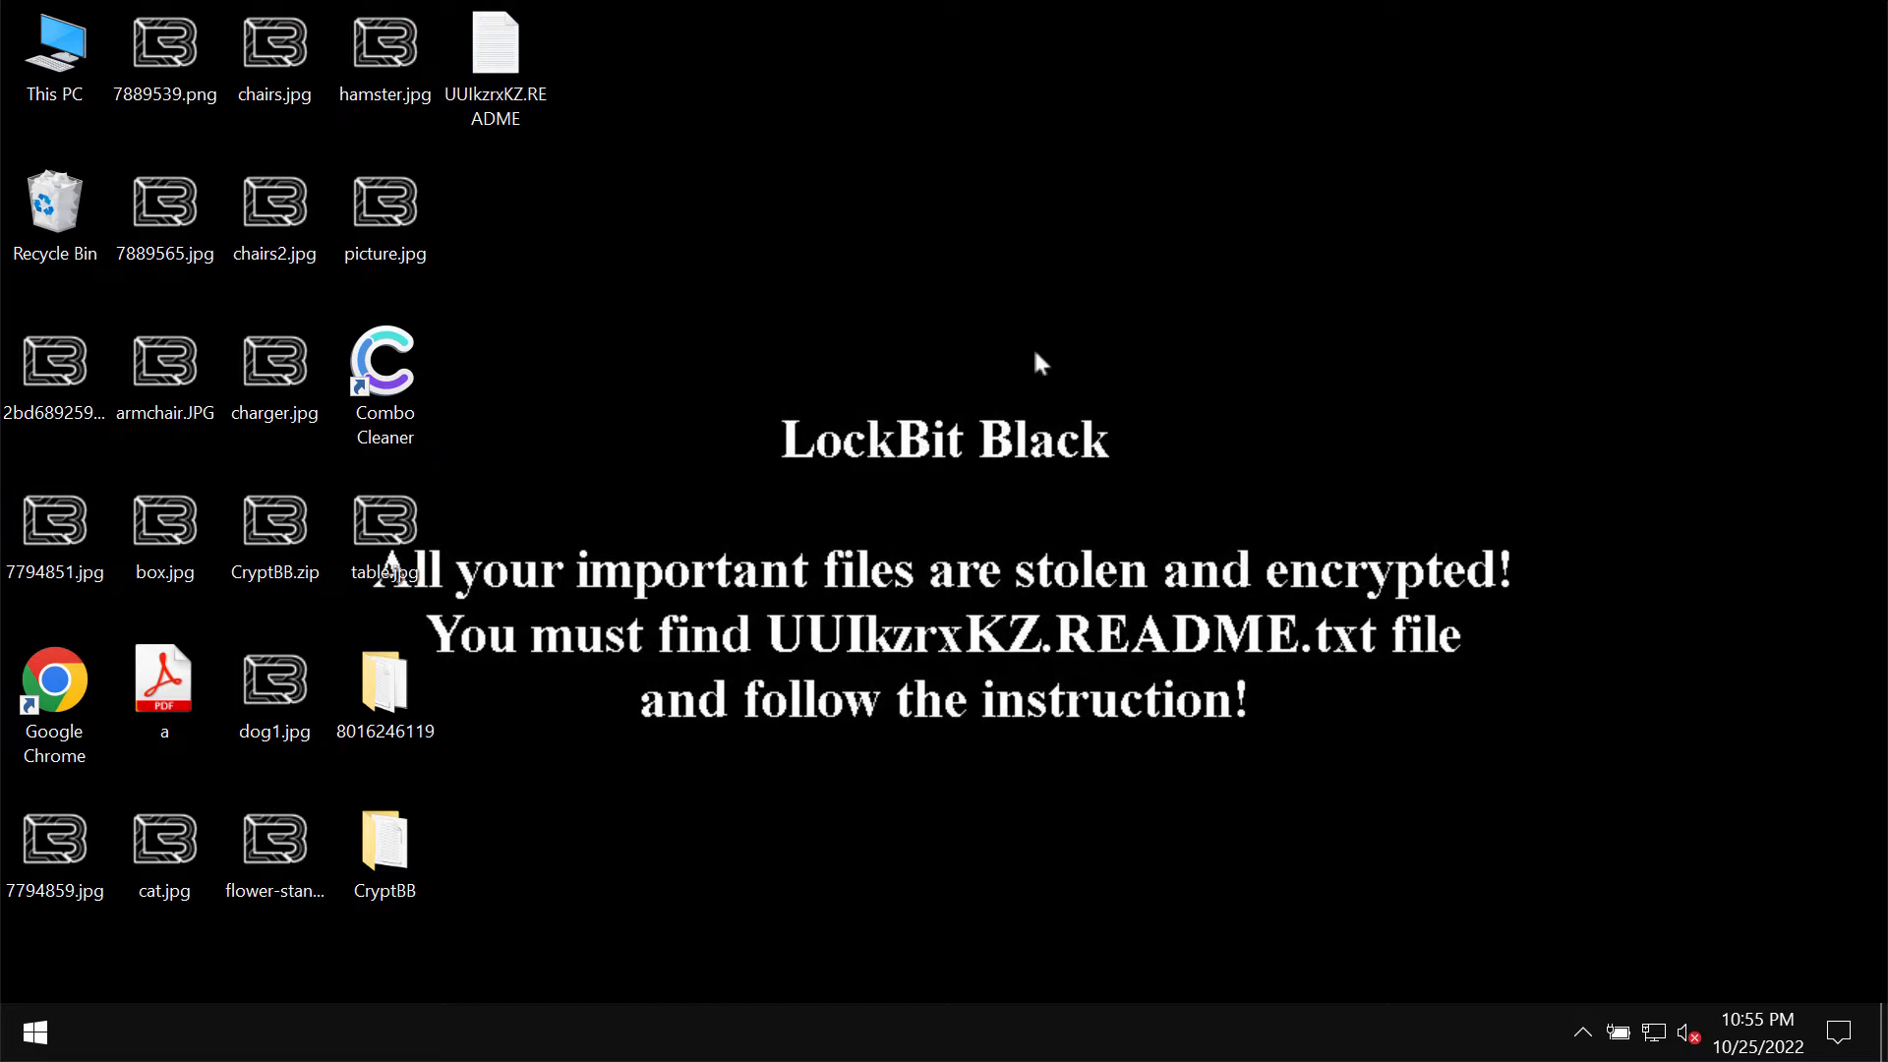
mouse_move(862, 488)
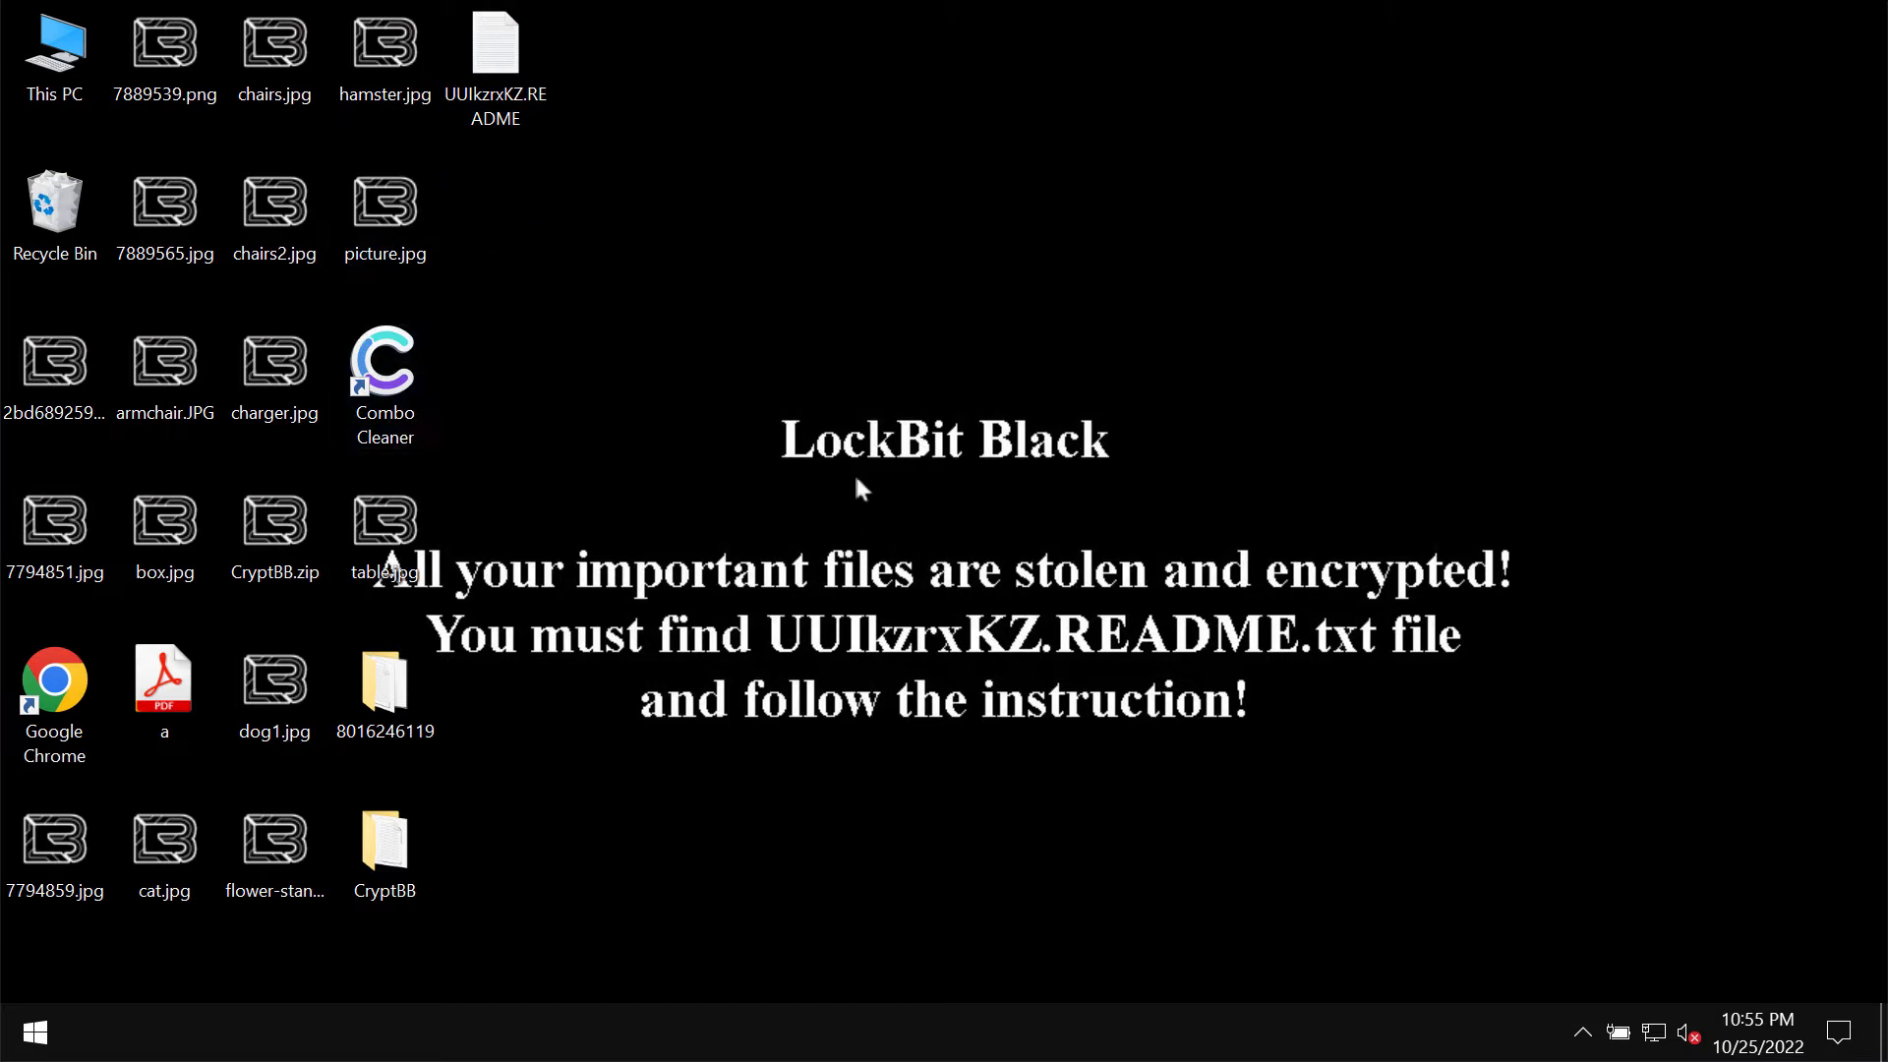
click(493, 54)
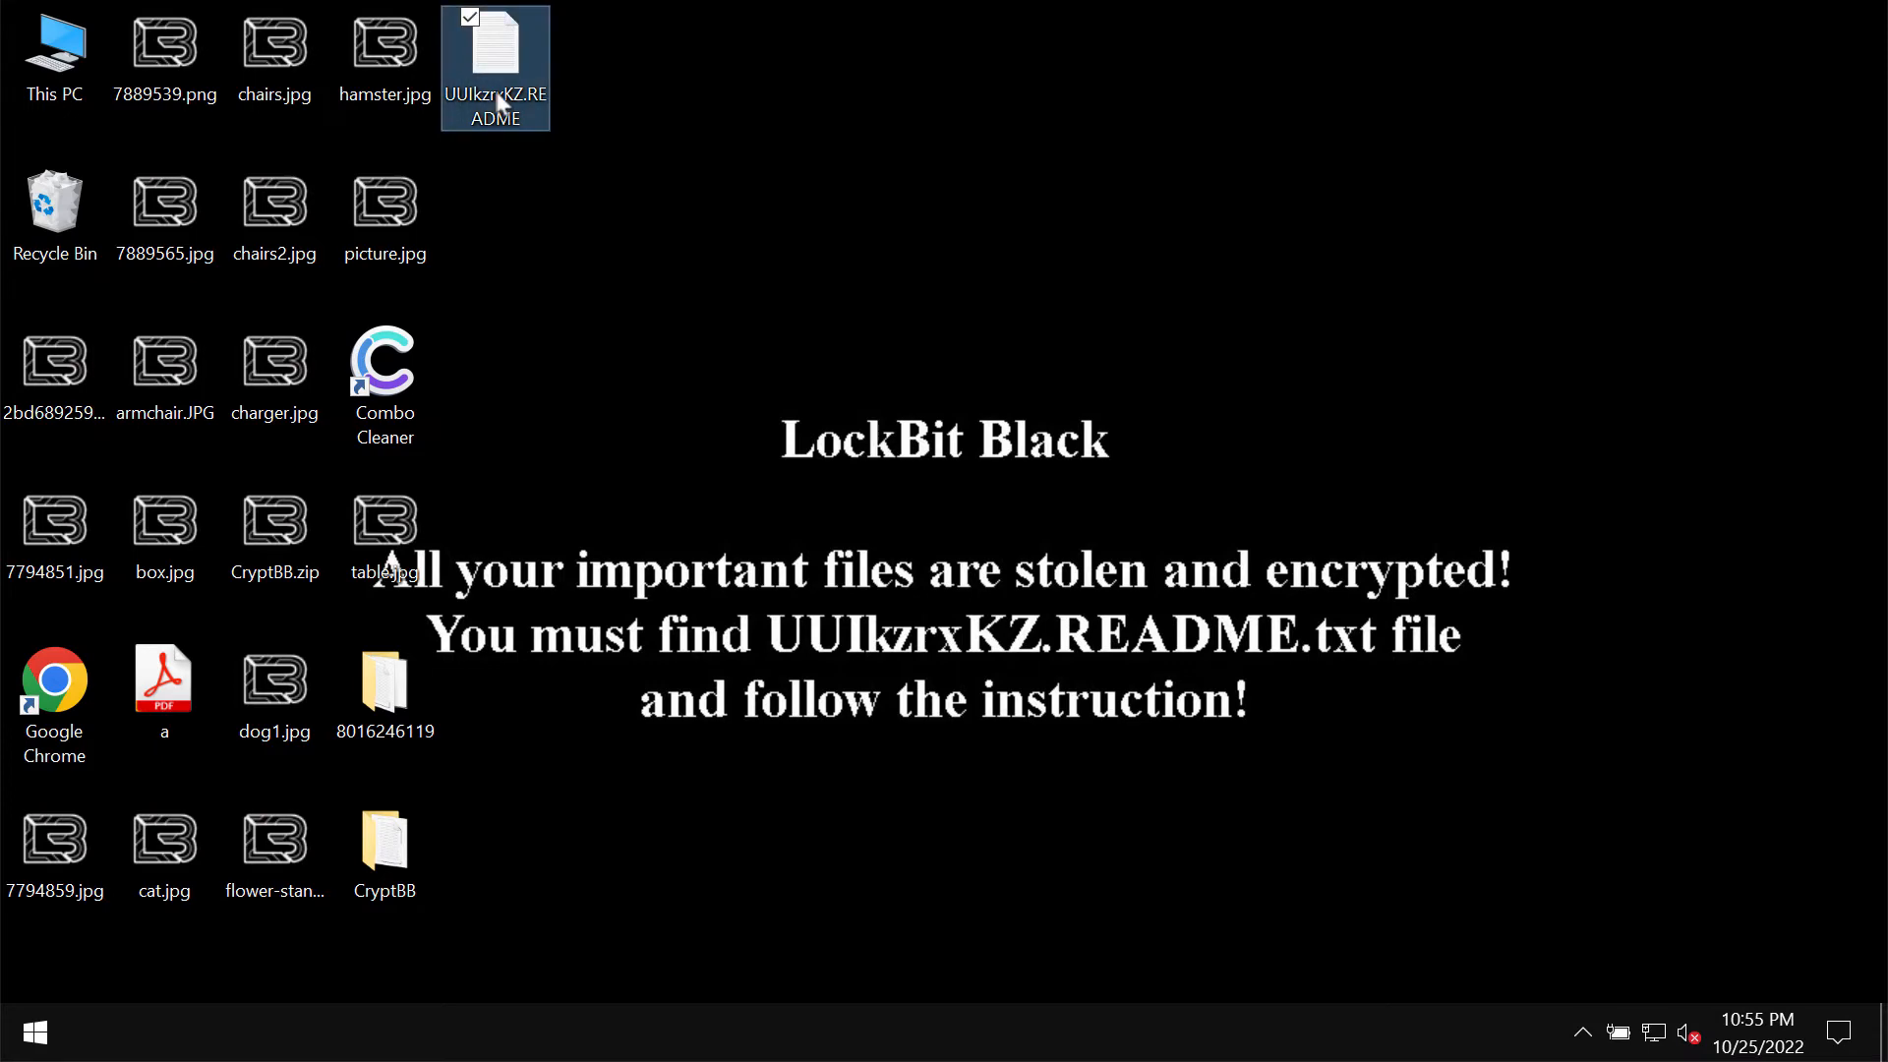
Open the UUIkzrxKZ README ransom note in Notepad, then minimize it.
double_click(494, 54)
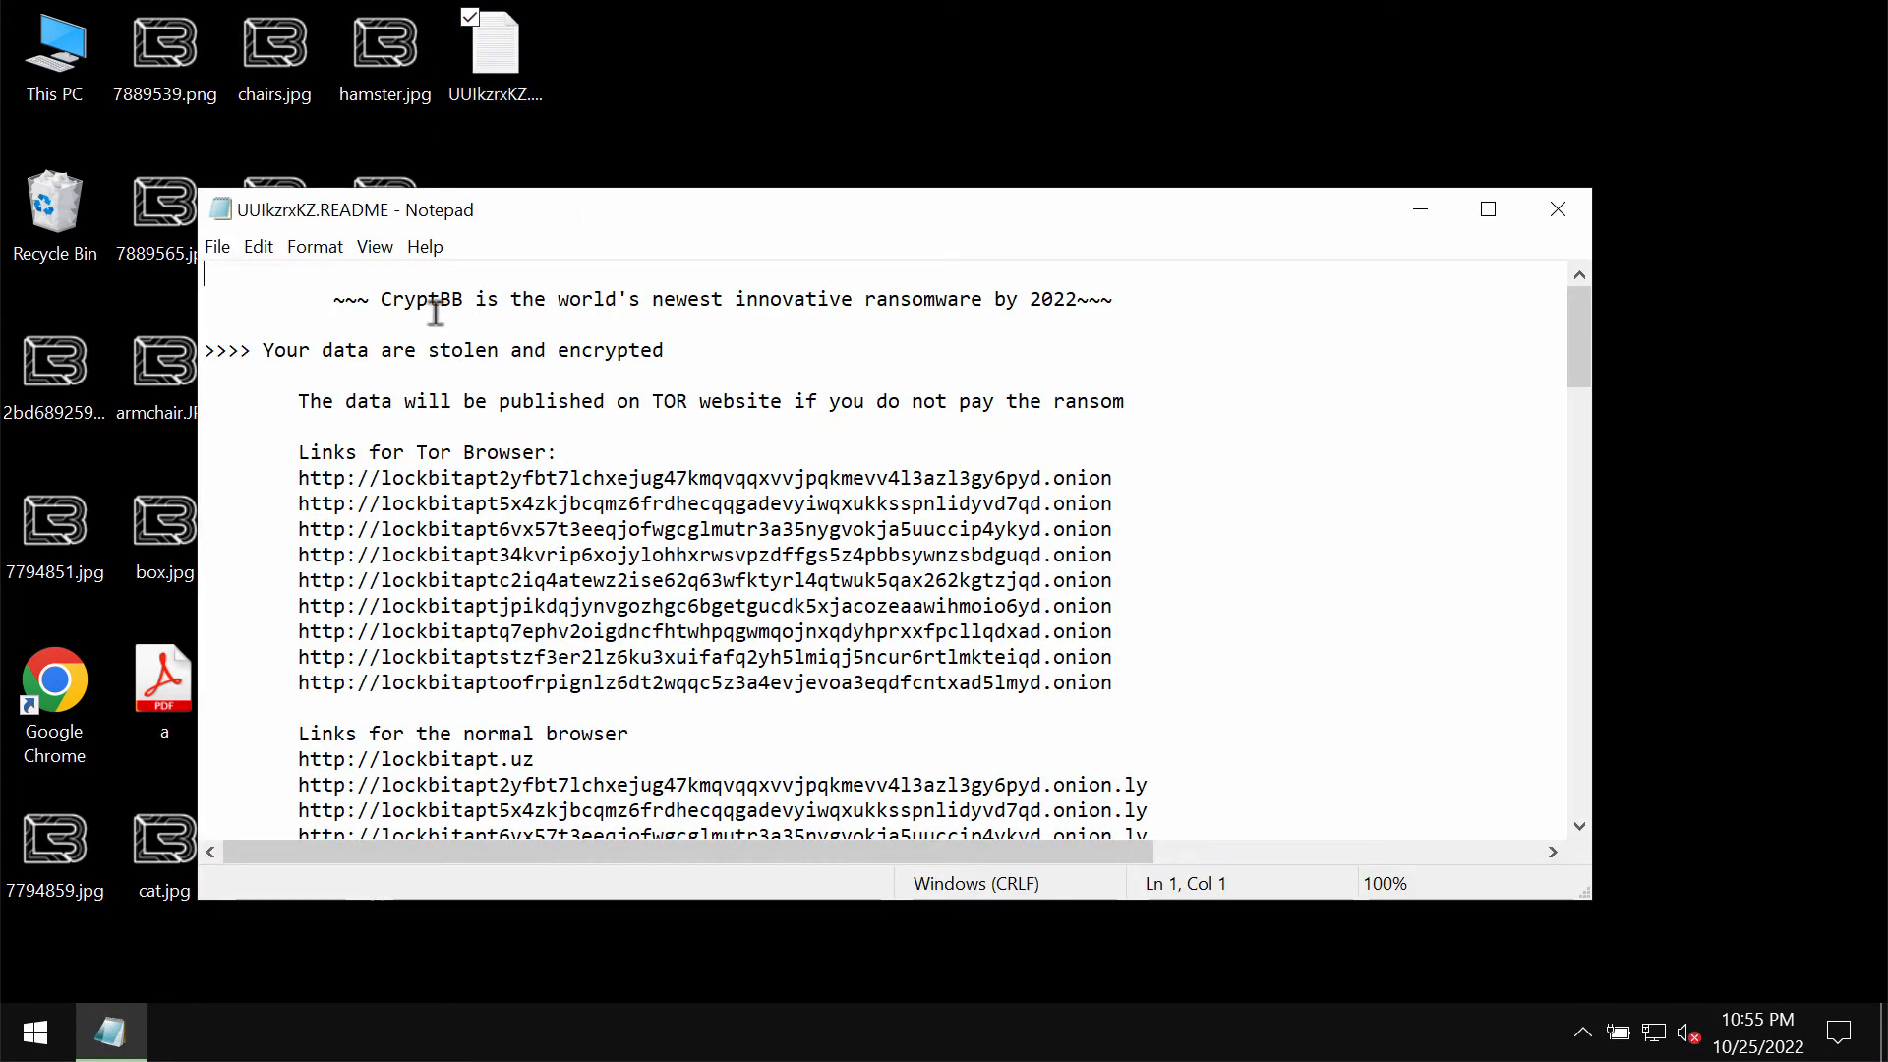
double_click(419, 299)
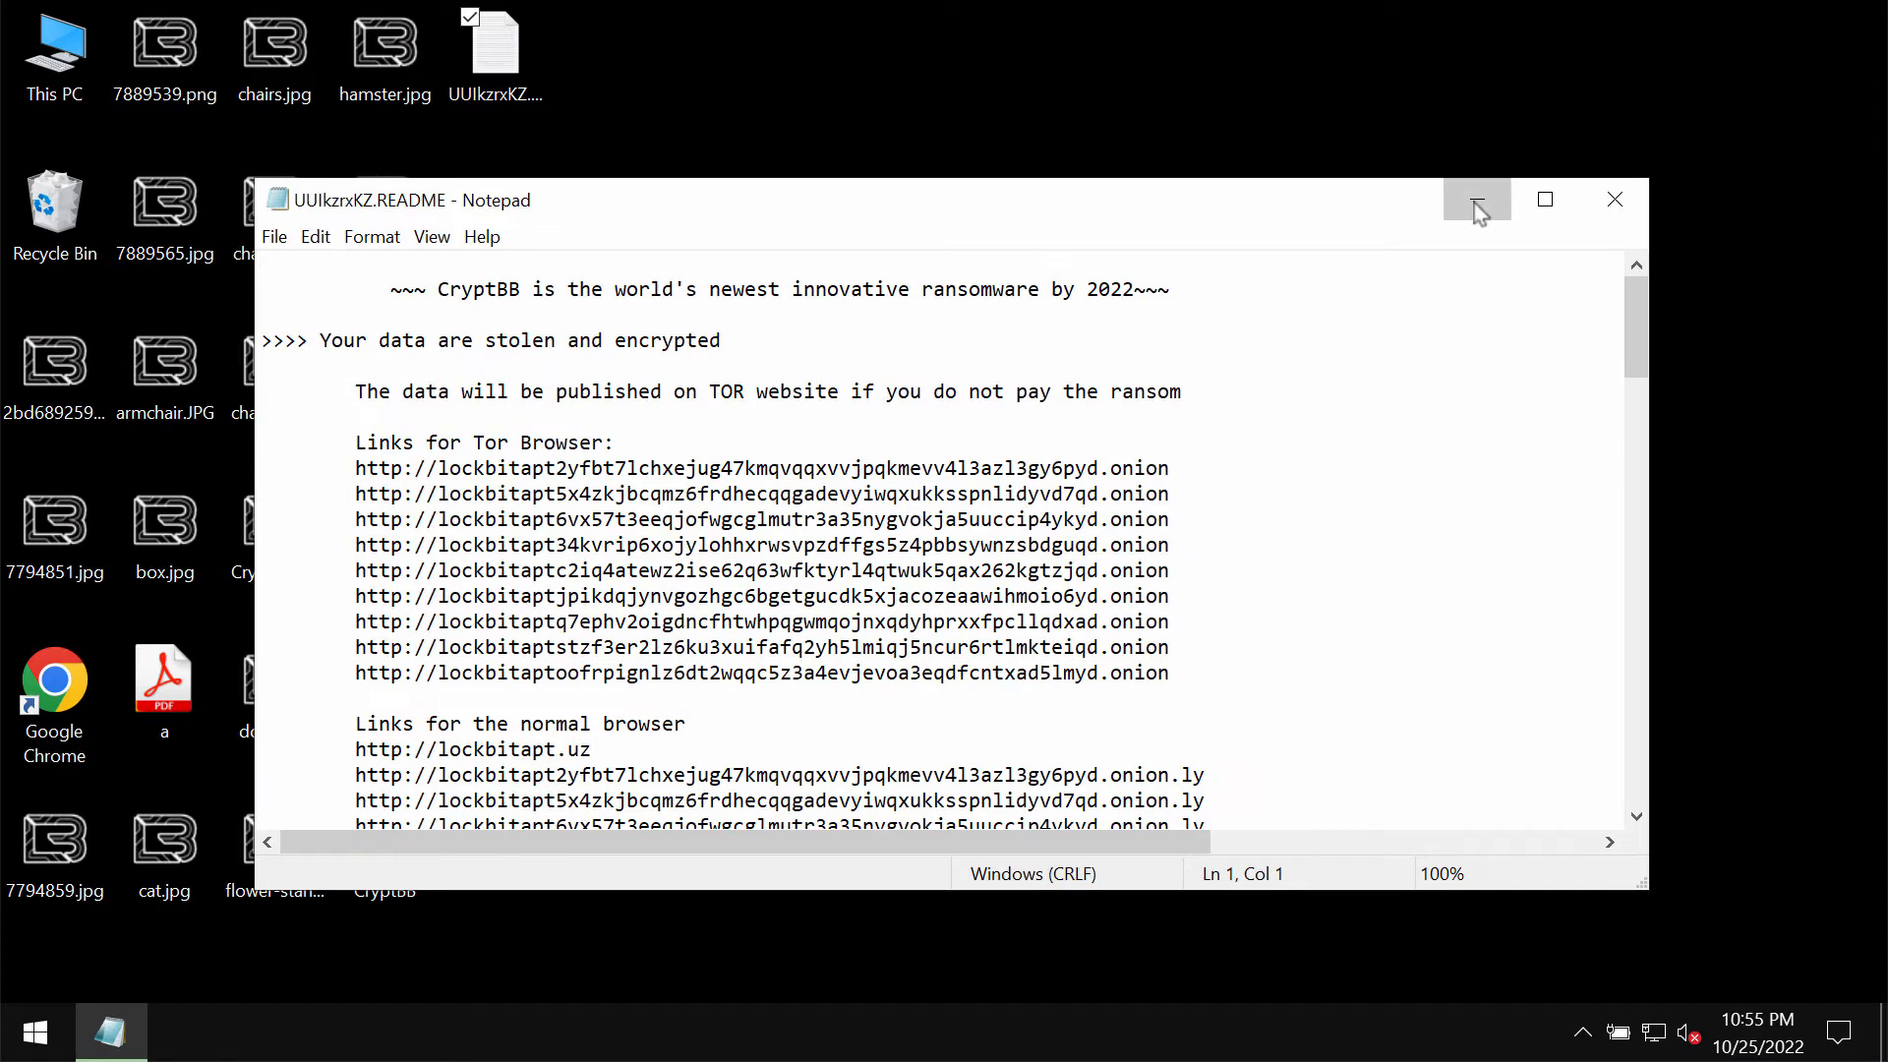
click(1474, 198)
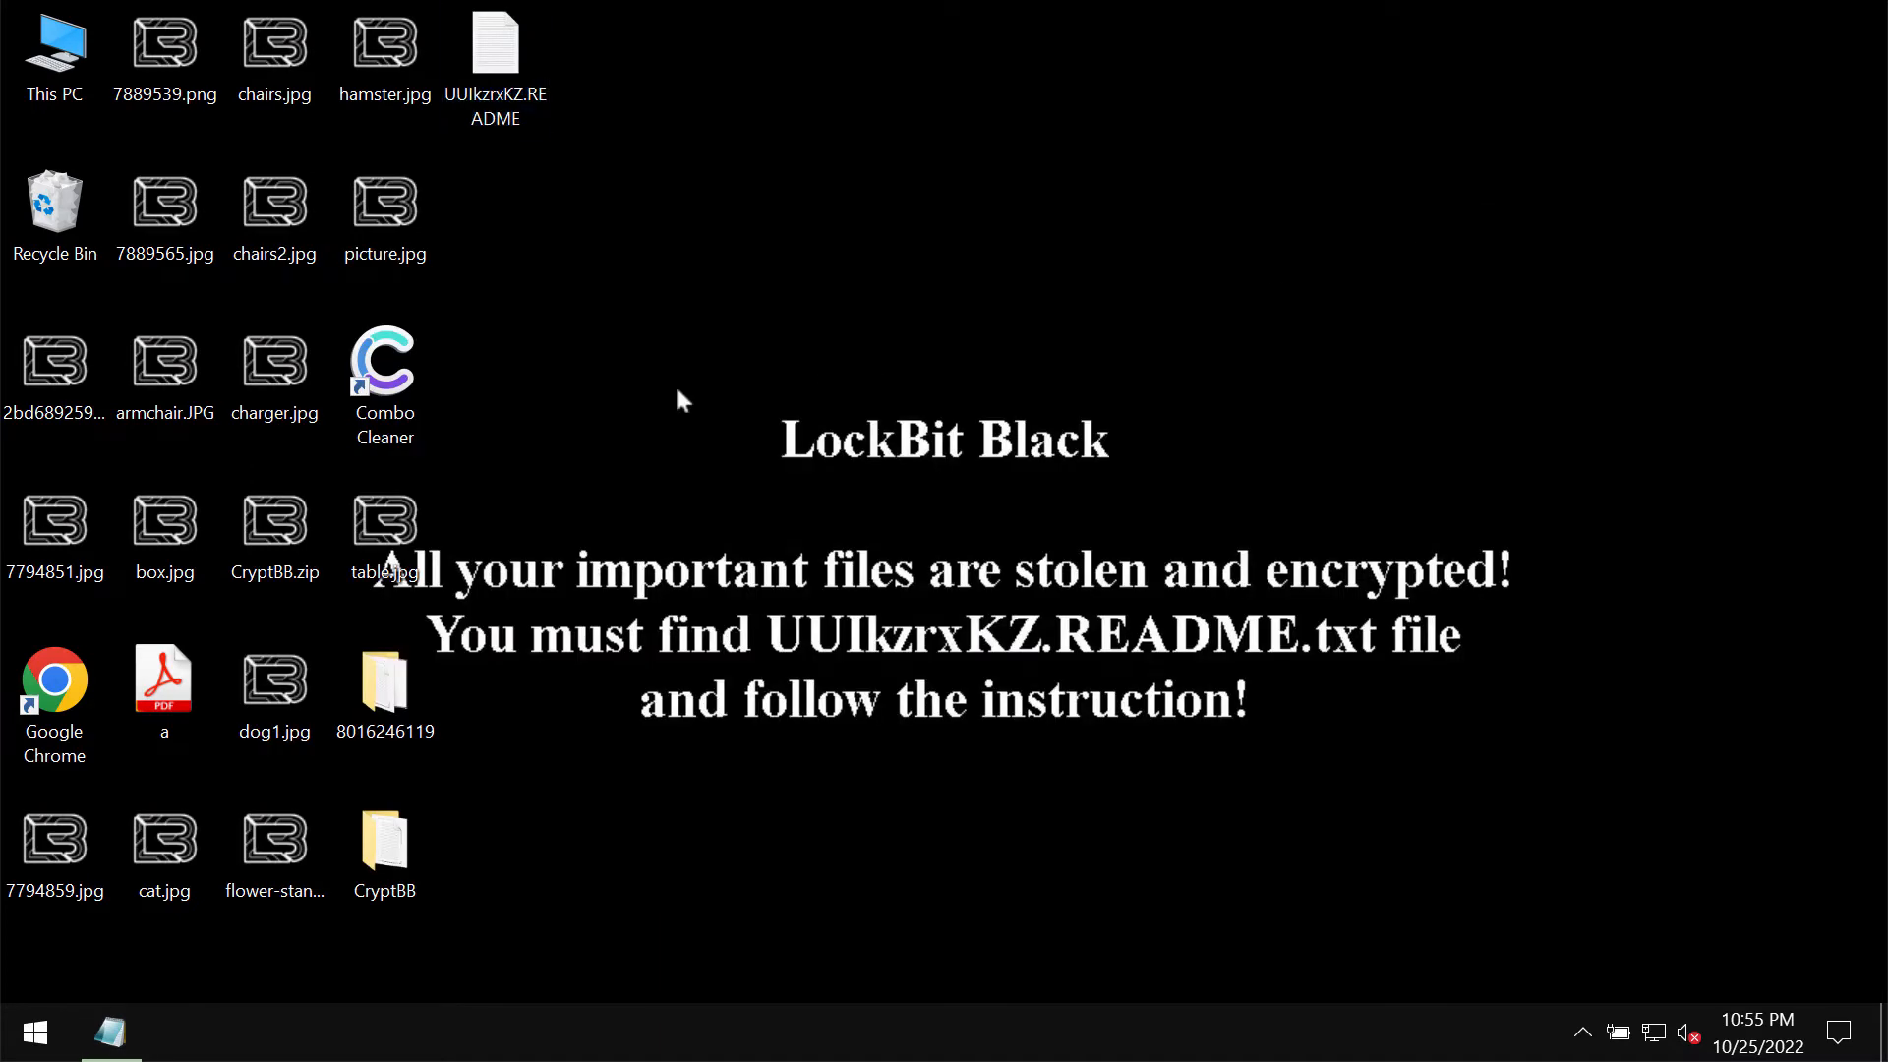
Load combocleaner.com in Google Chrome, then minimize the browser.
click(54, 692)
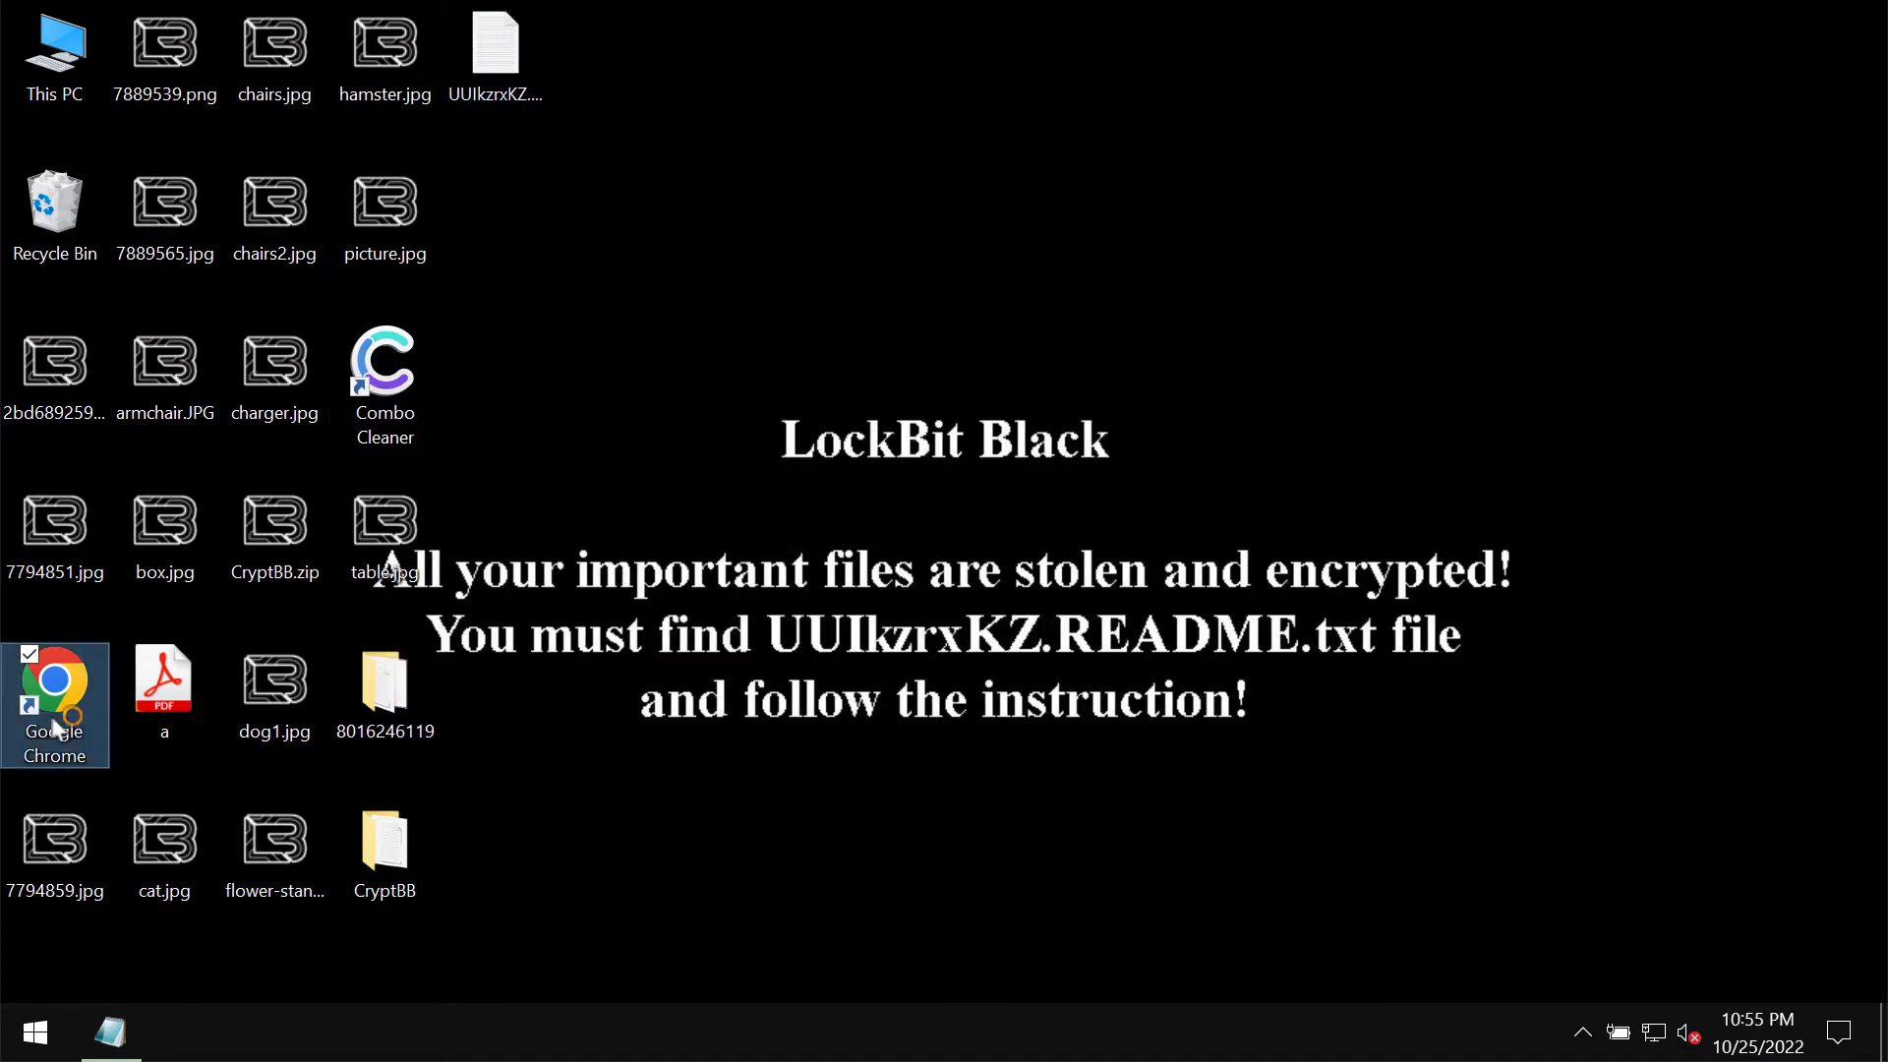
mouse_move(702, 376)
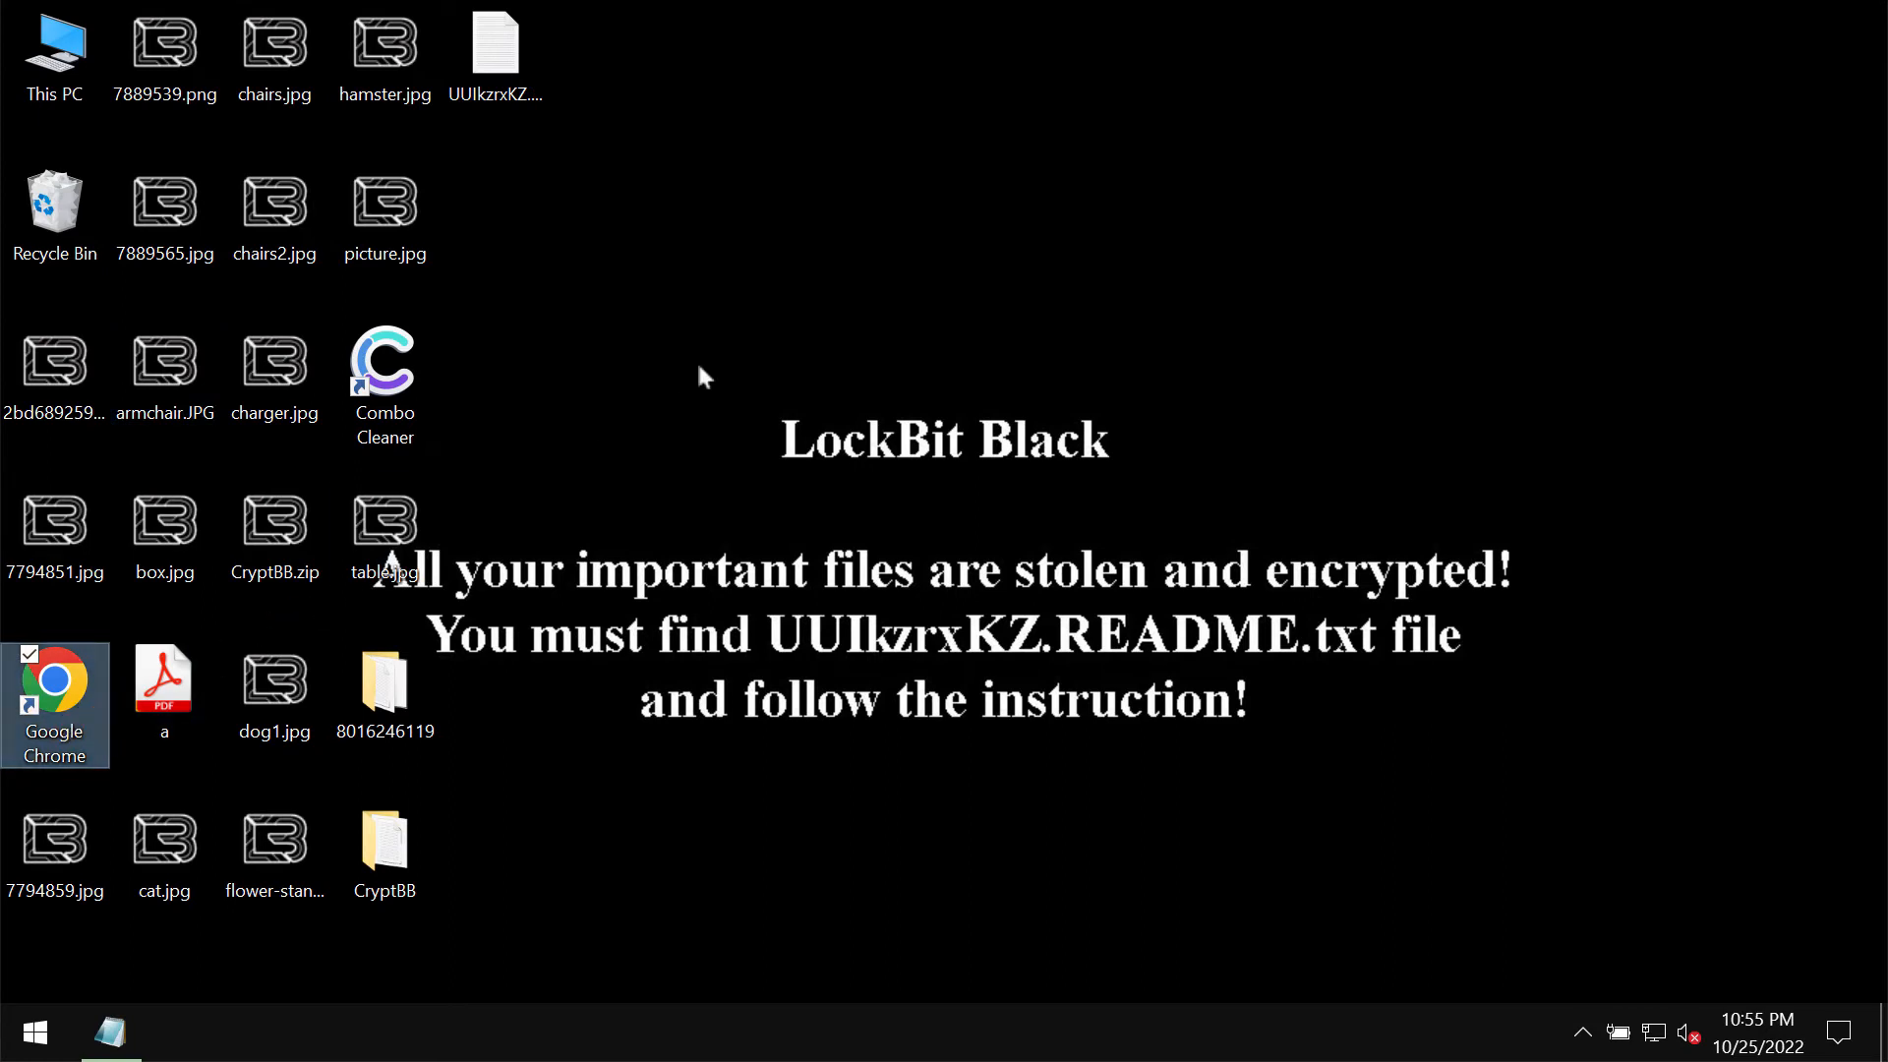
double_click(55, 687)
text(combocleaner.com)
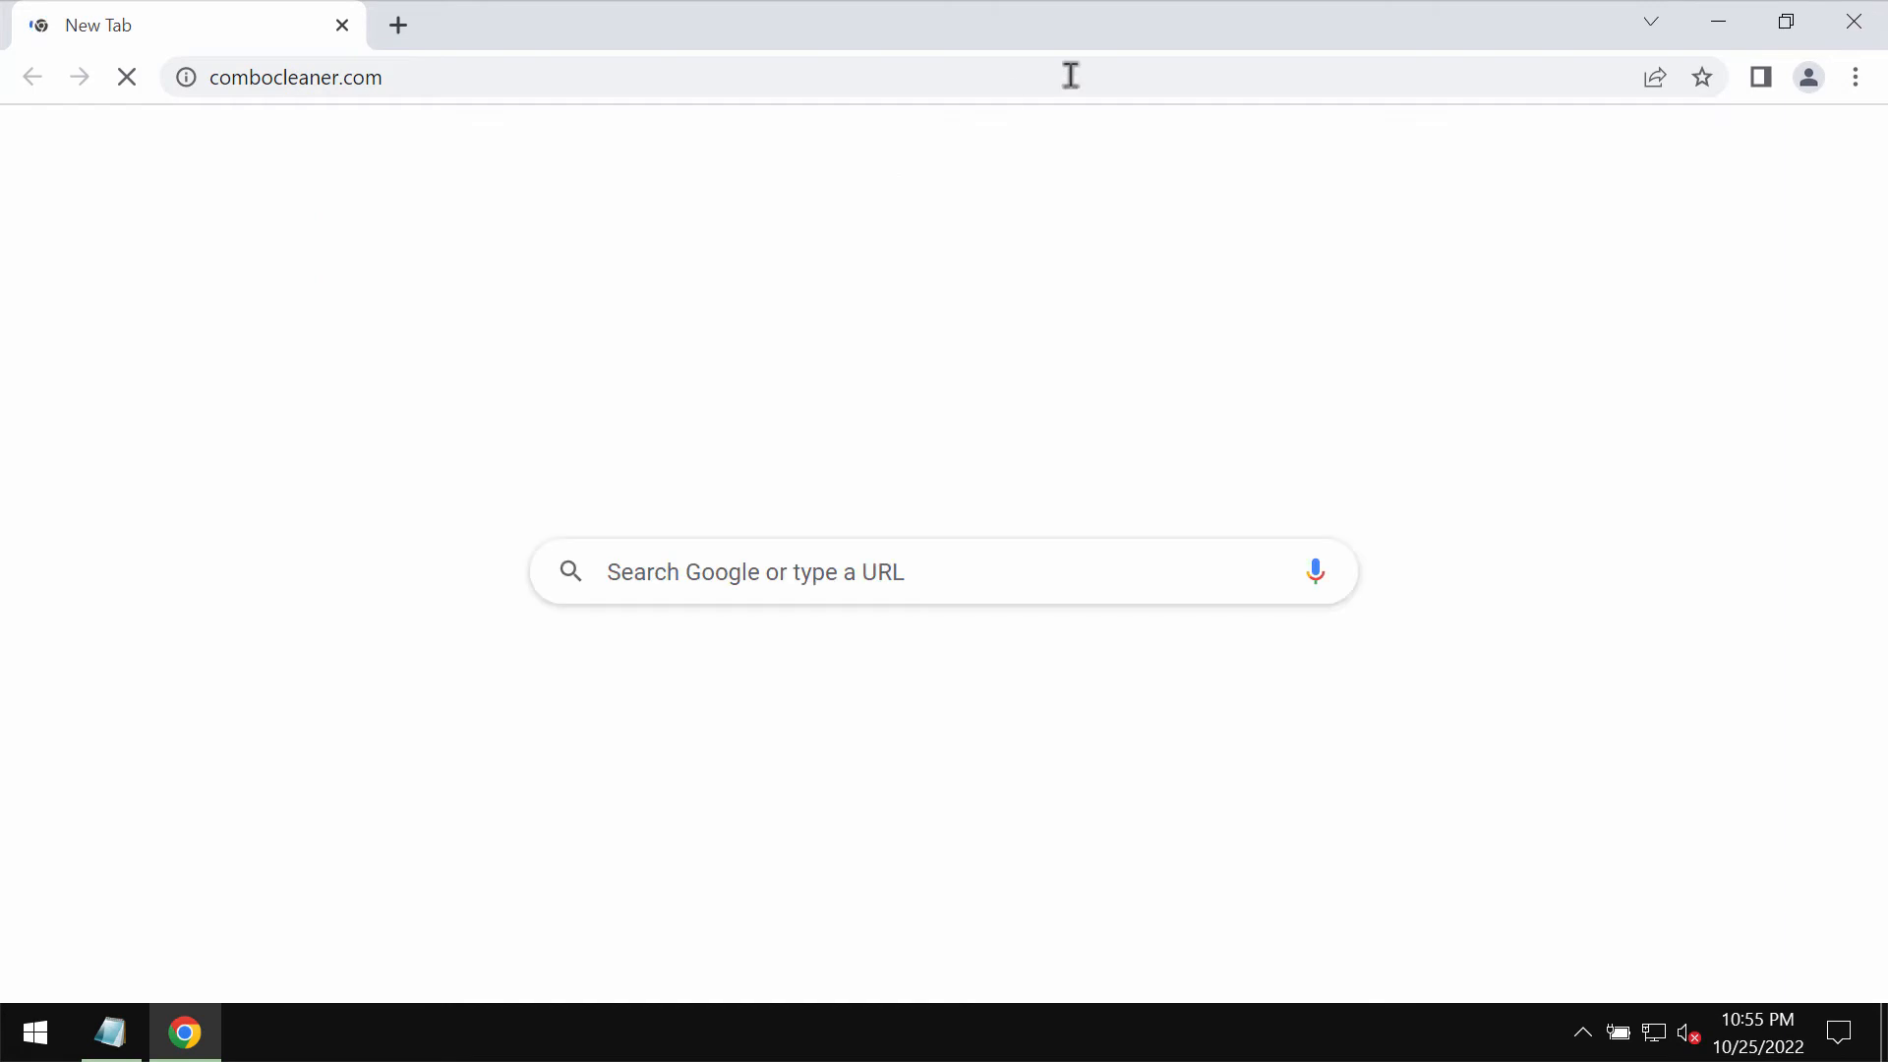
key(Return)
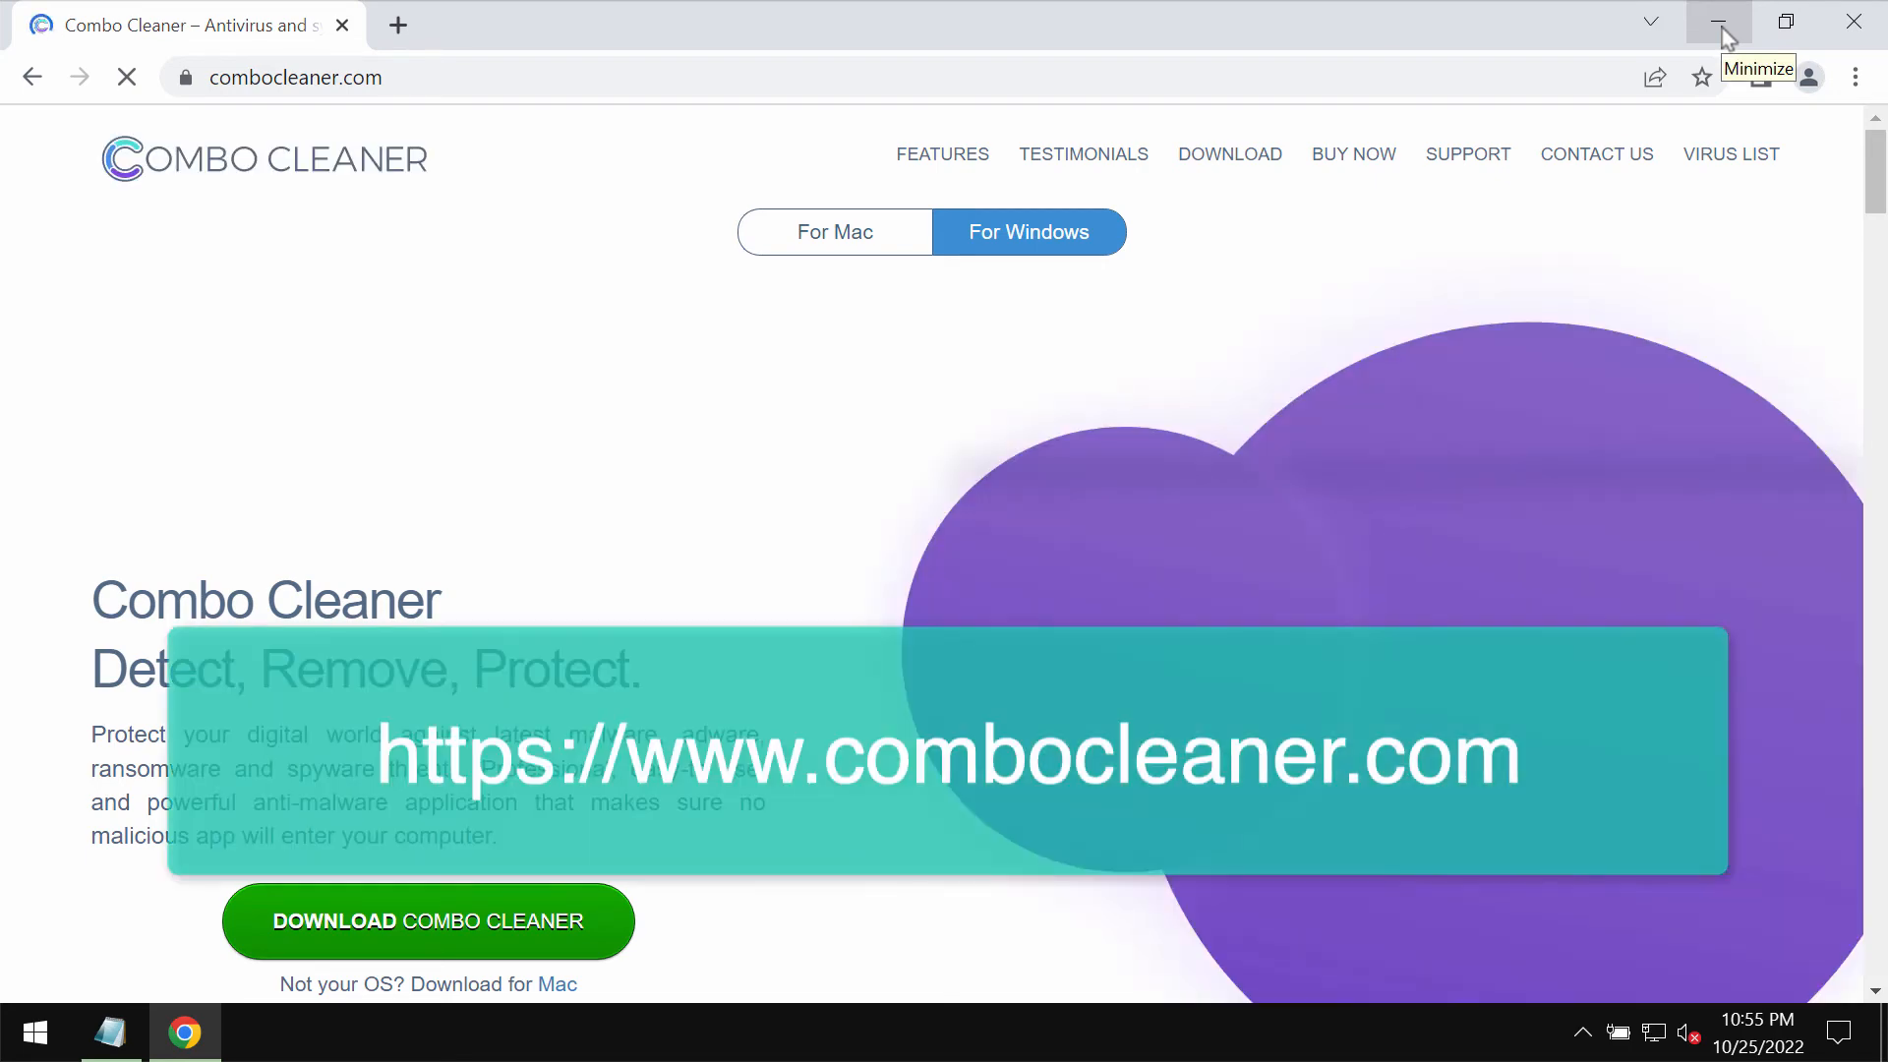
click(1721, 22)
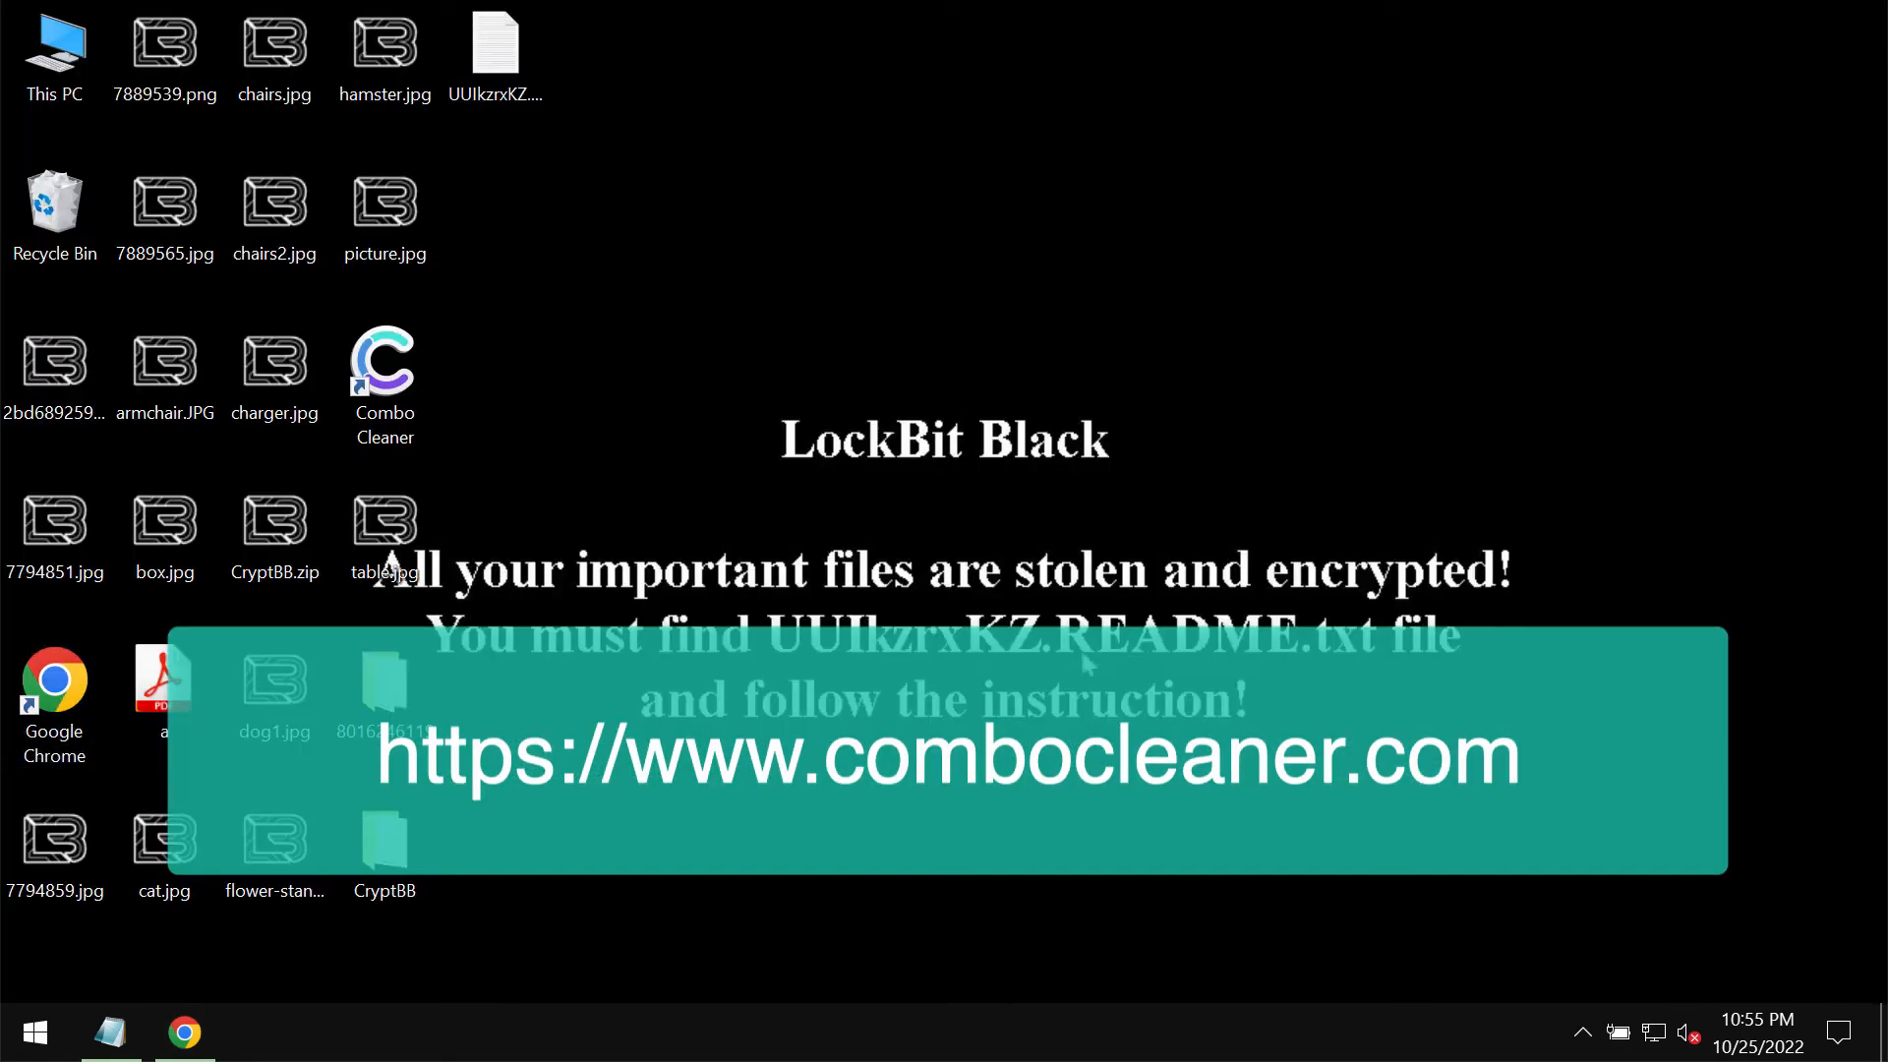
Launch Combo Cleaner, start a Quick Scan, and return to the dashboard.
double_click(384, 361)
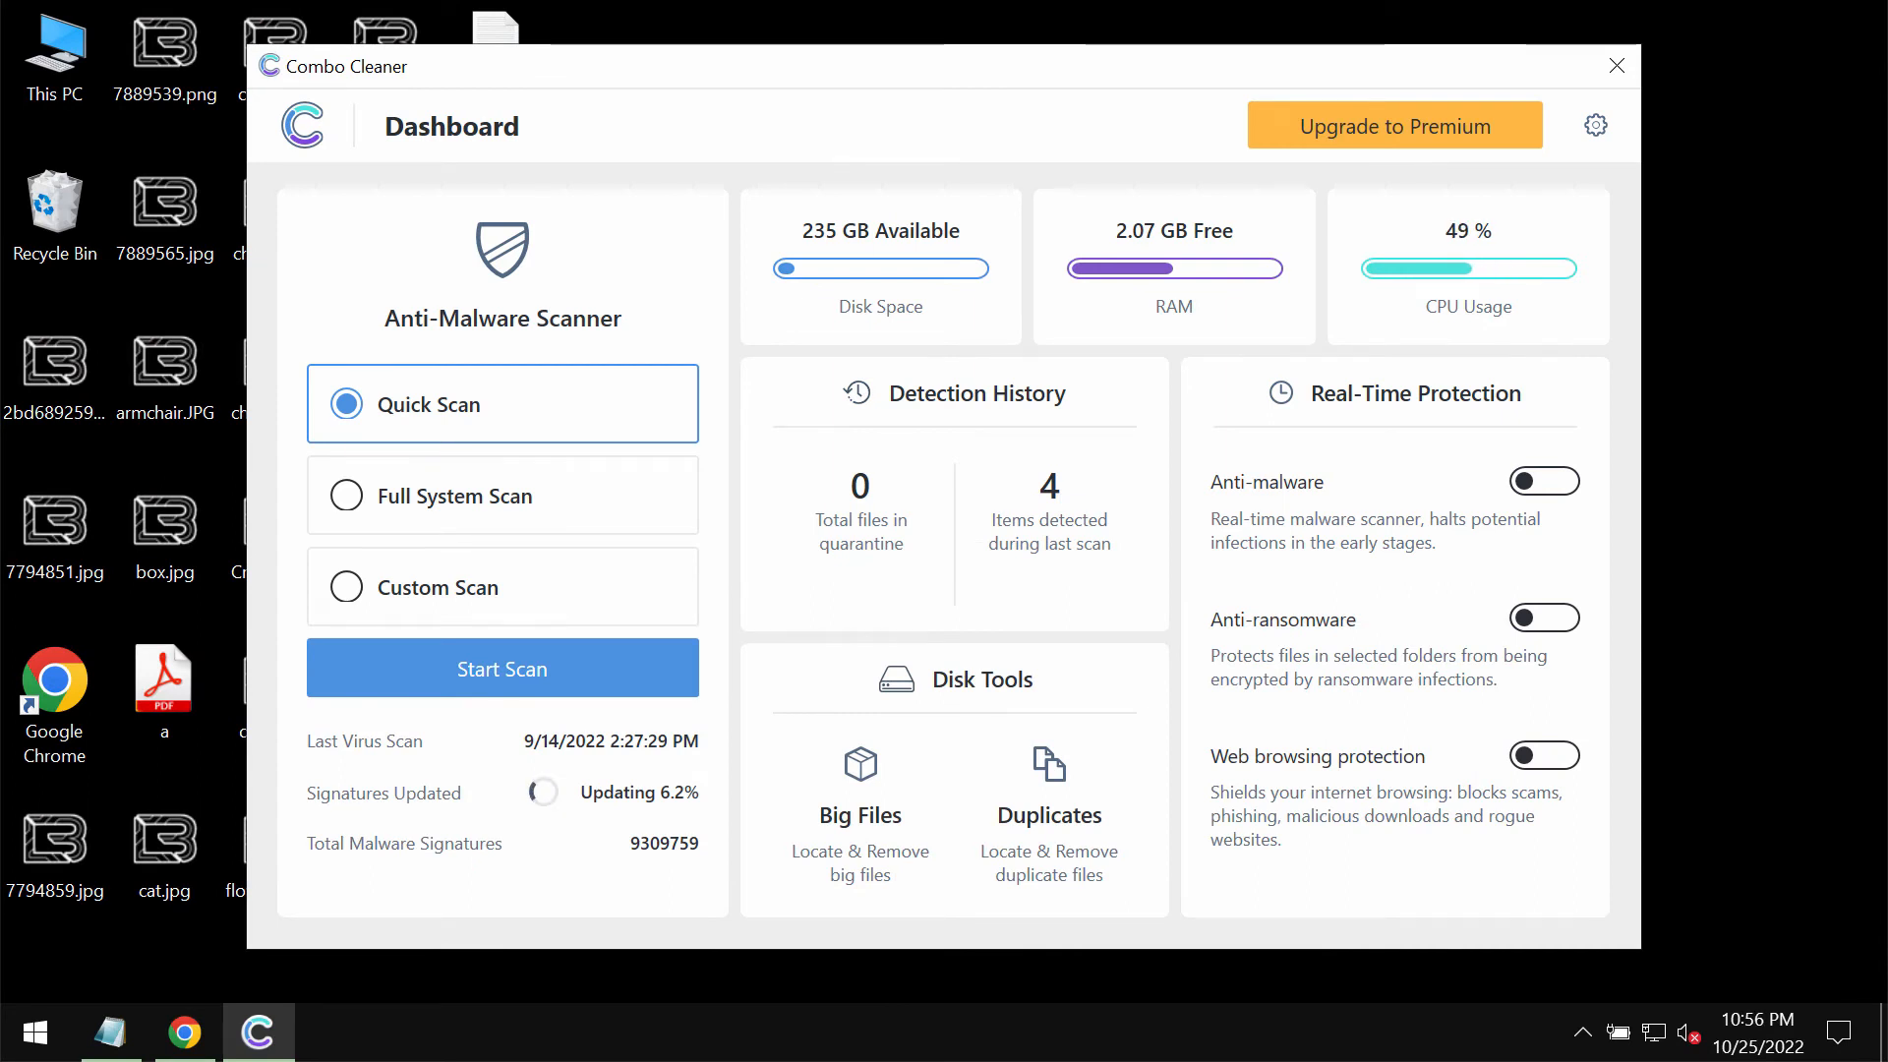
click(503, 669)
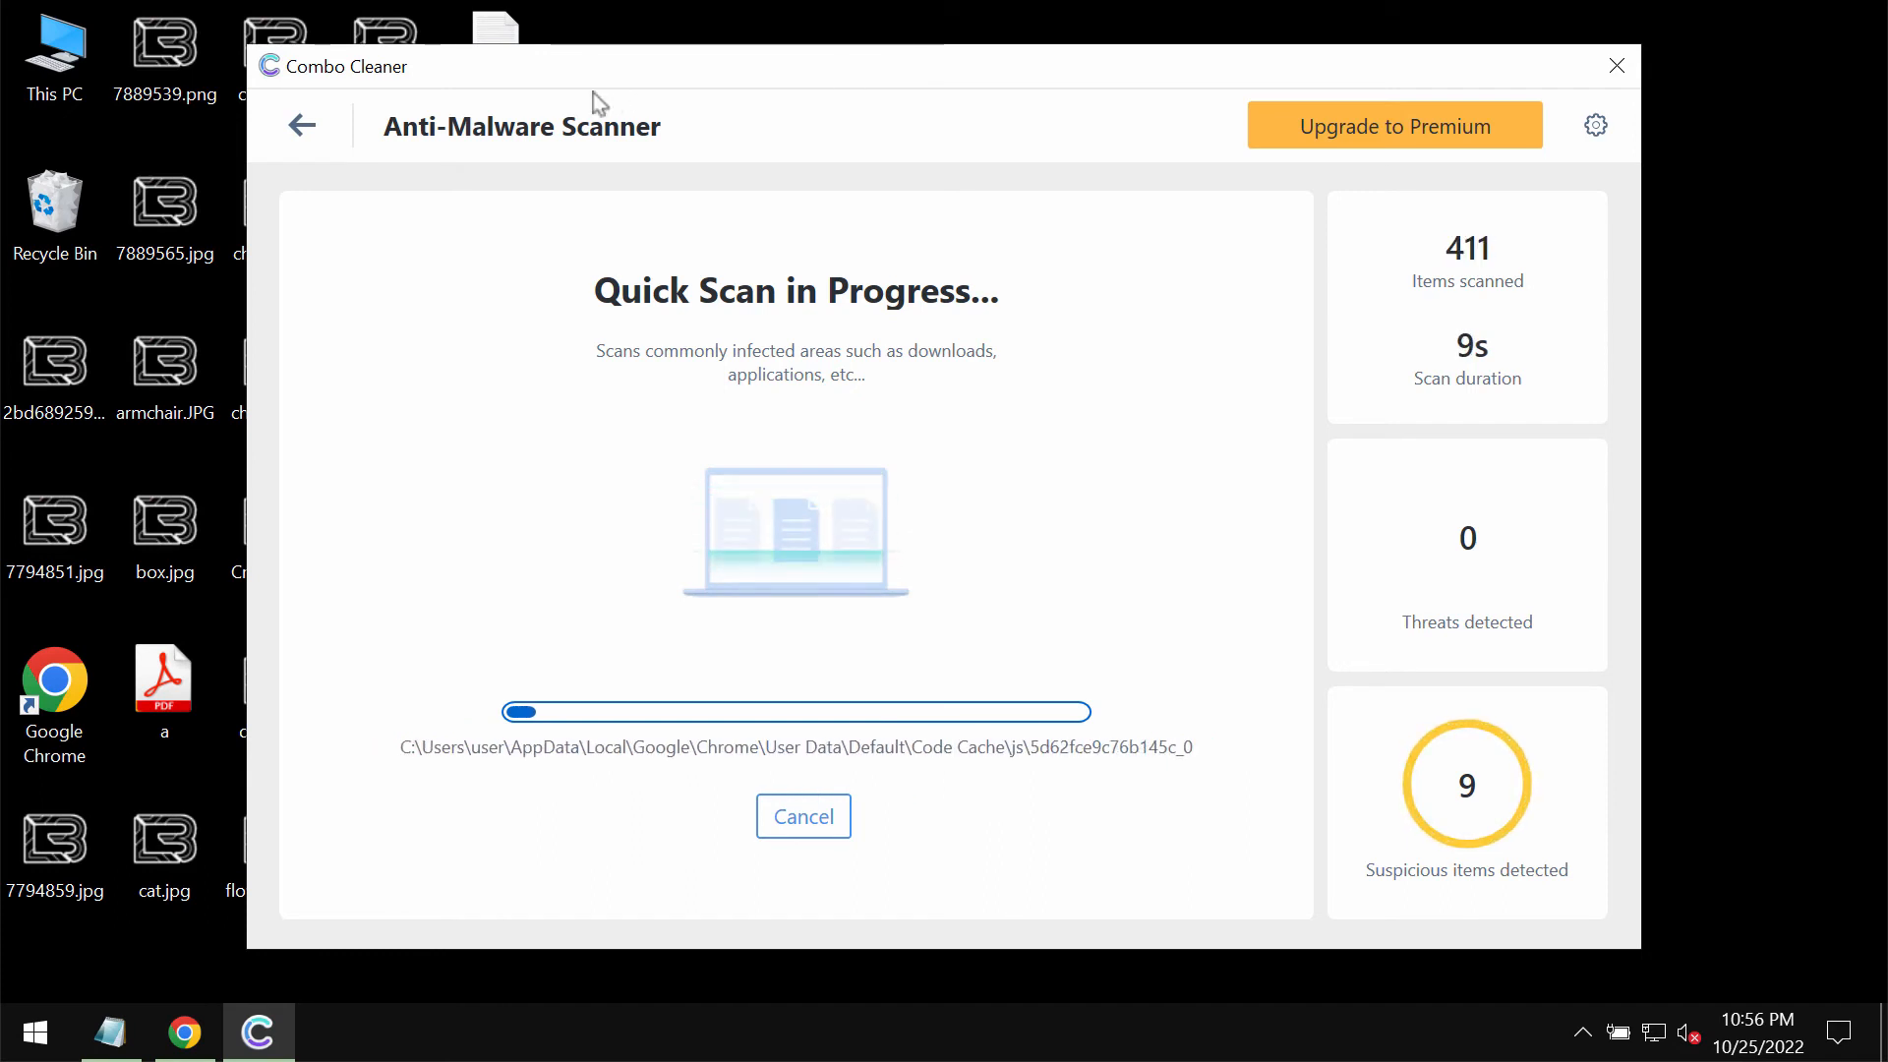
click(302, 124)
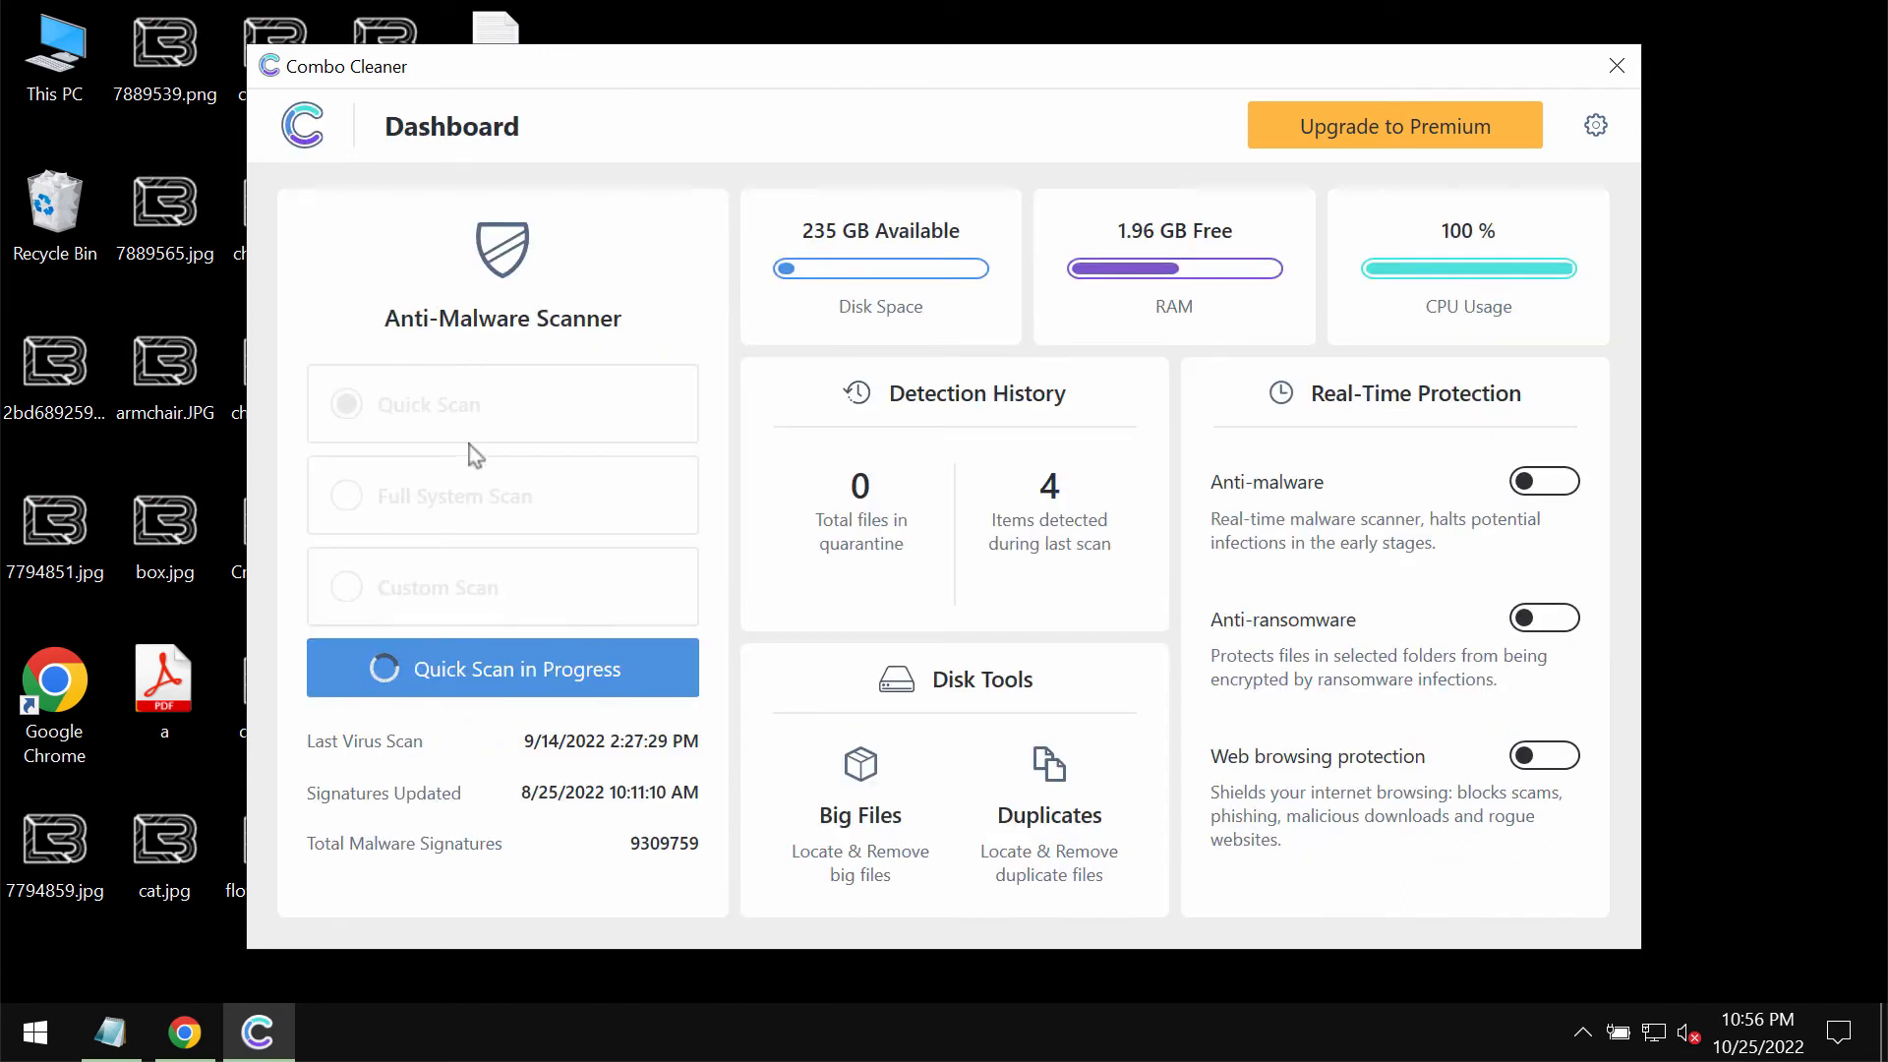
mouse_move(318, 419)
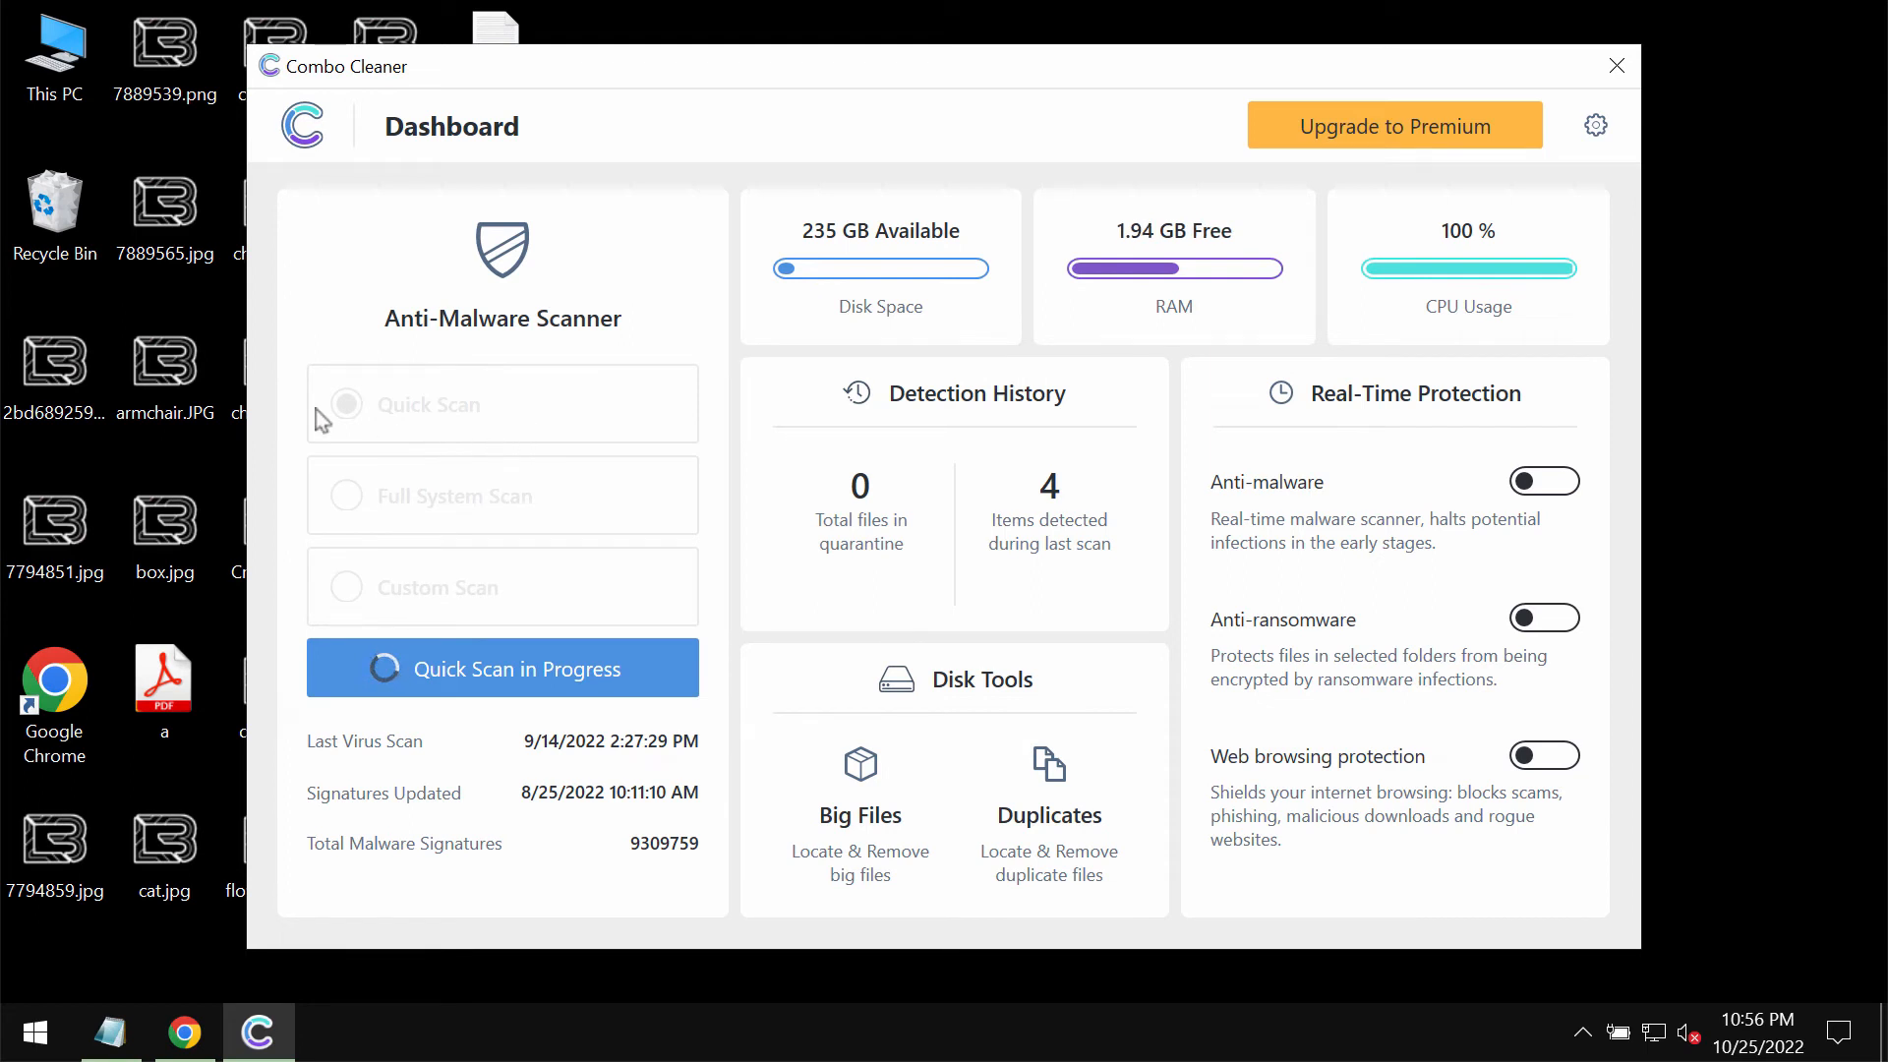
mouse_move(398, 455)
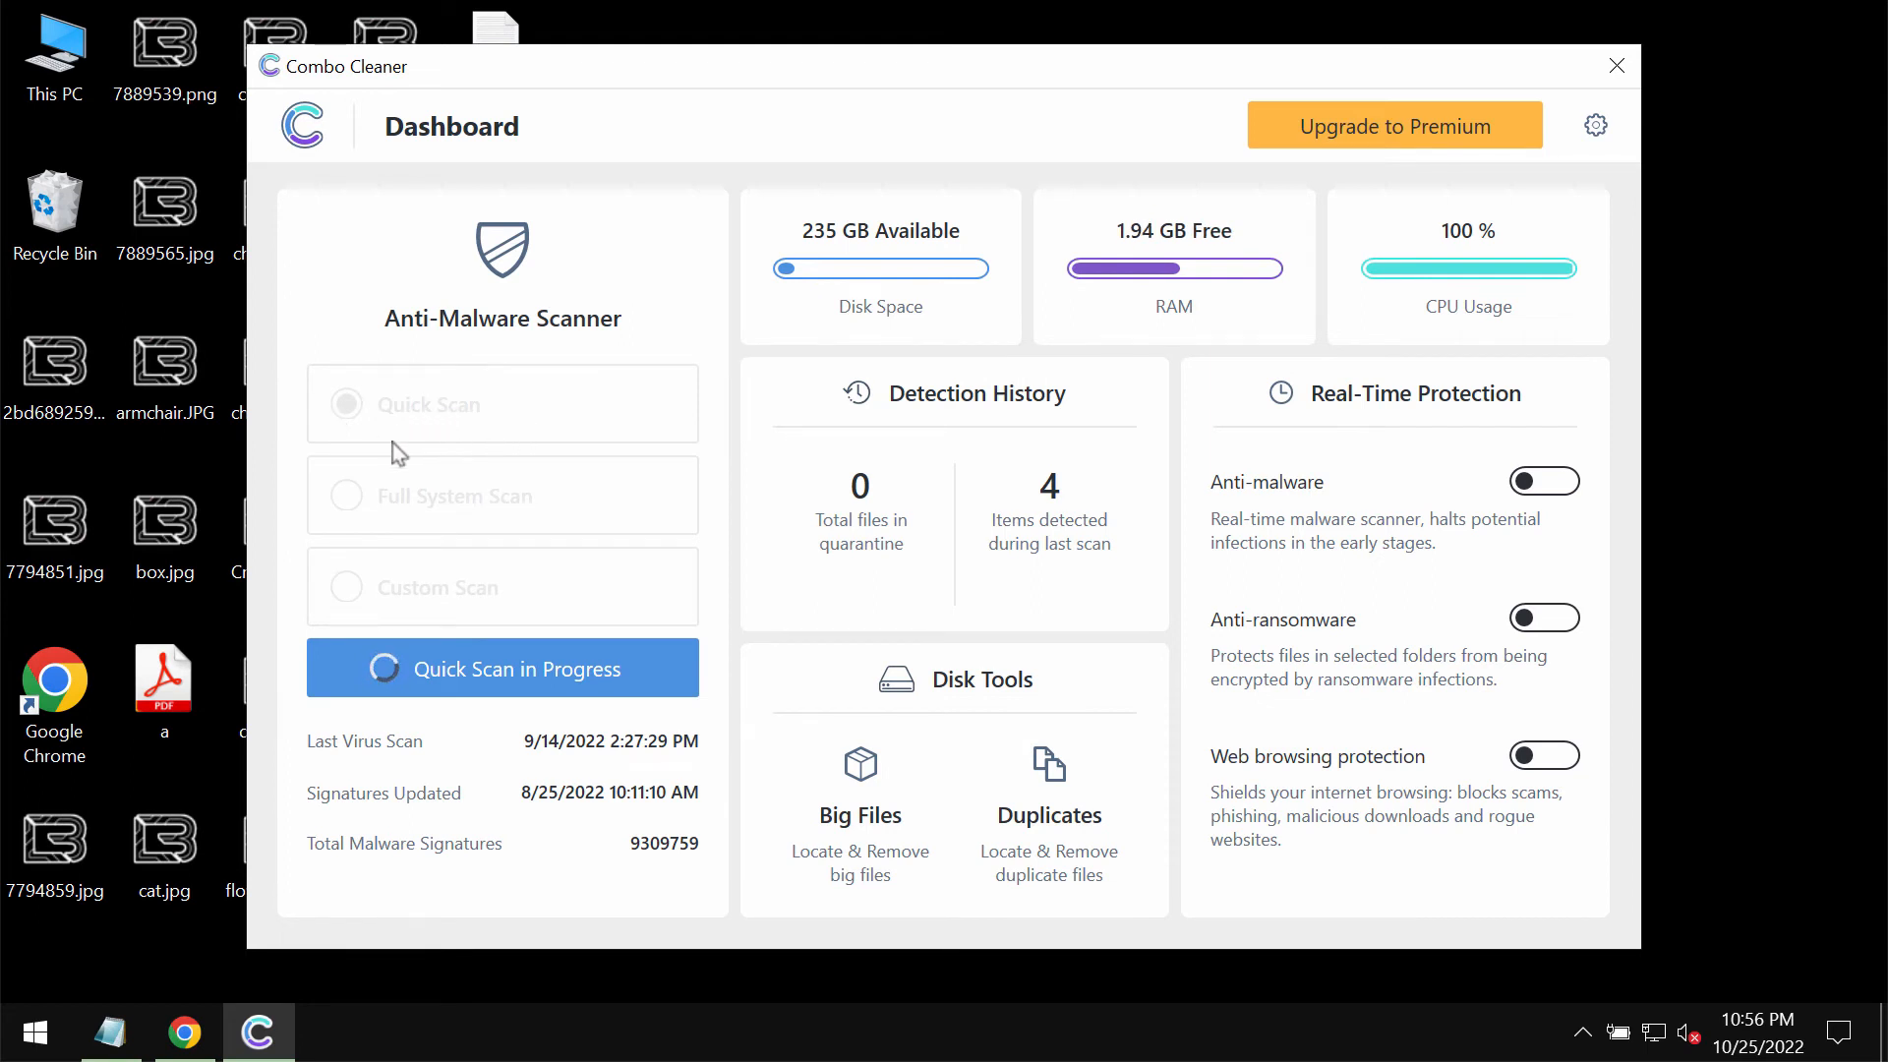
mouse_move(1595, 125)
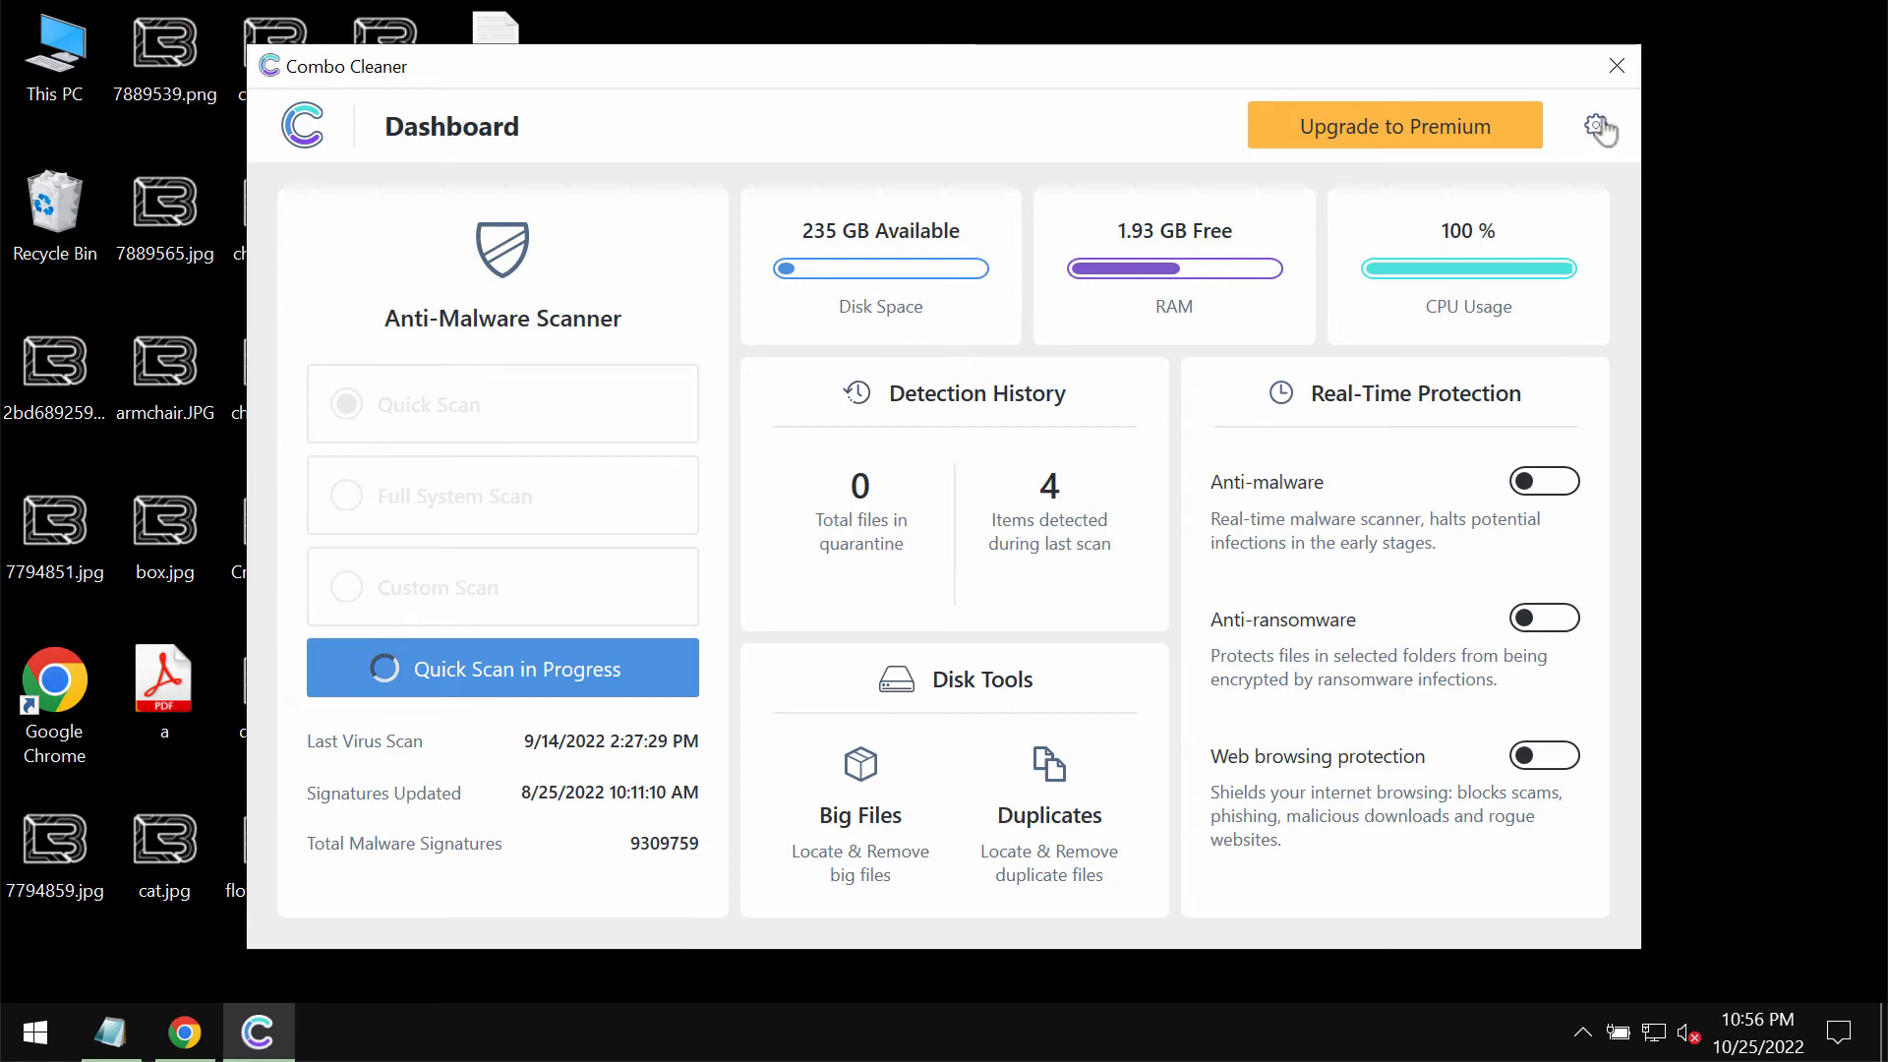
click(1597, 125)
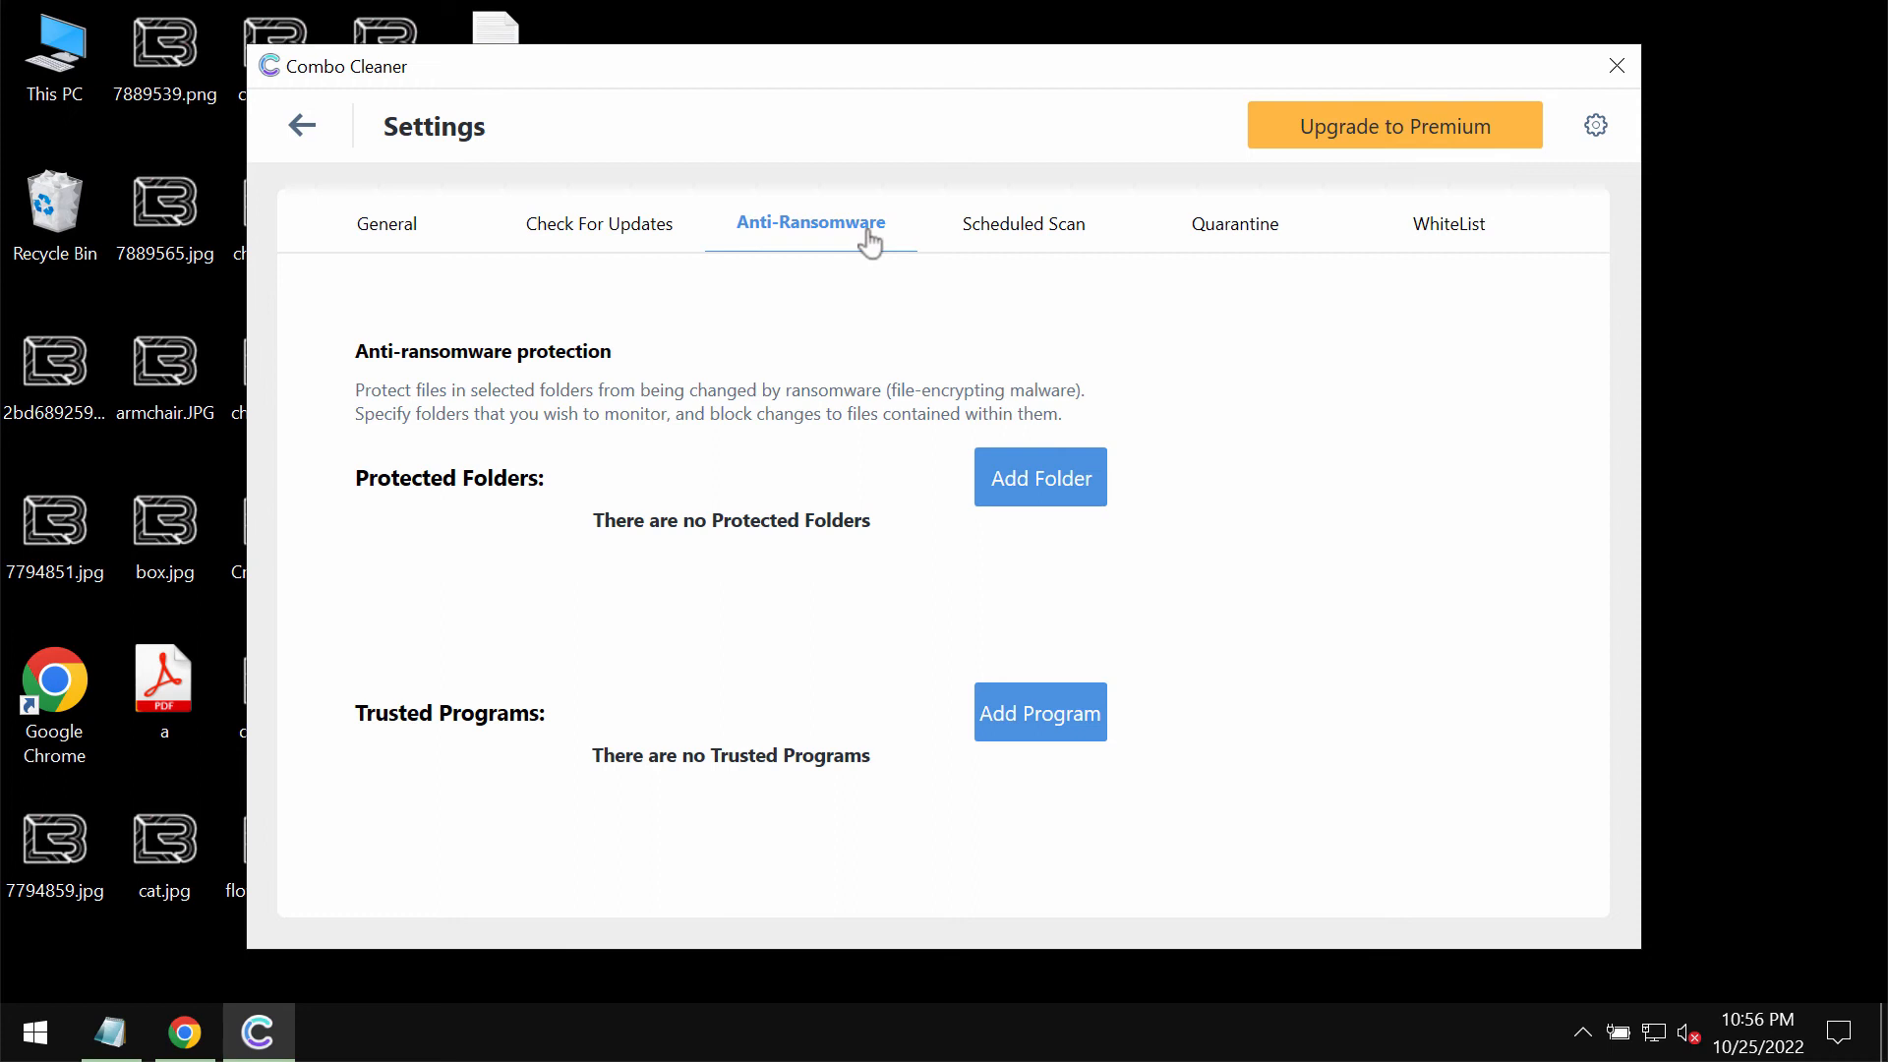
mouse_move(1084, 483)
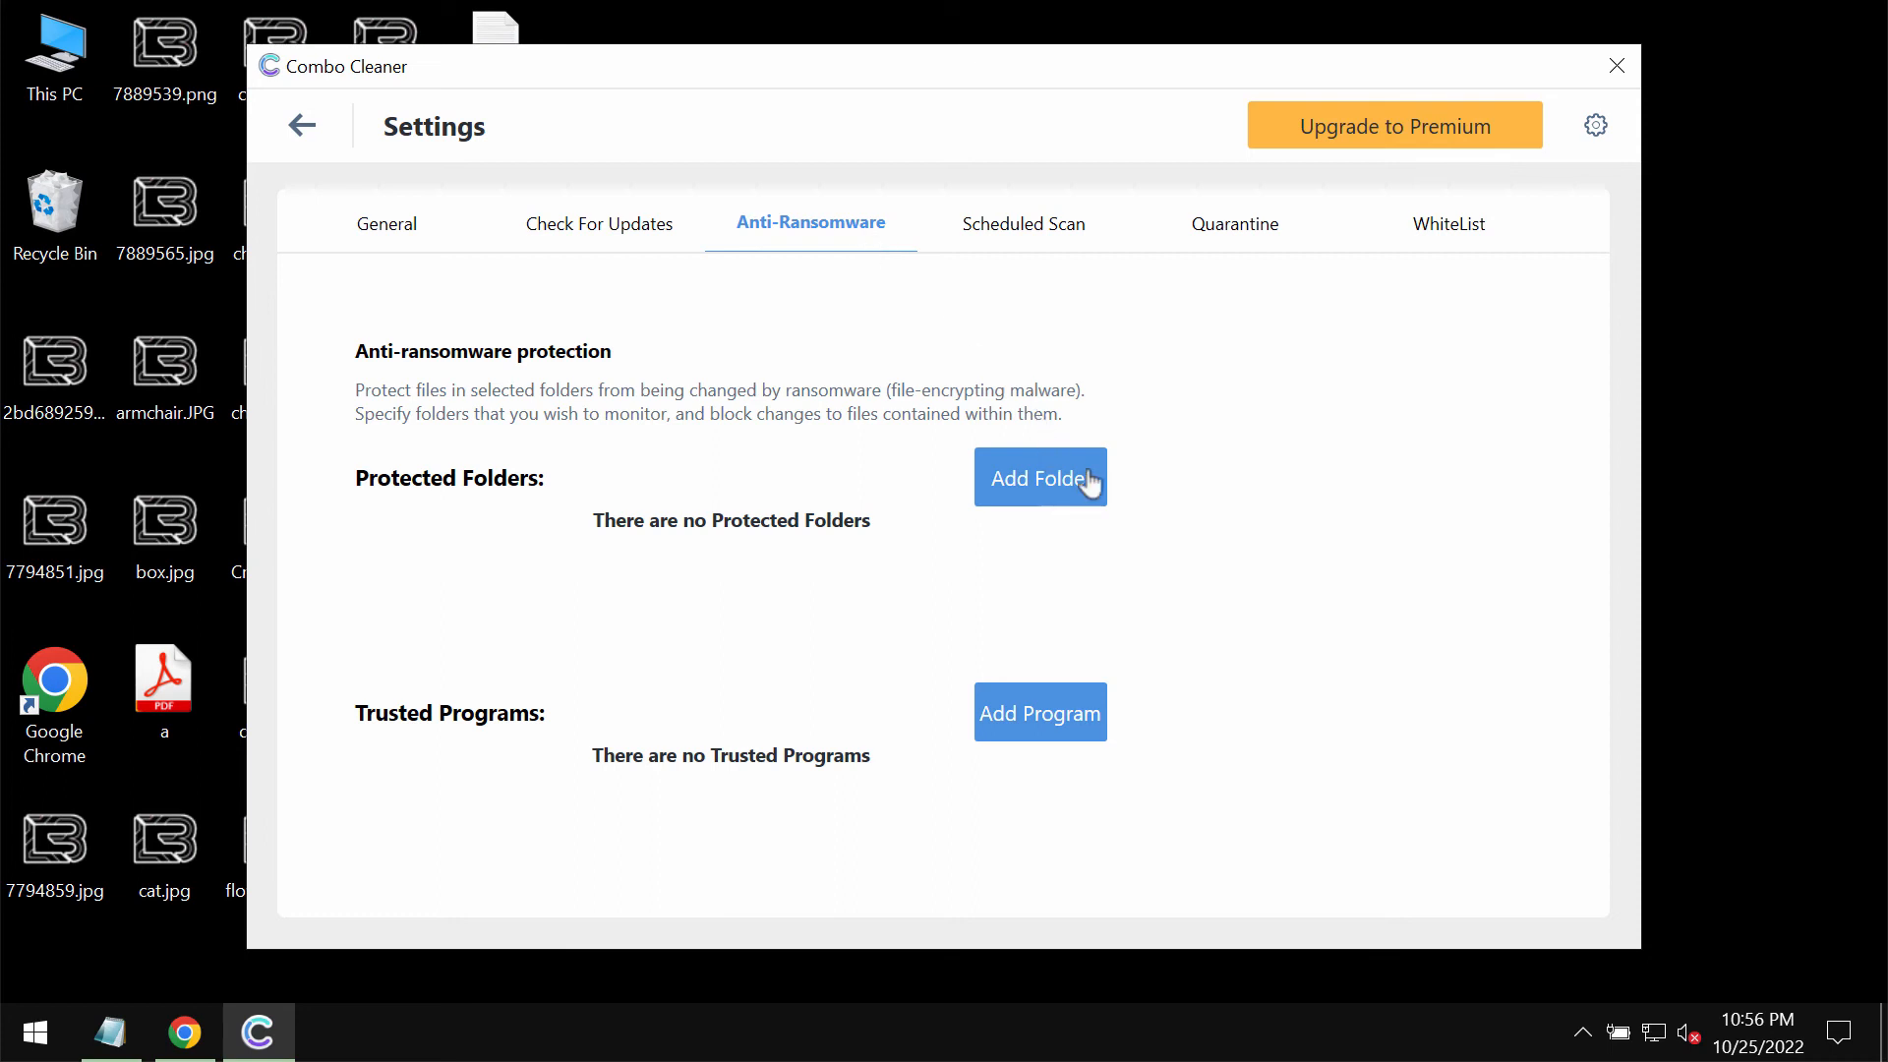
click(1038, 477)
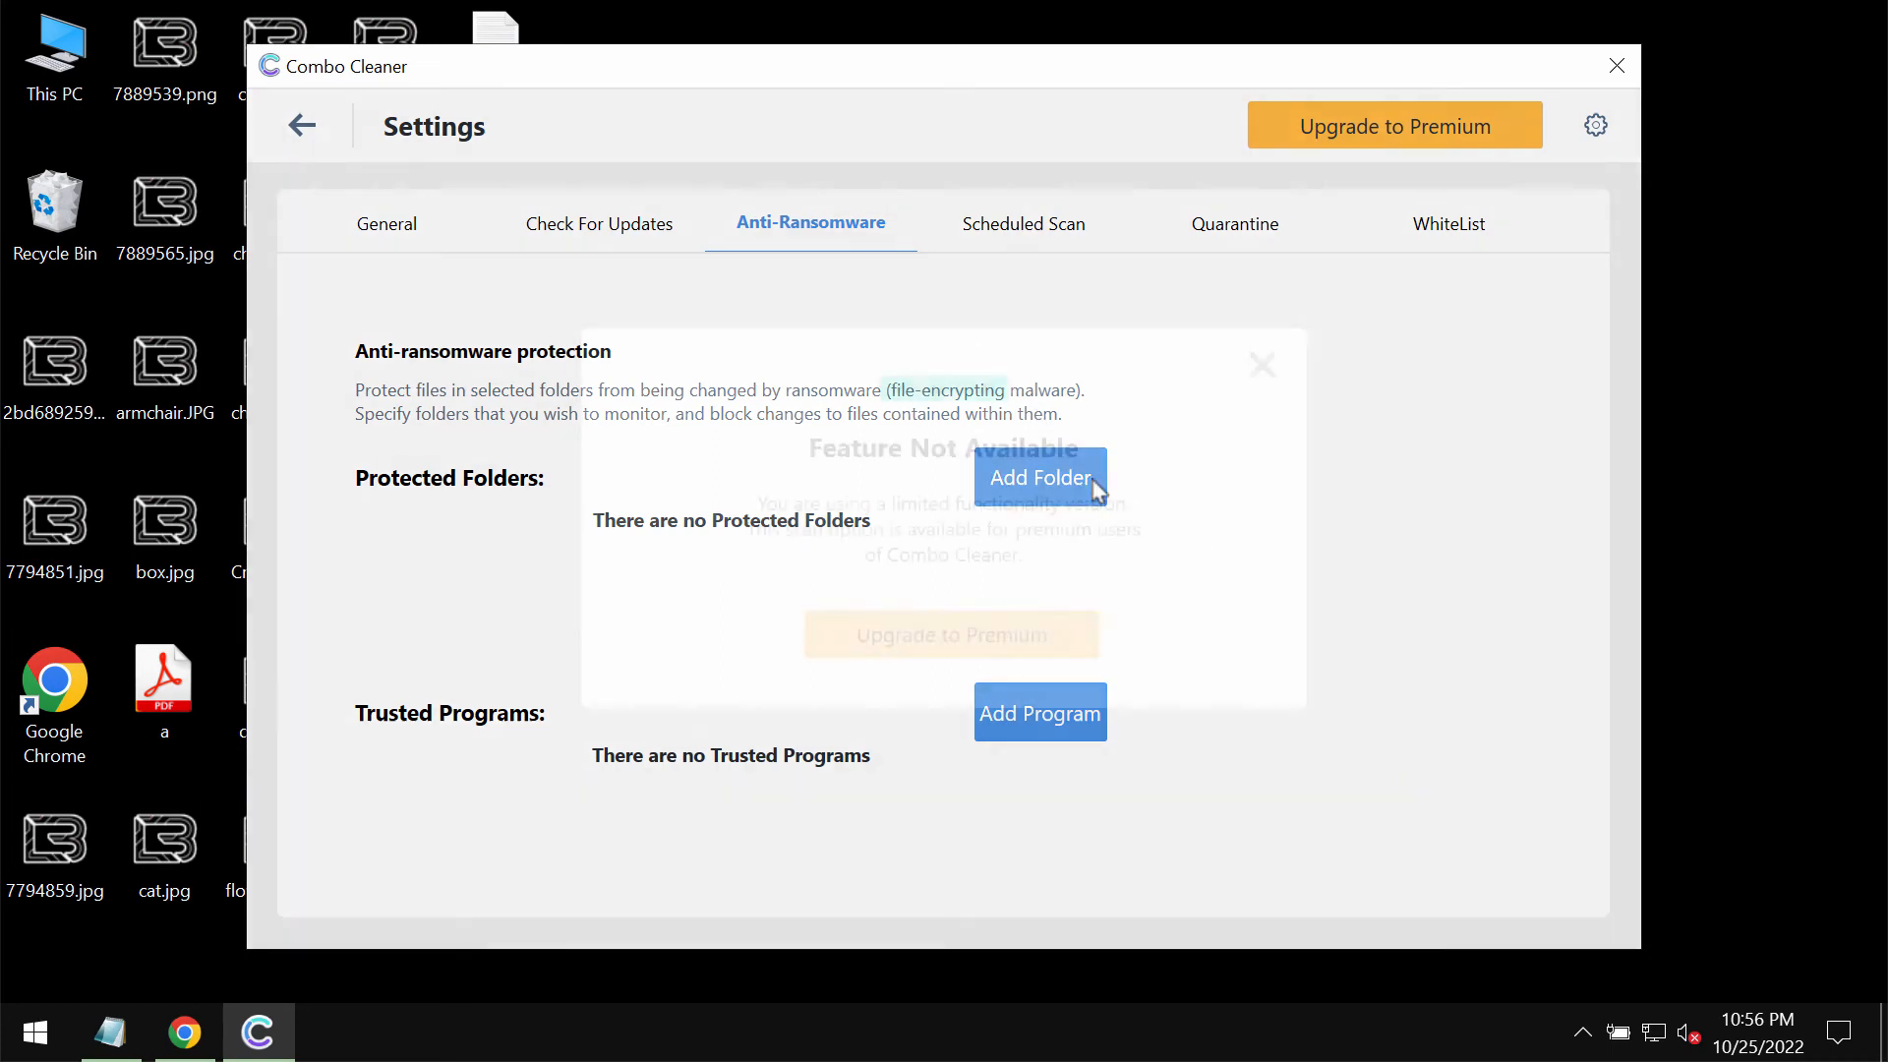
click(1262, 365)
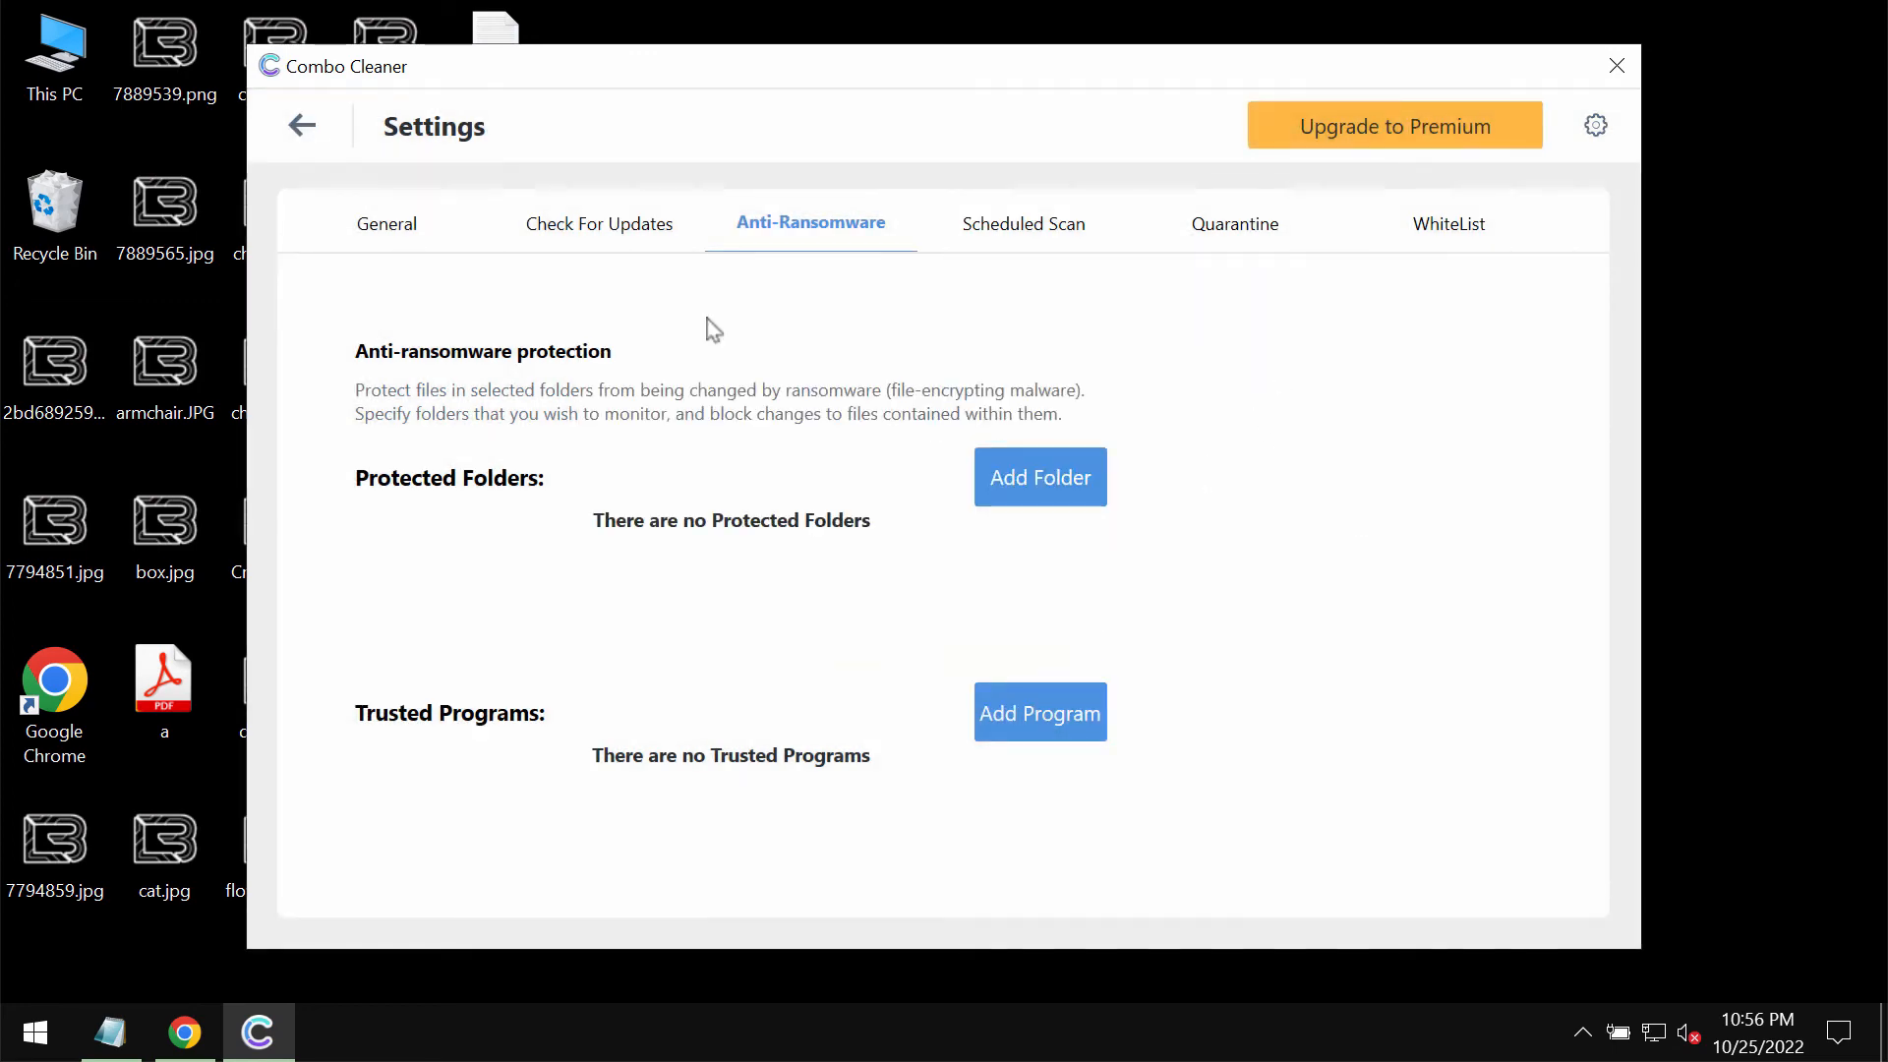
click(301, 125)
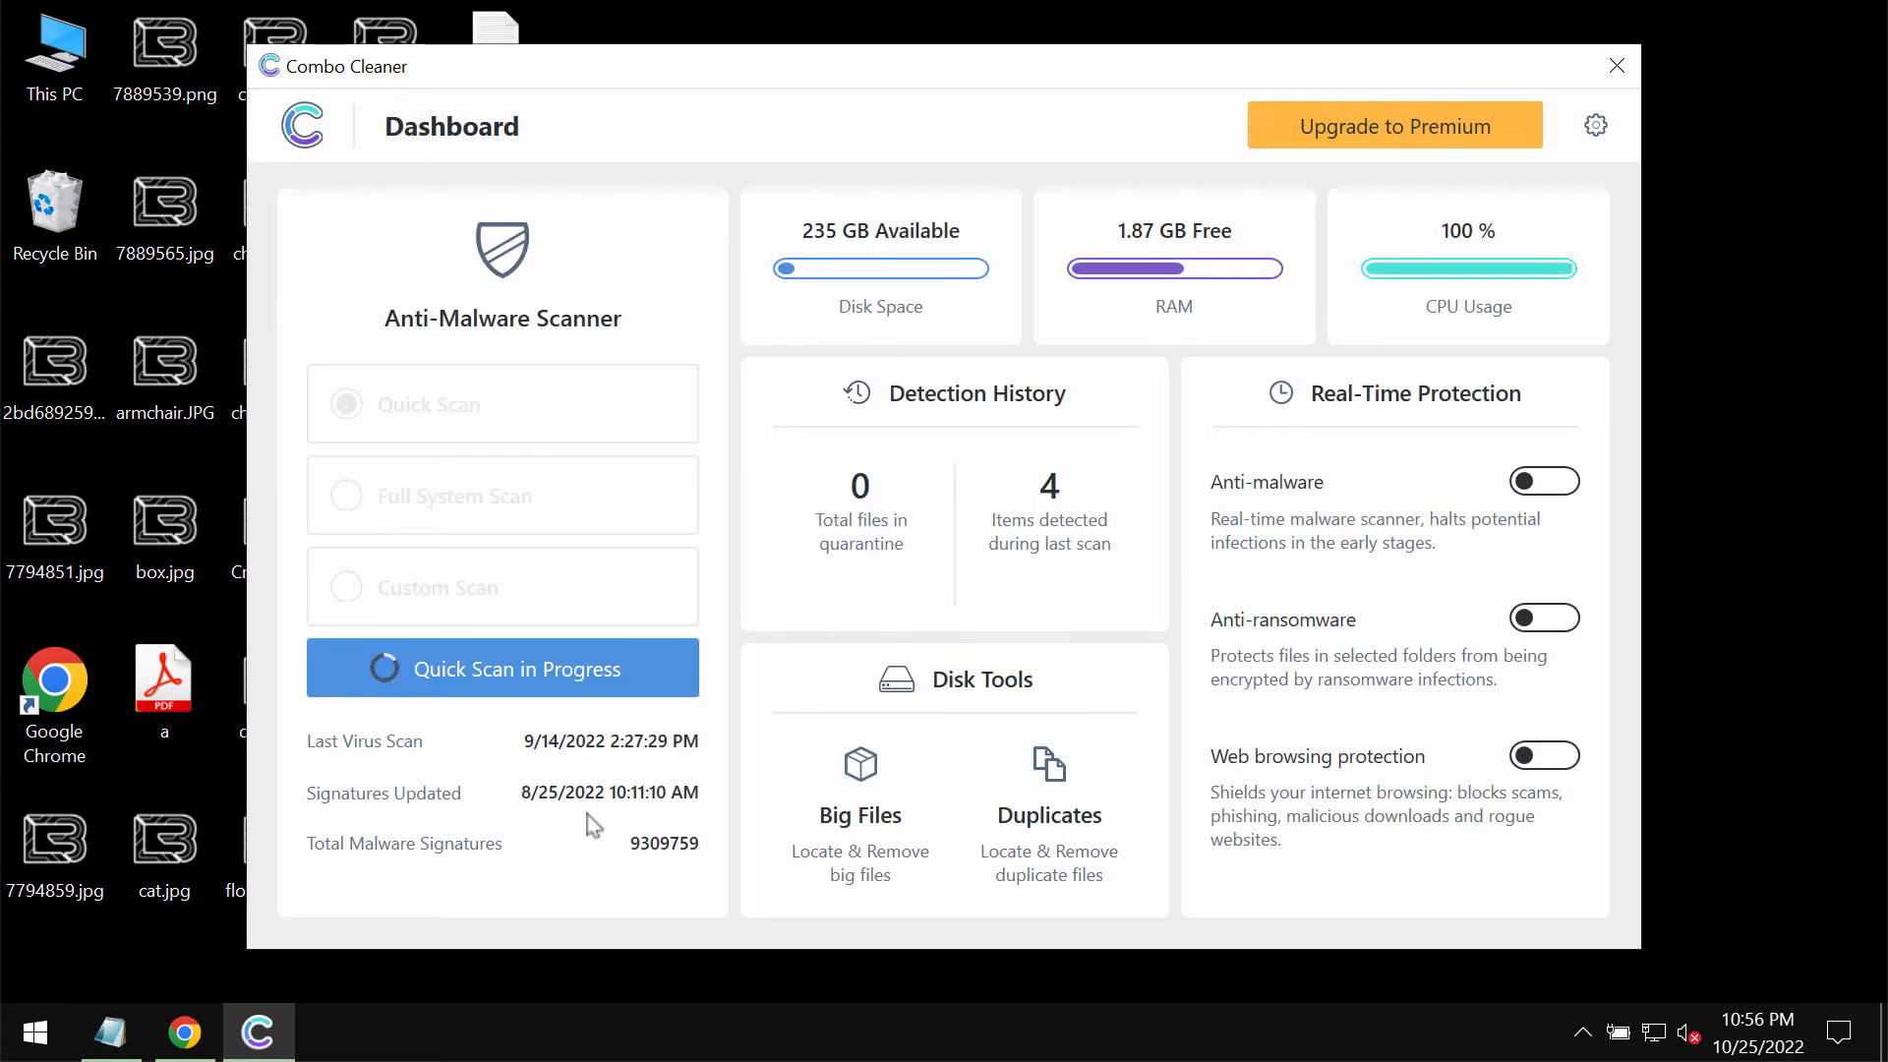
Open the running Quick Scan and decline cancelling, keeping it scanning.
click(500, 669)
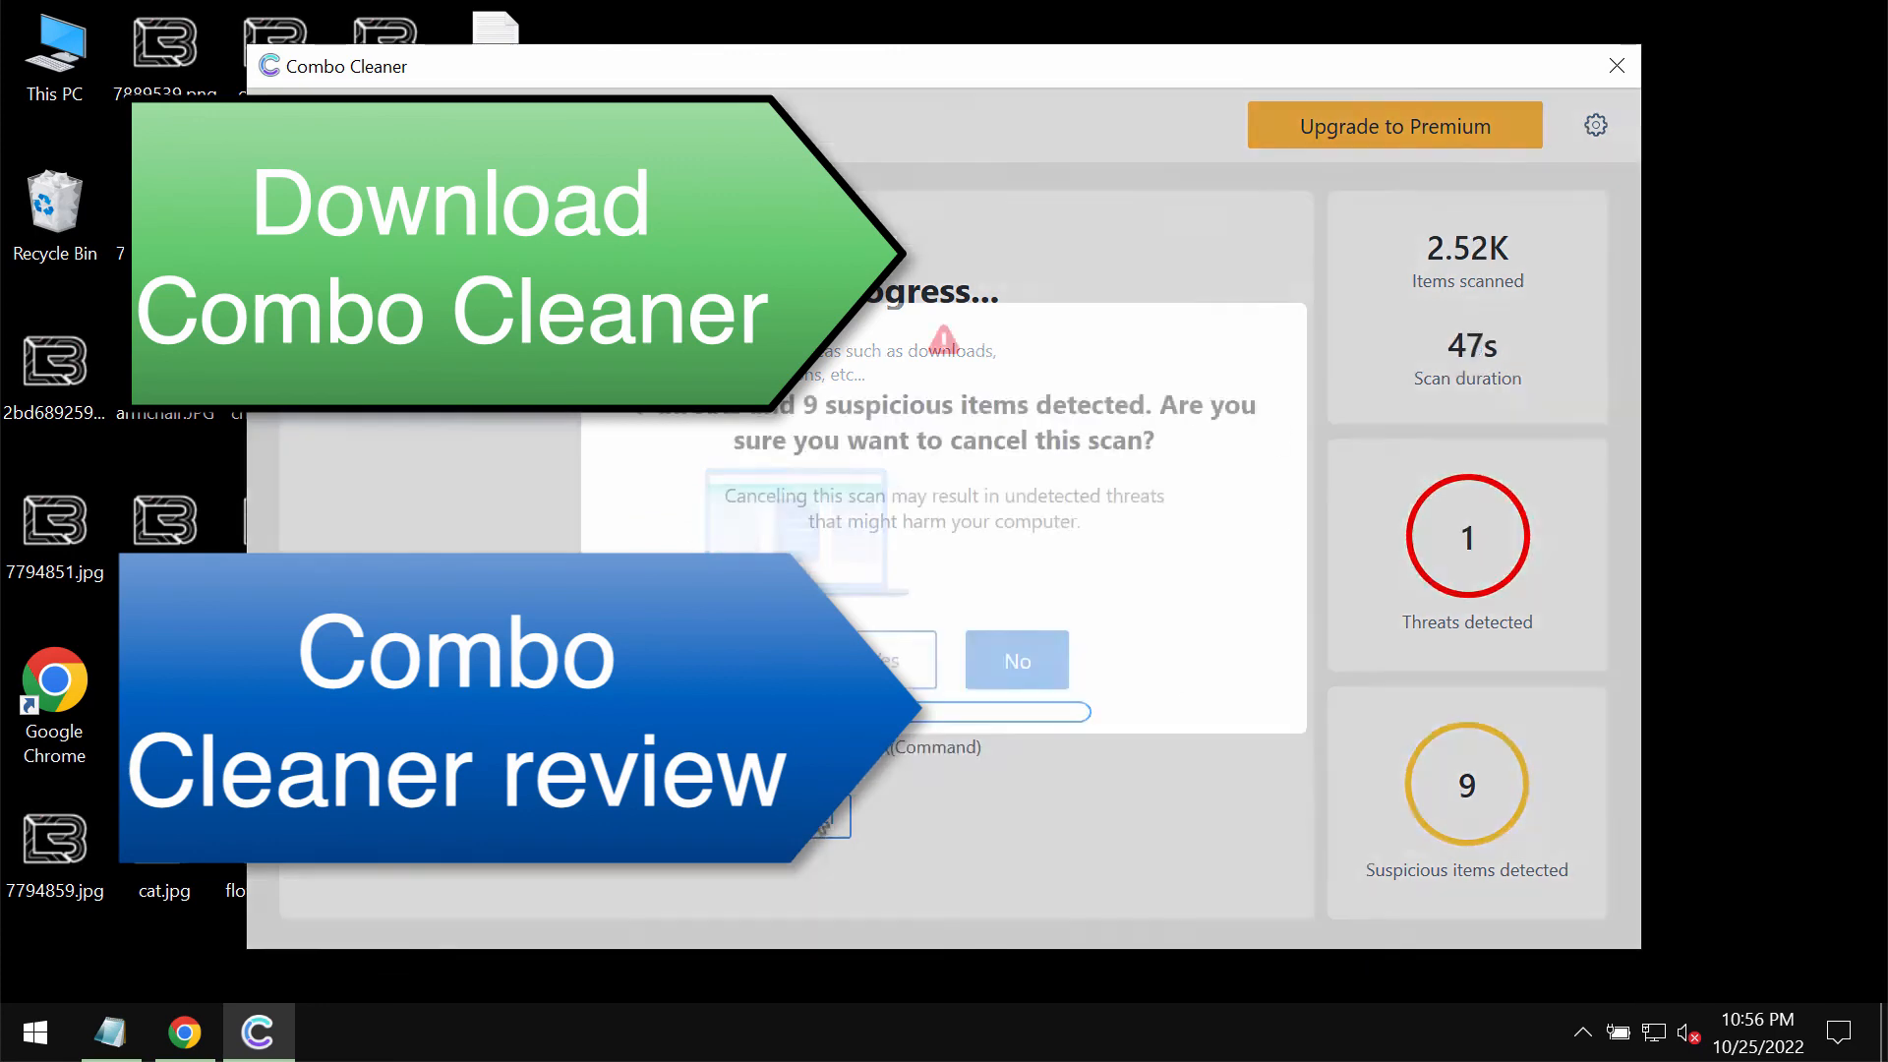
click(1014, 660)
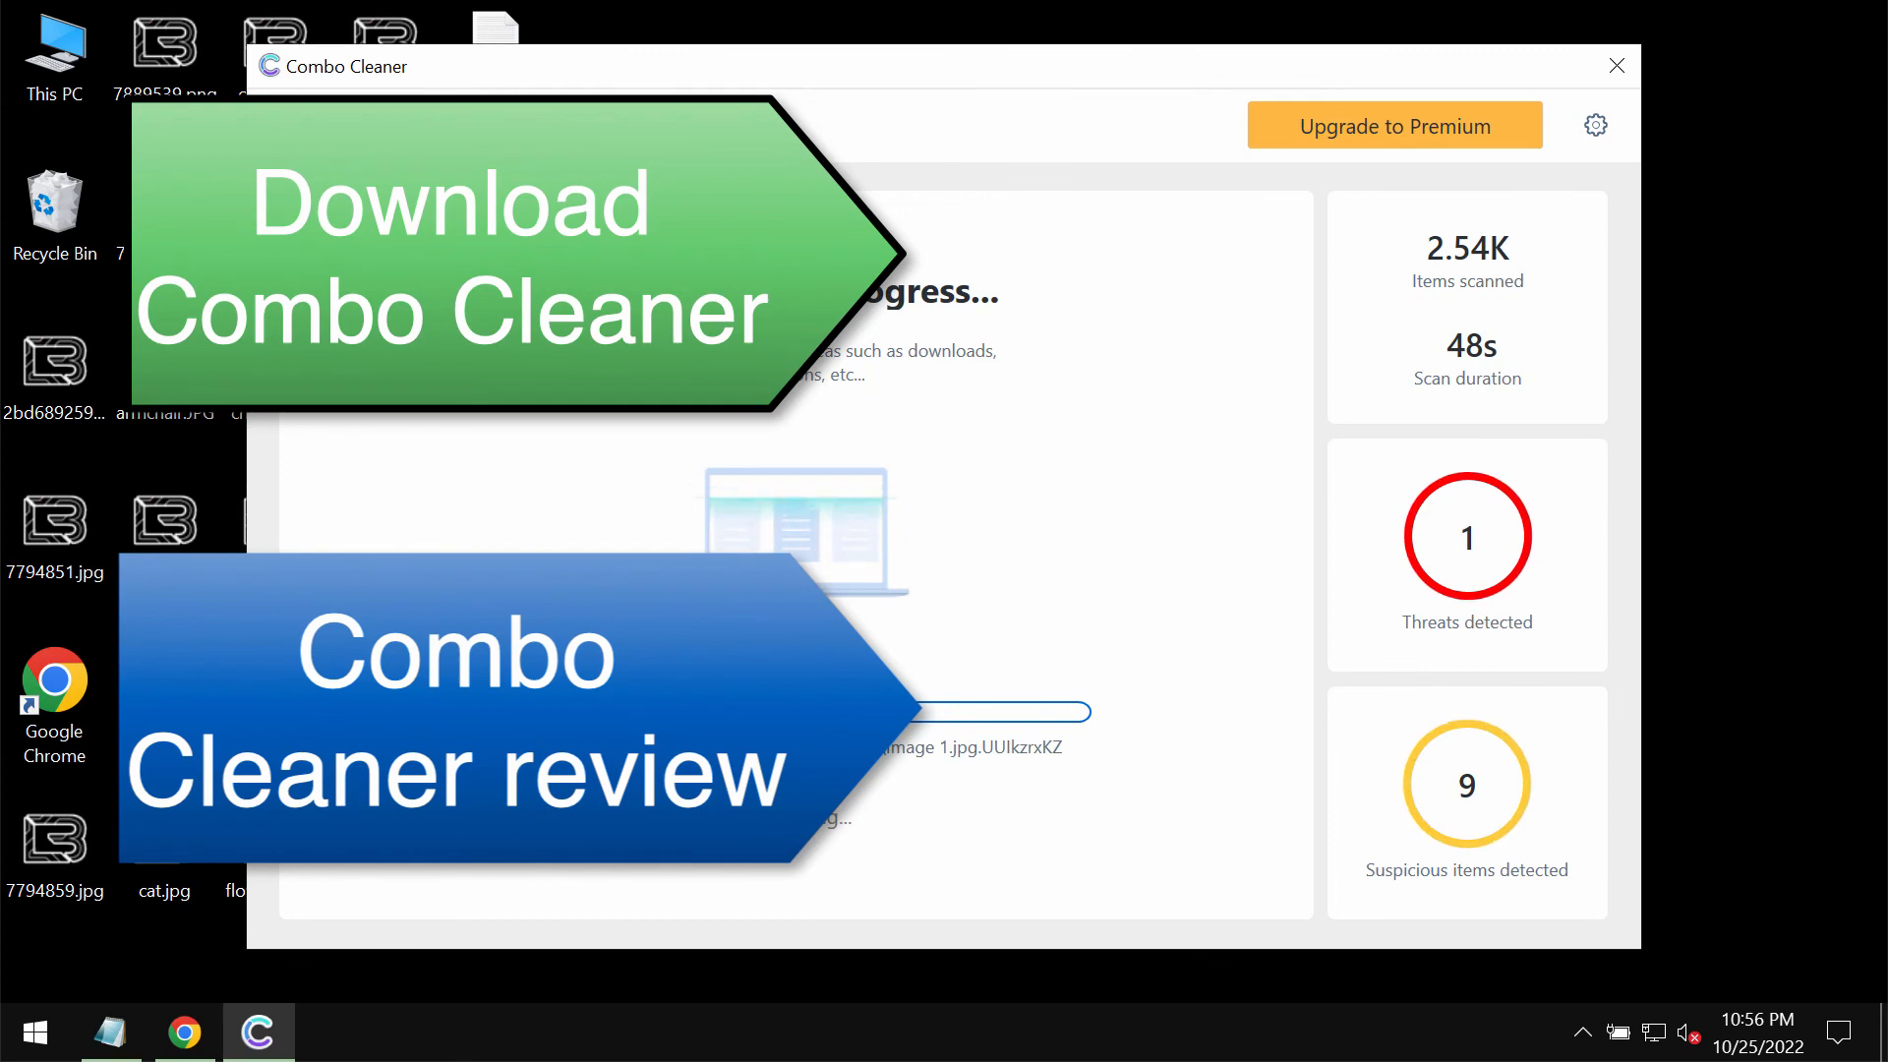